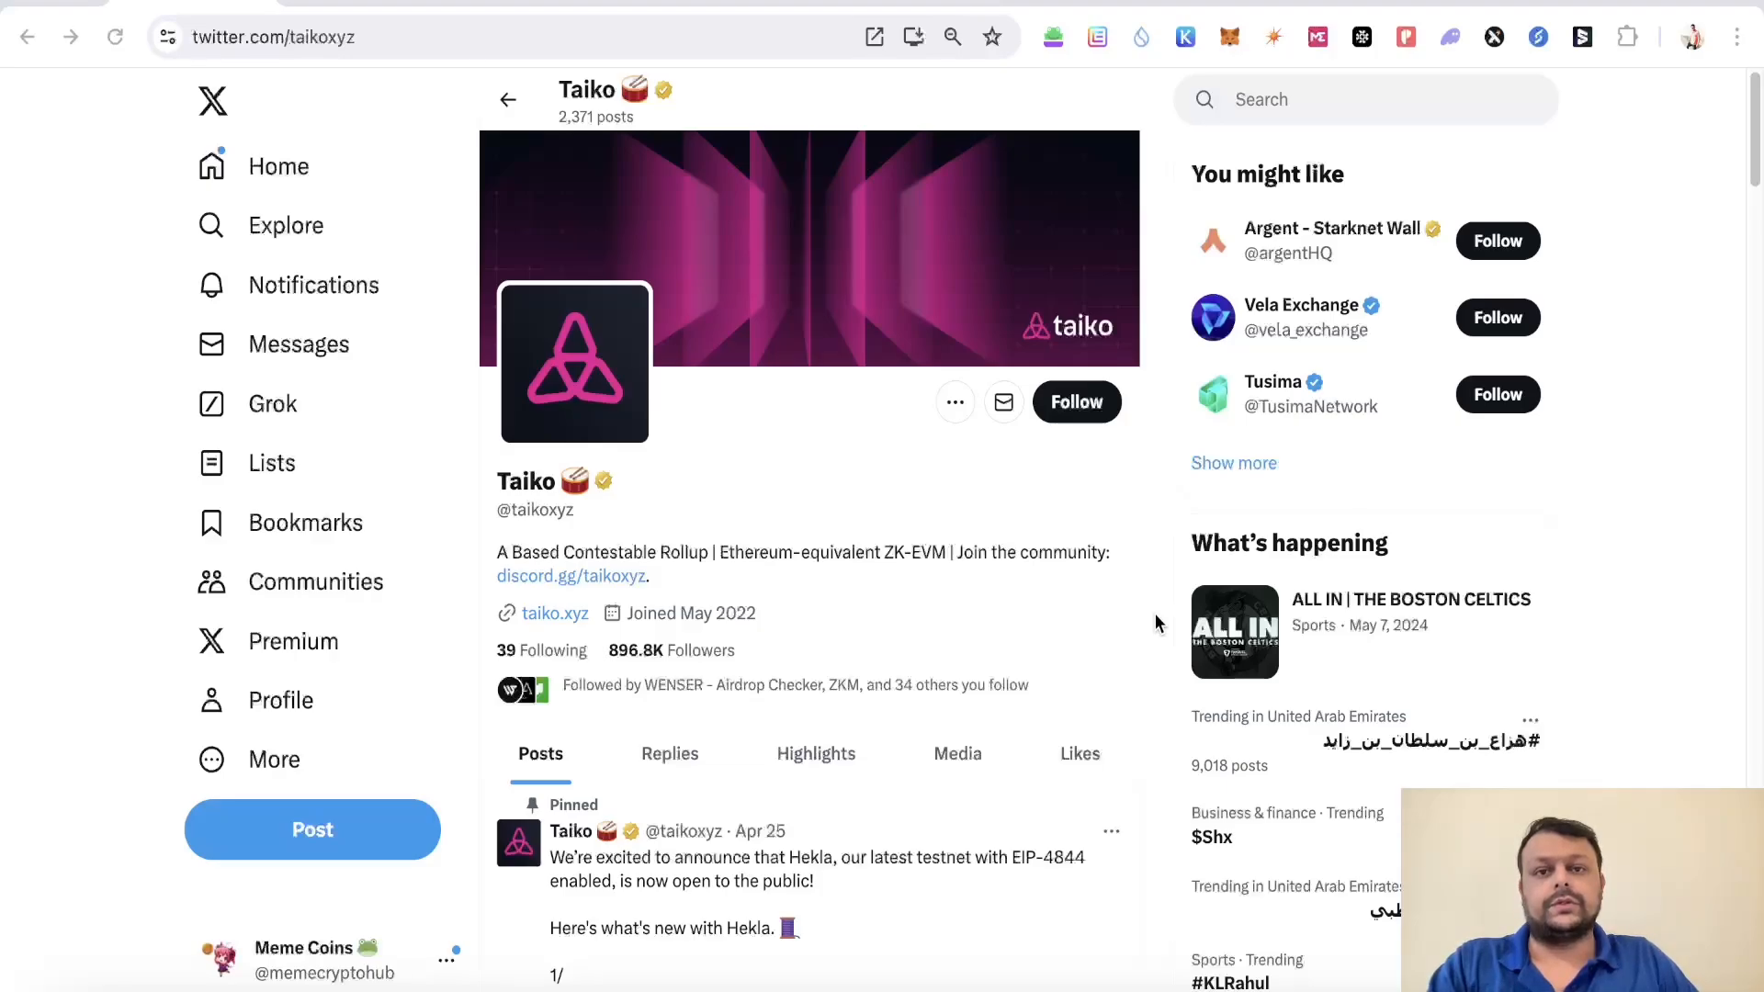
mouse_move(795, 542)
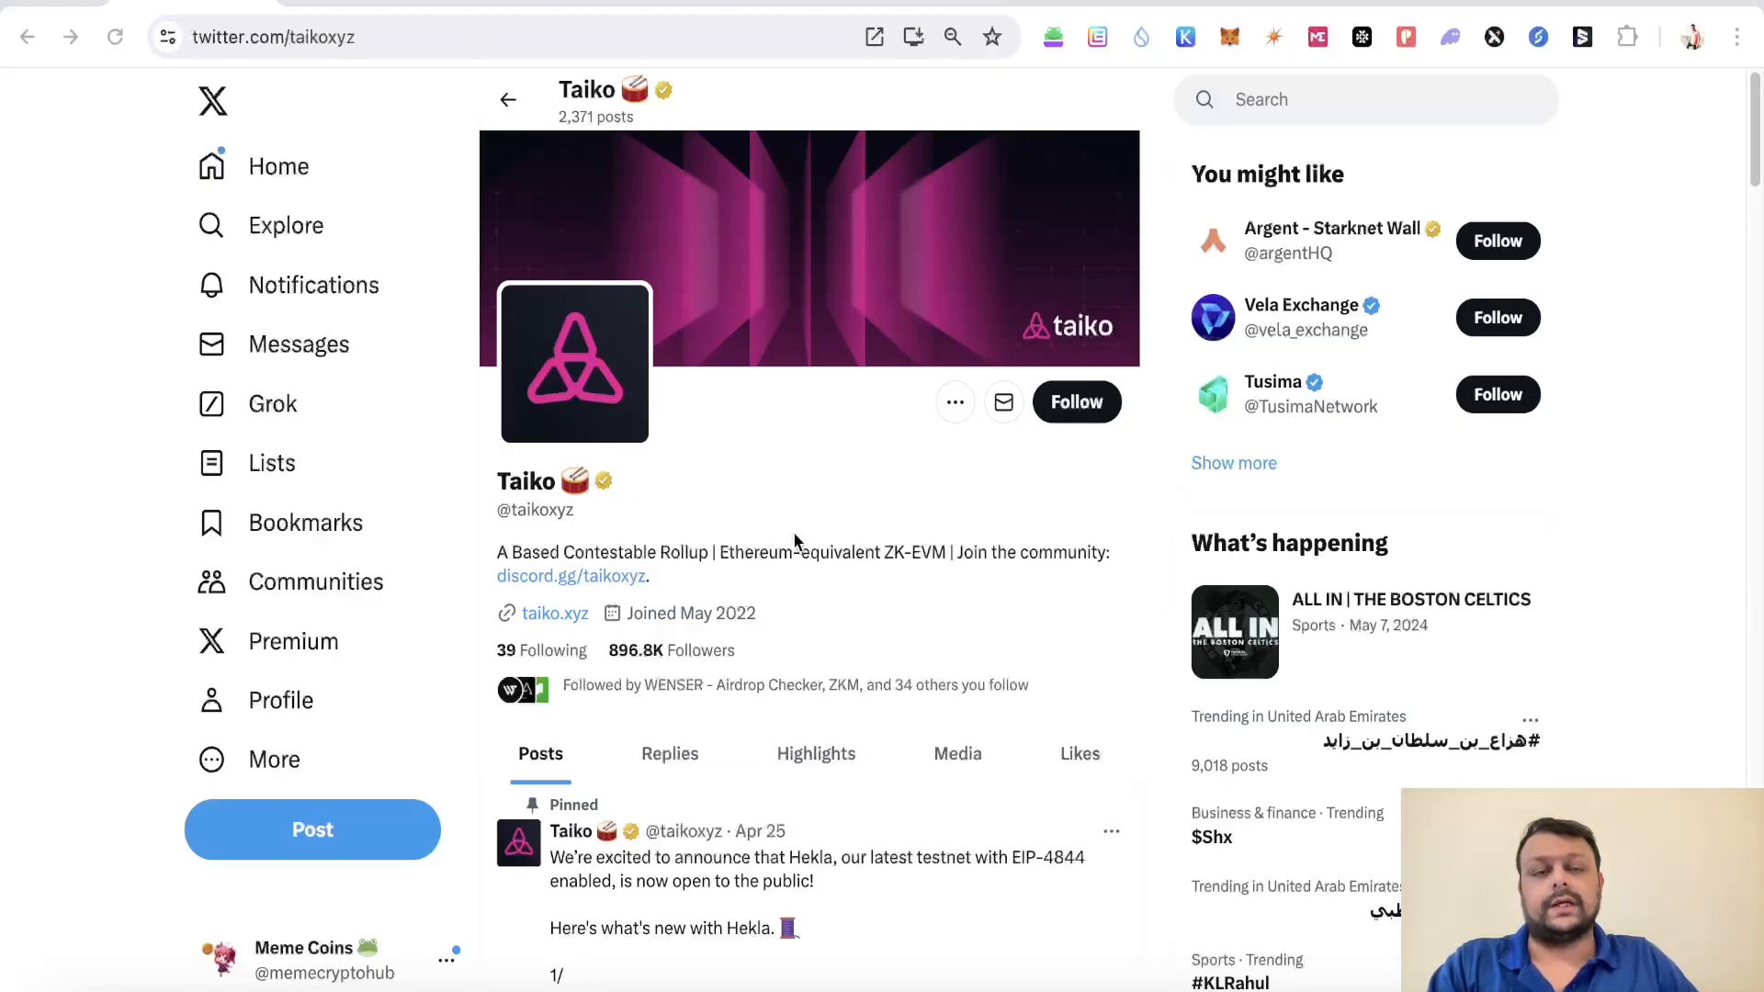
mouse_move(1153, 588)
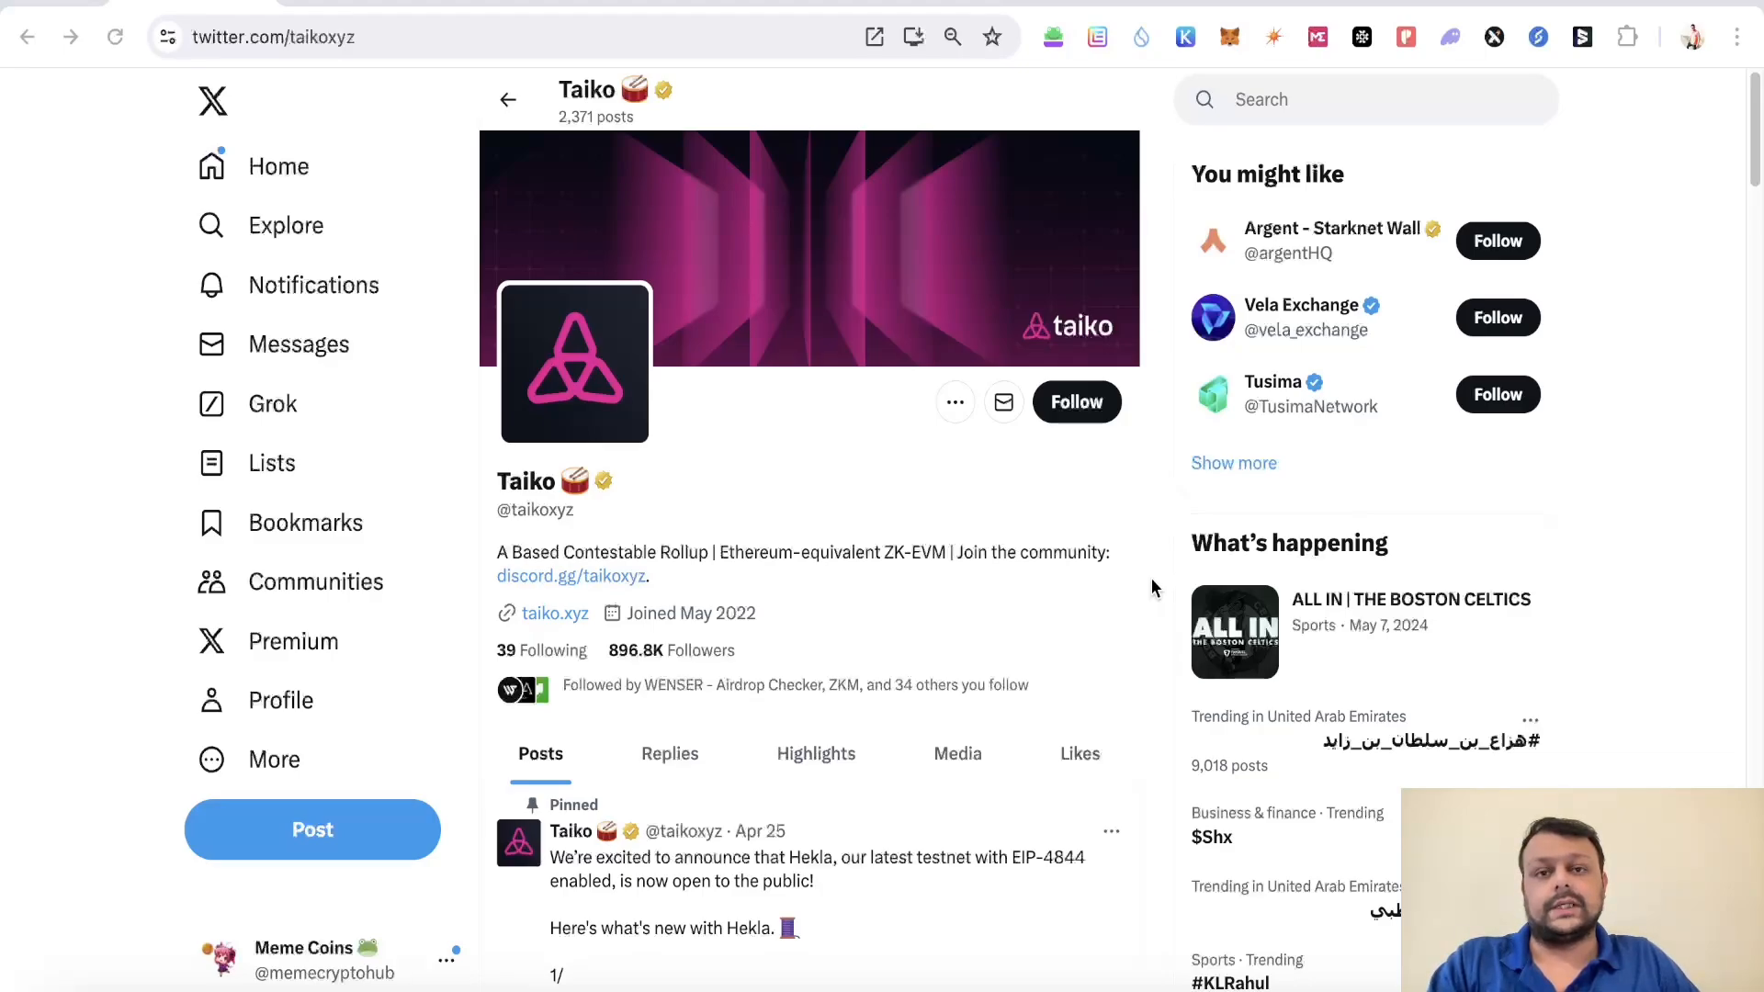
mouse_move(1149, 593)
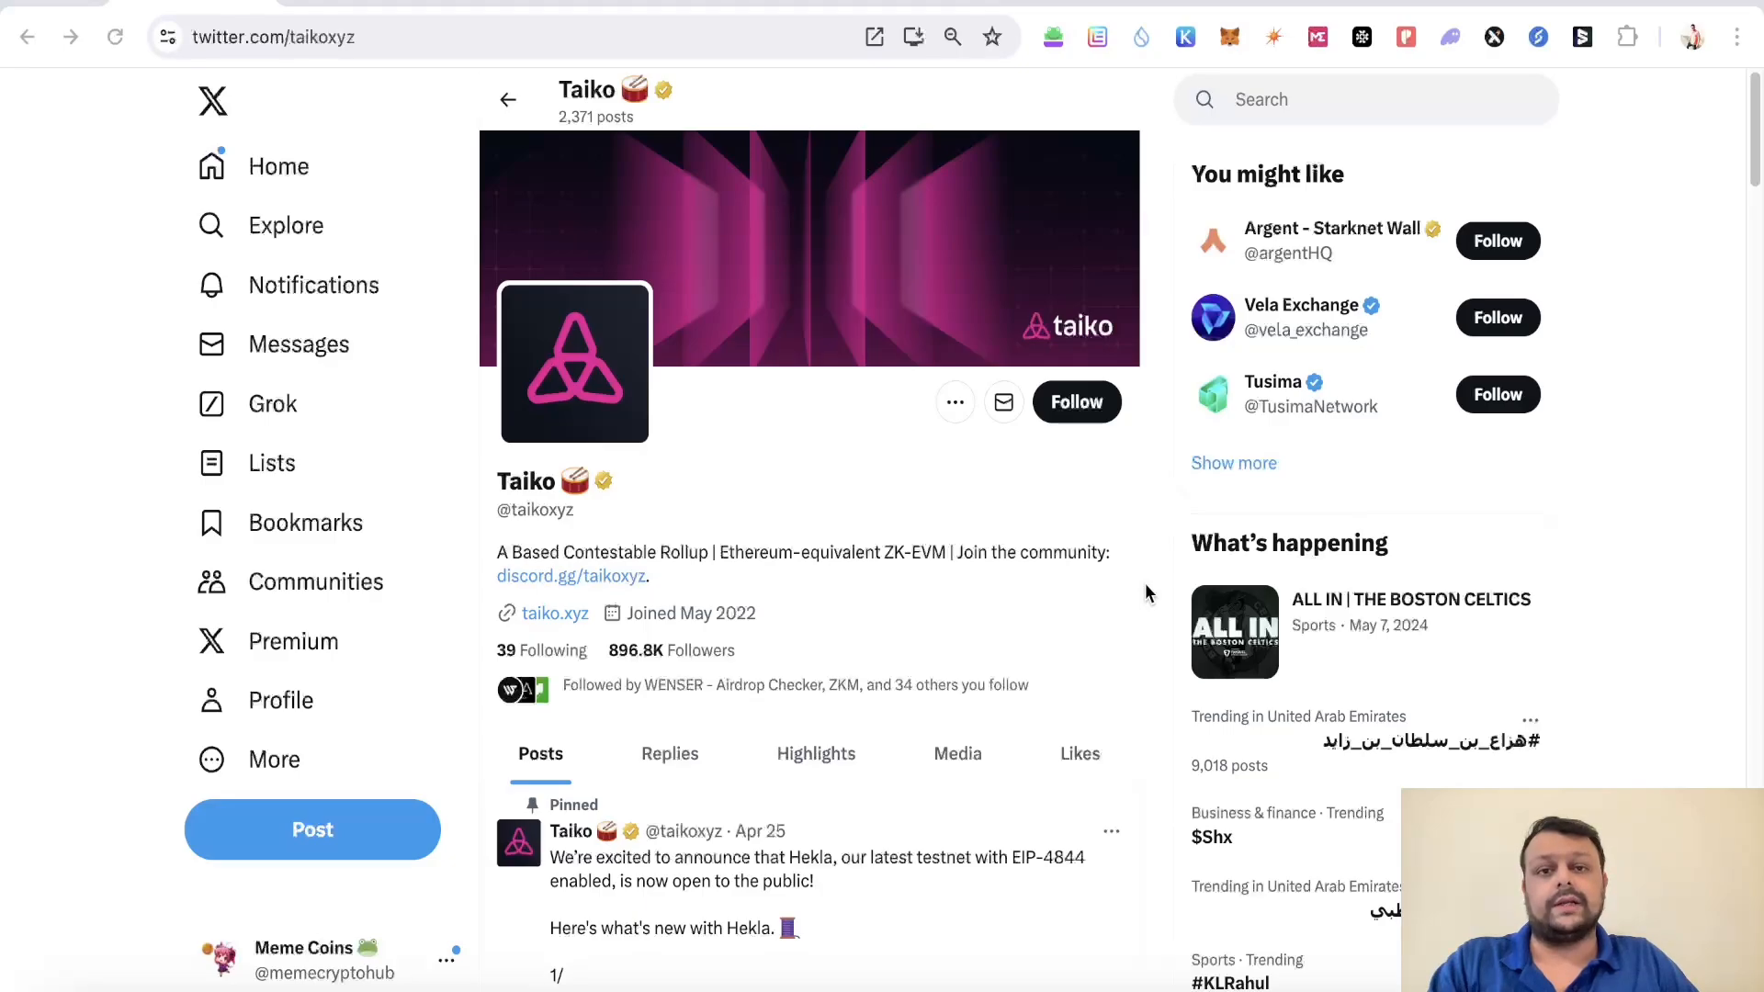
mouse_move(435, 514)
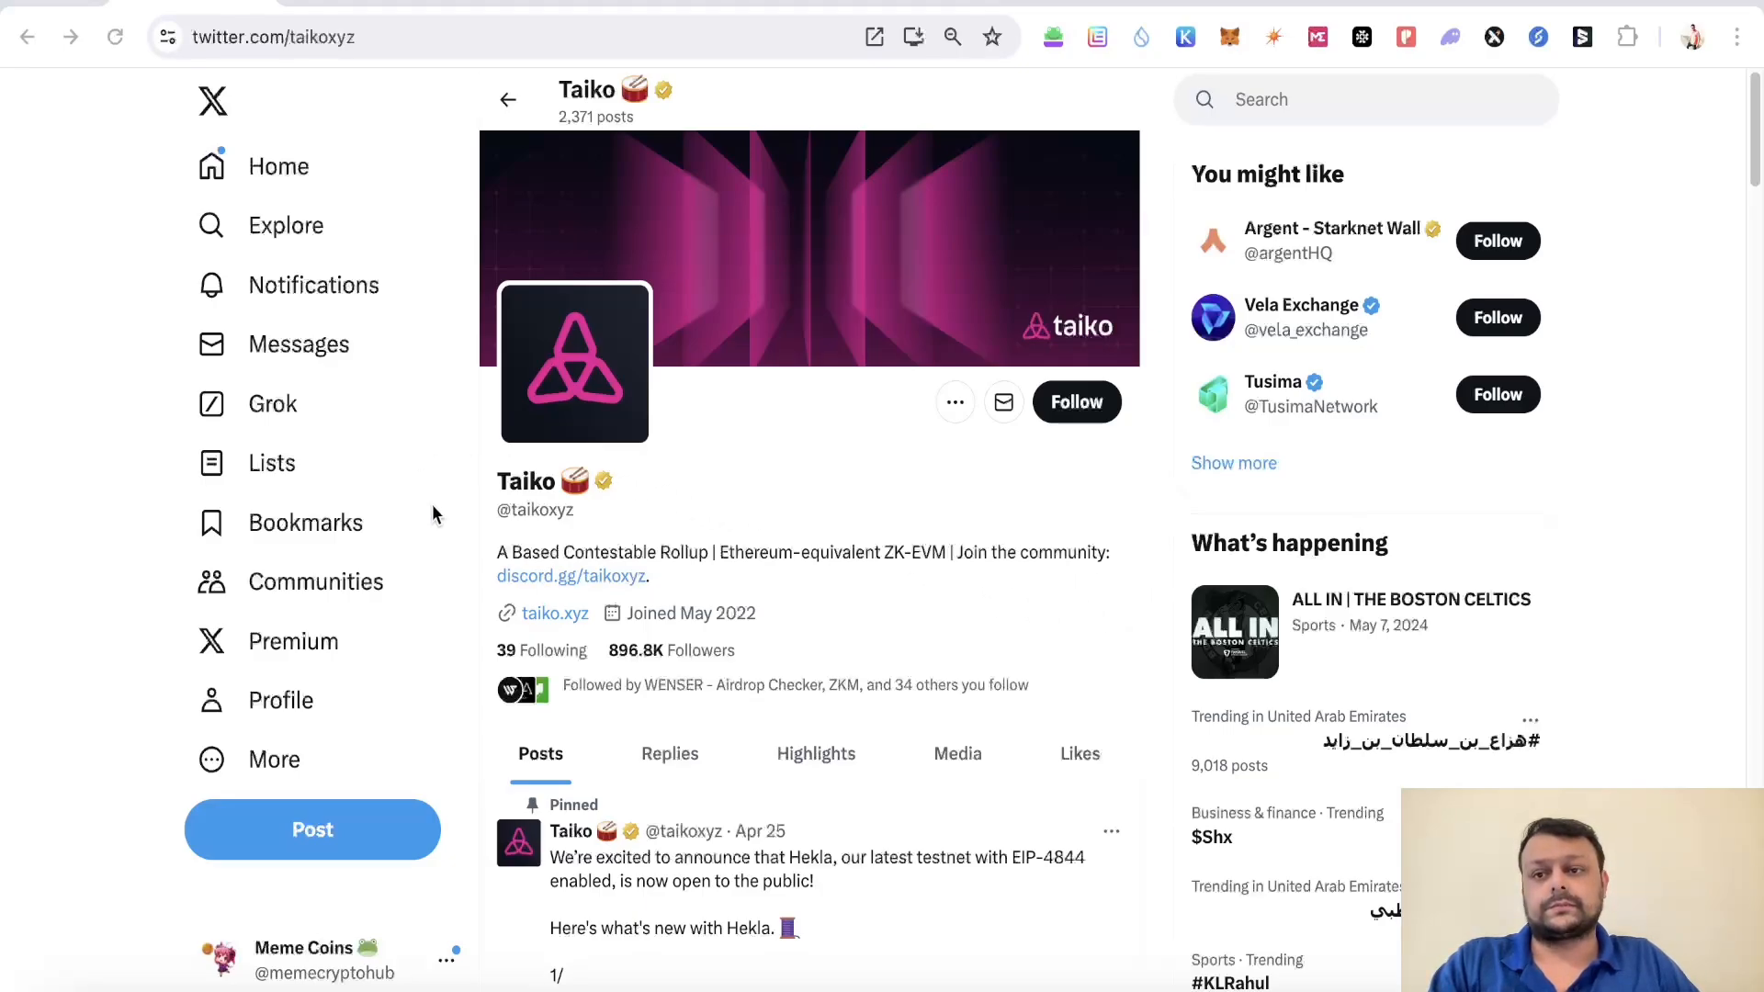
mouse_move(368, 73)
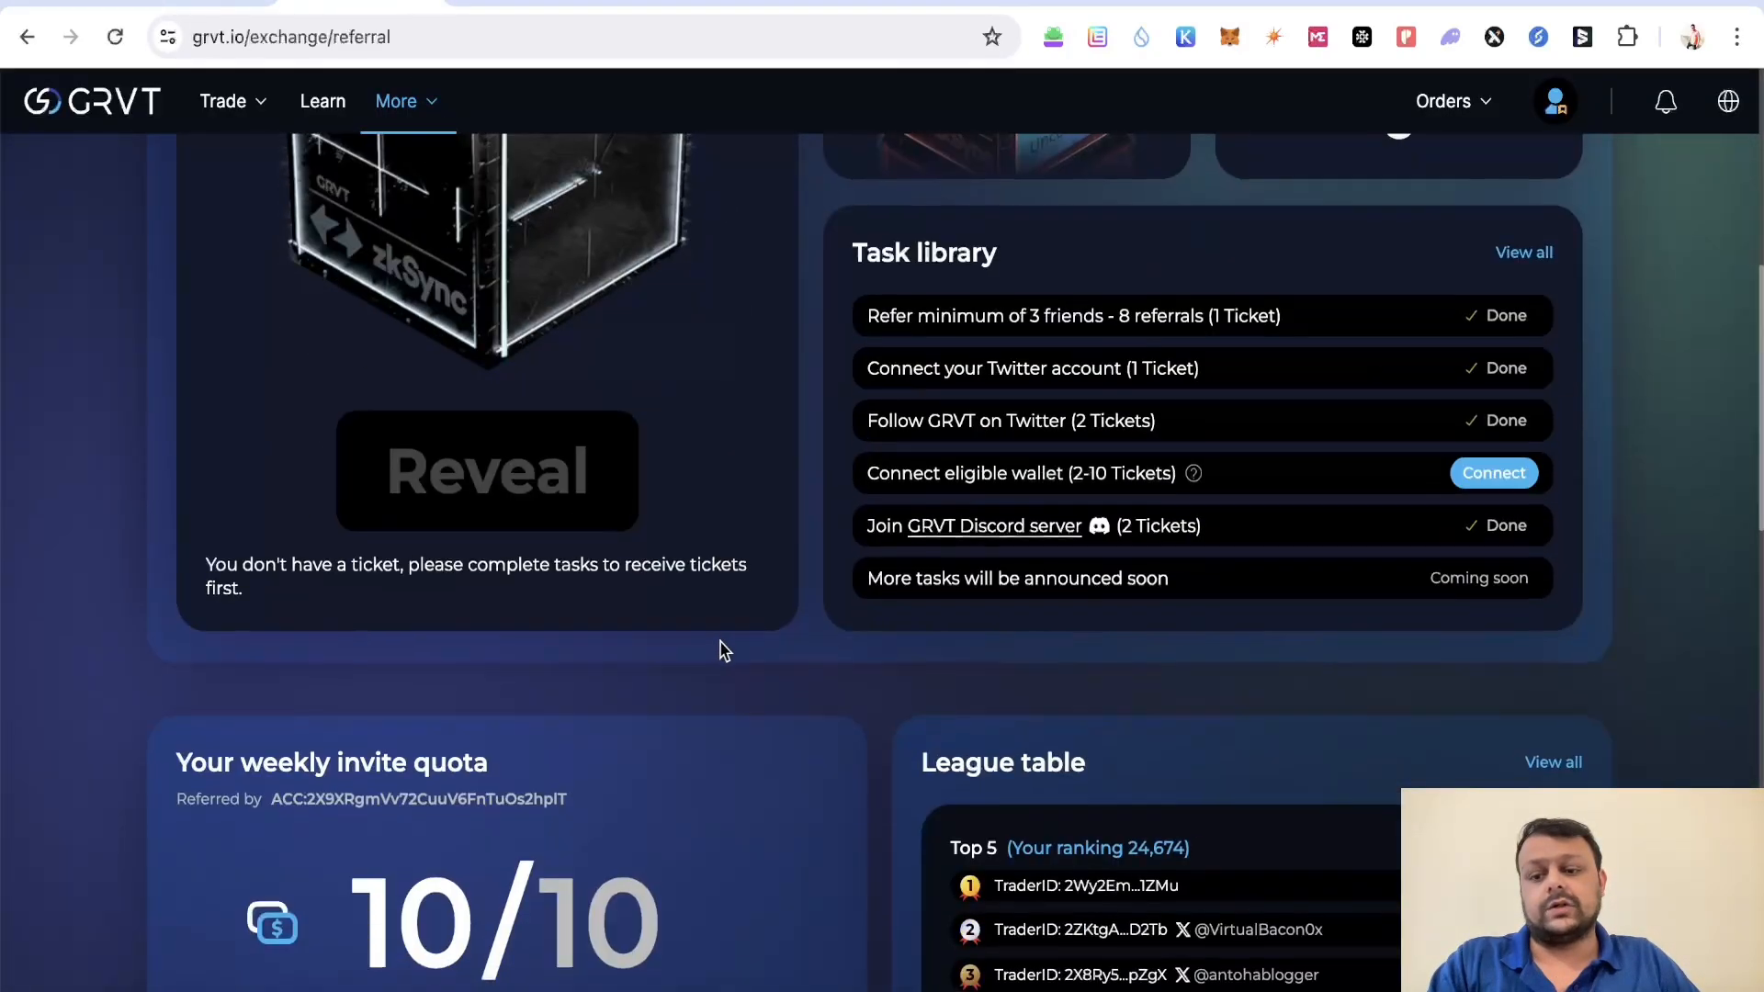
Step: Switch to the thirdweb Edition (TokenERC1155) contract page
scroll("down", 3)
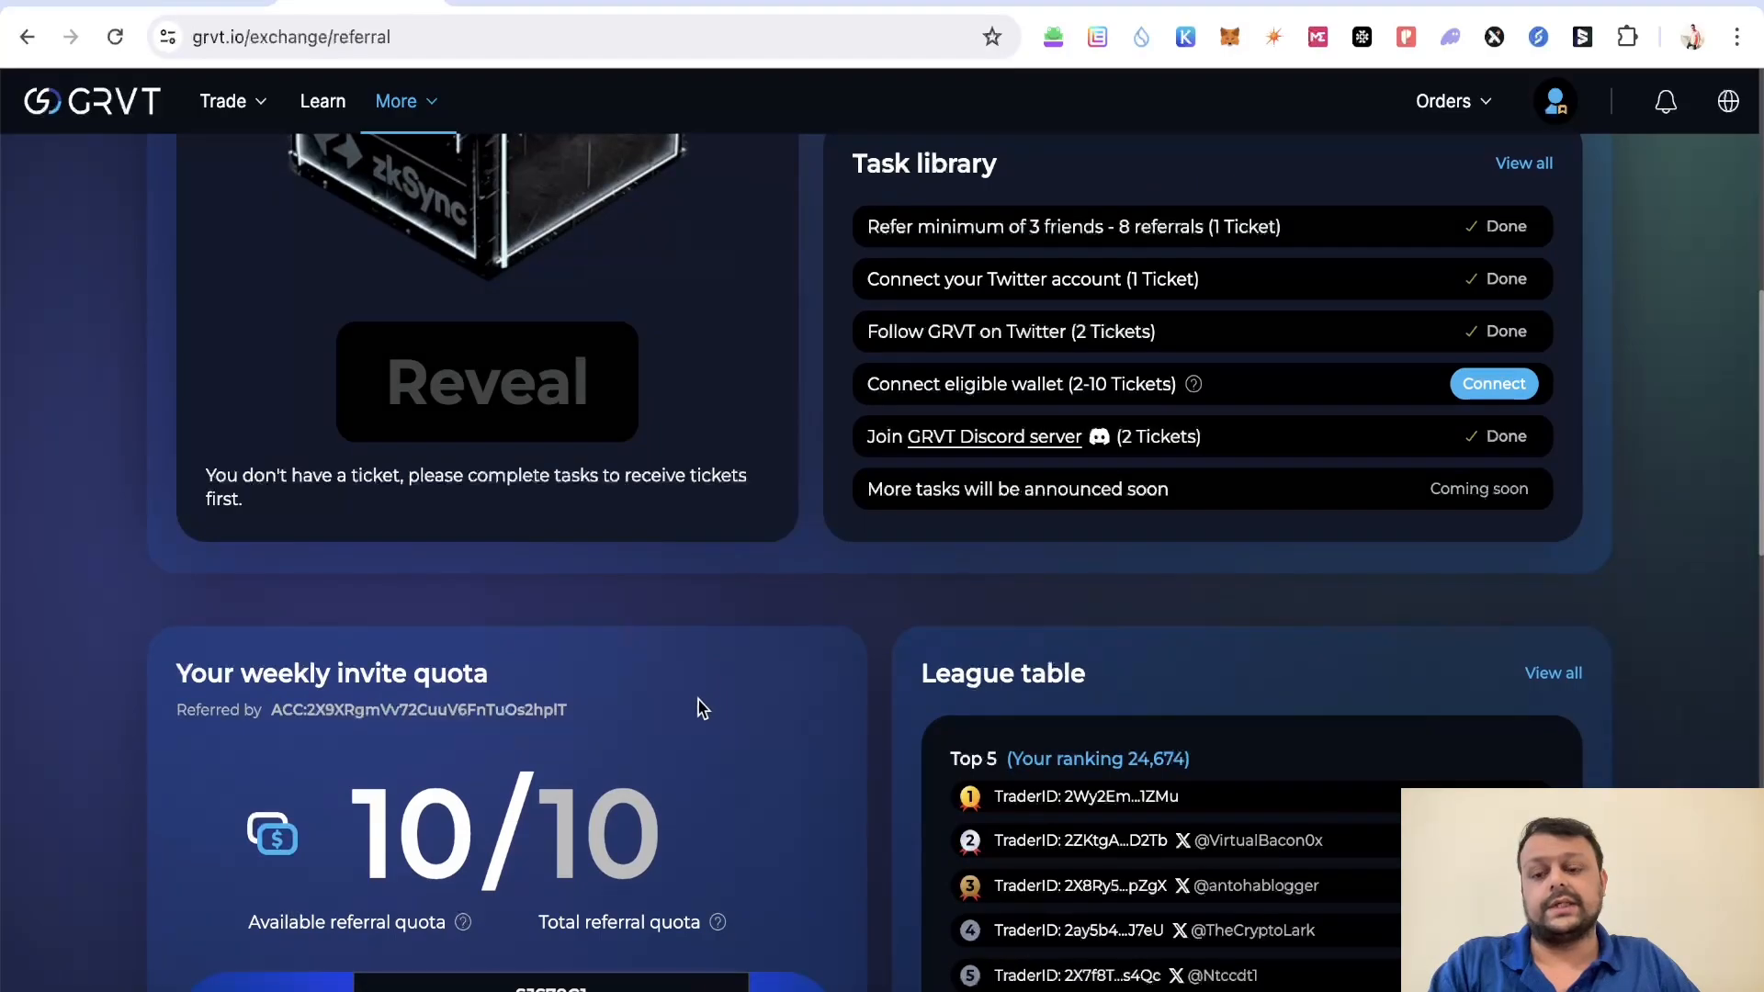
scroll("down", 3)
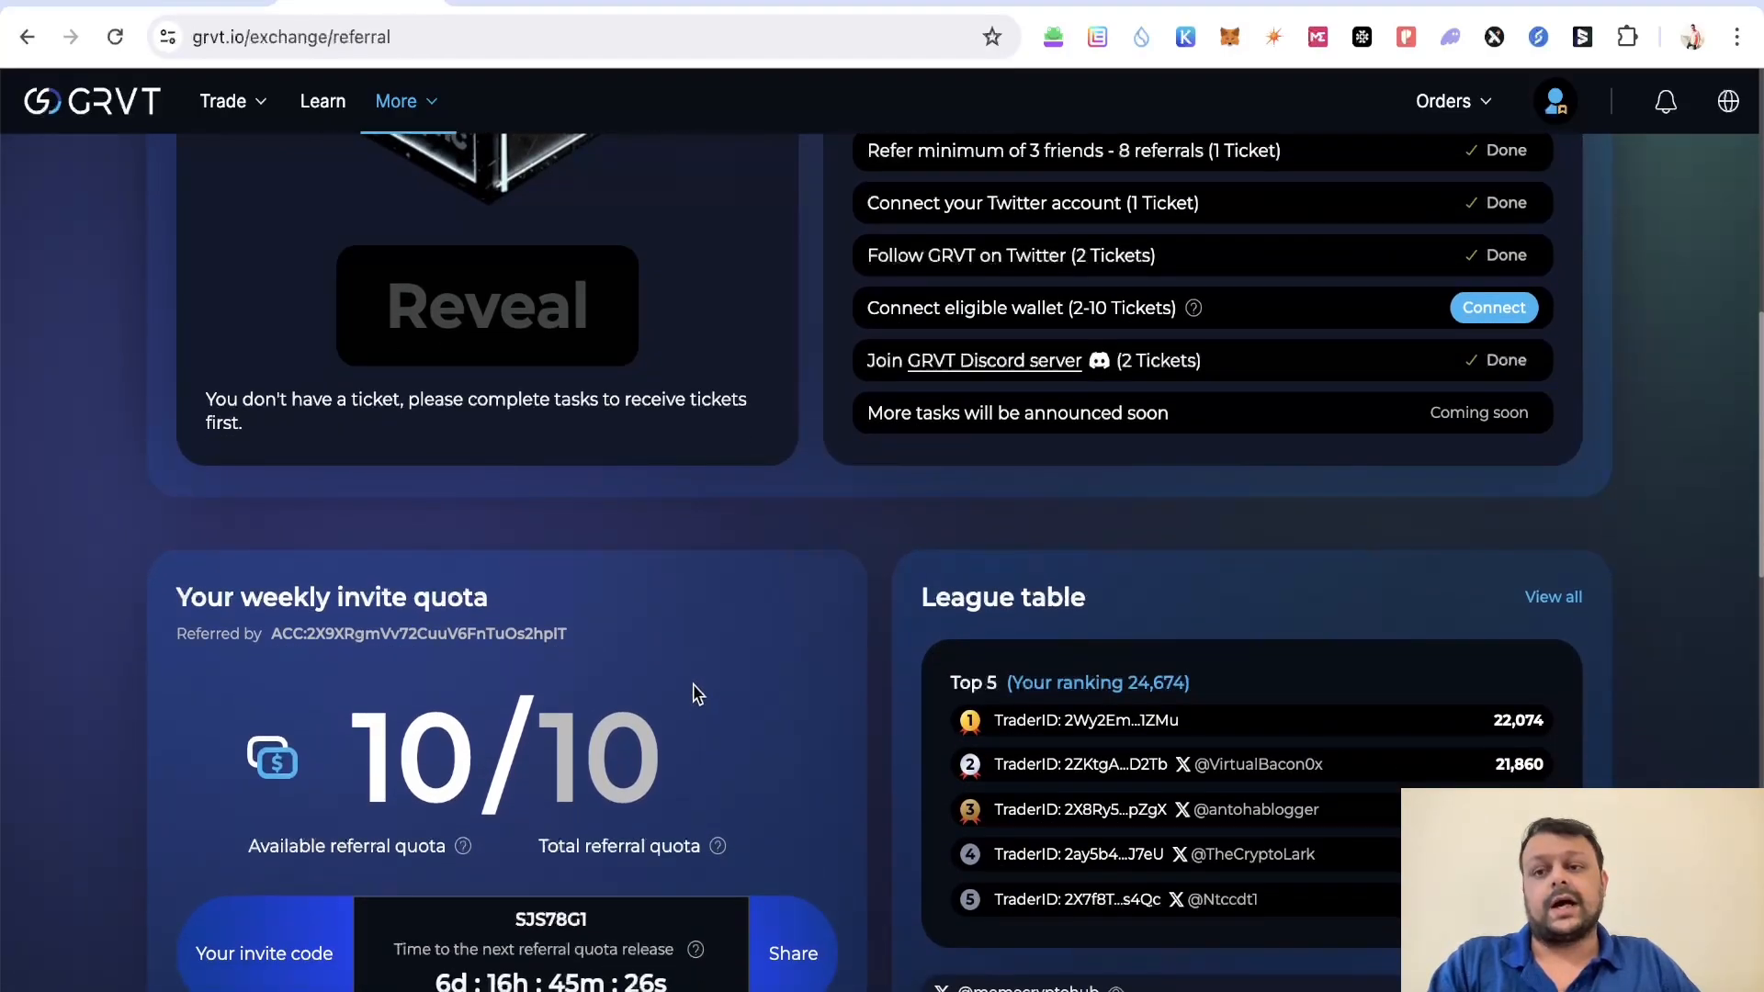
mouse_move(696, 684)
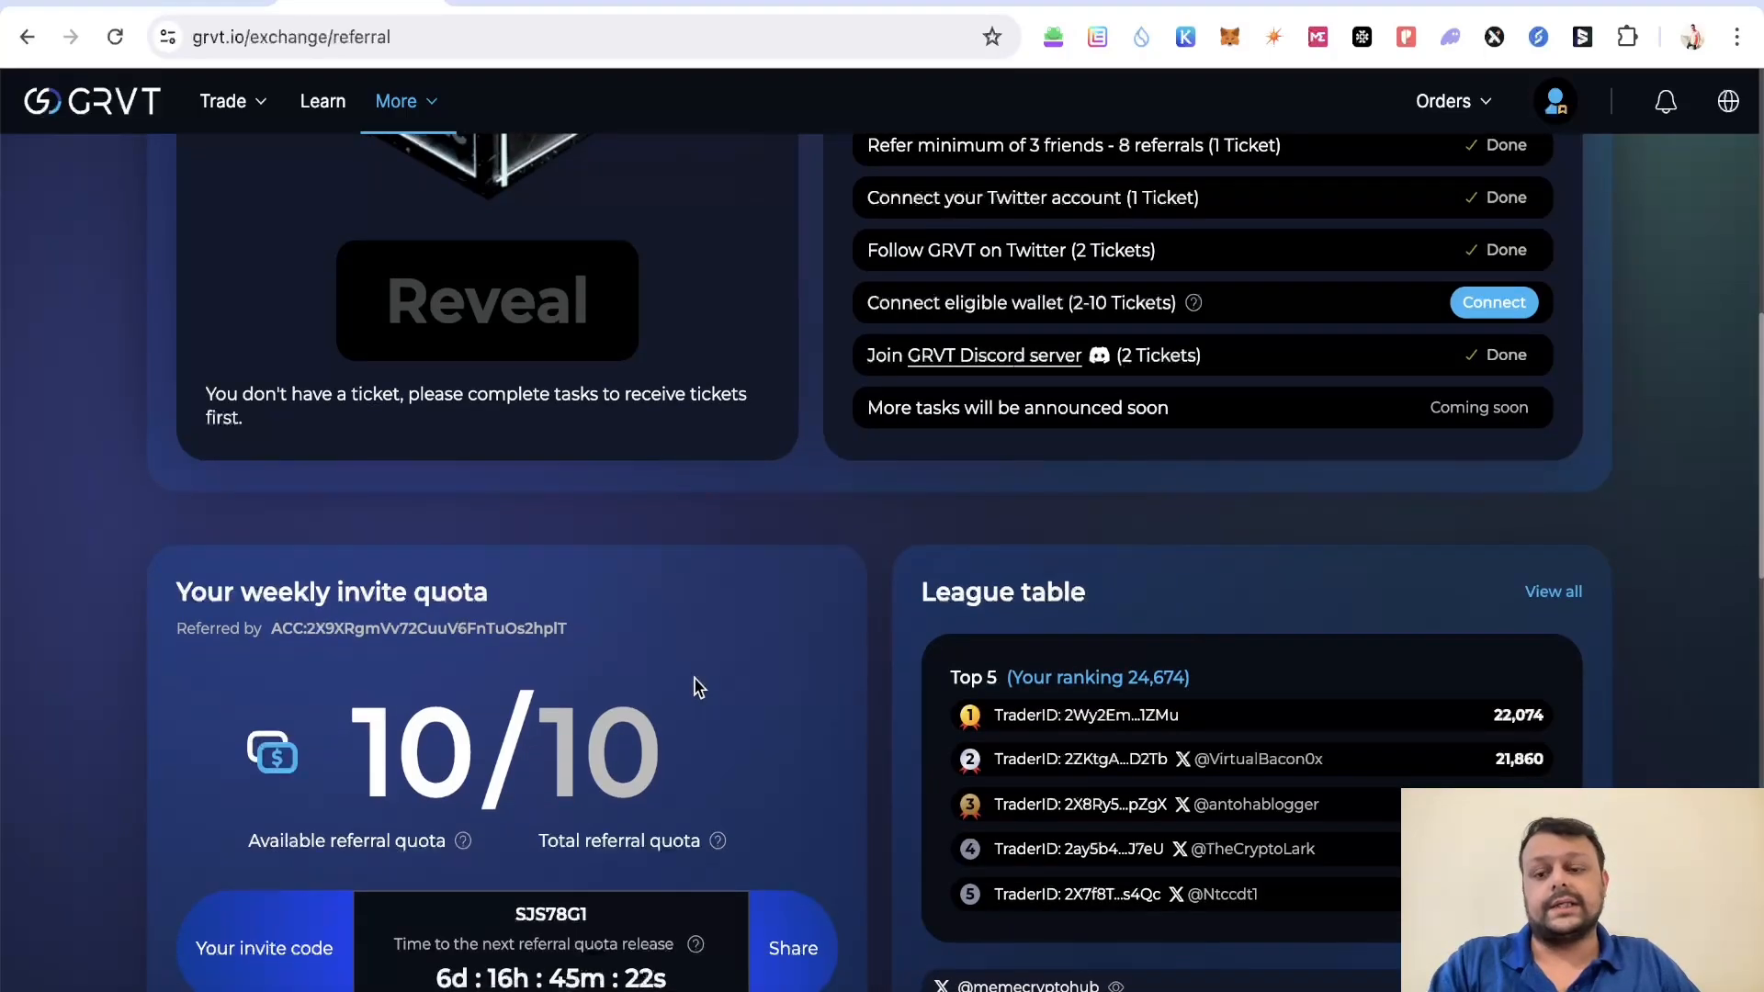
mouse_move(521, 961)
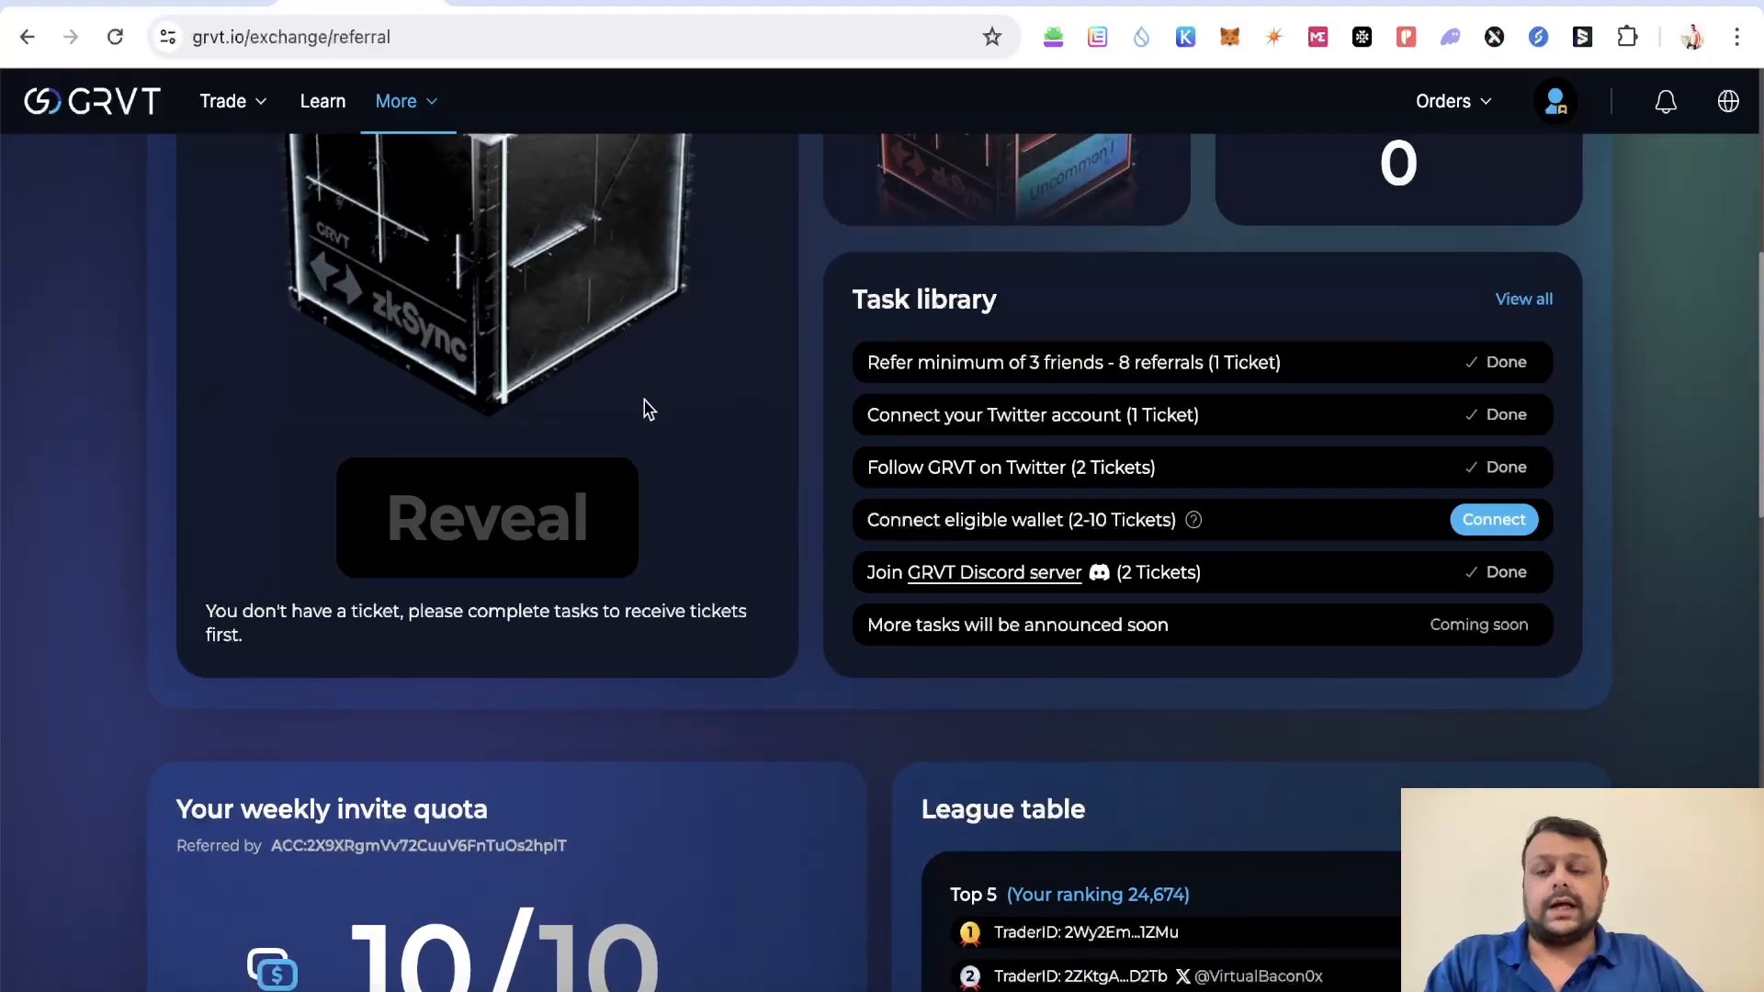
mouse_move(544, 148)
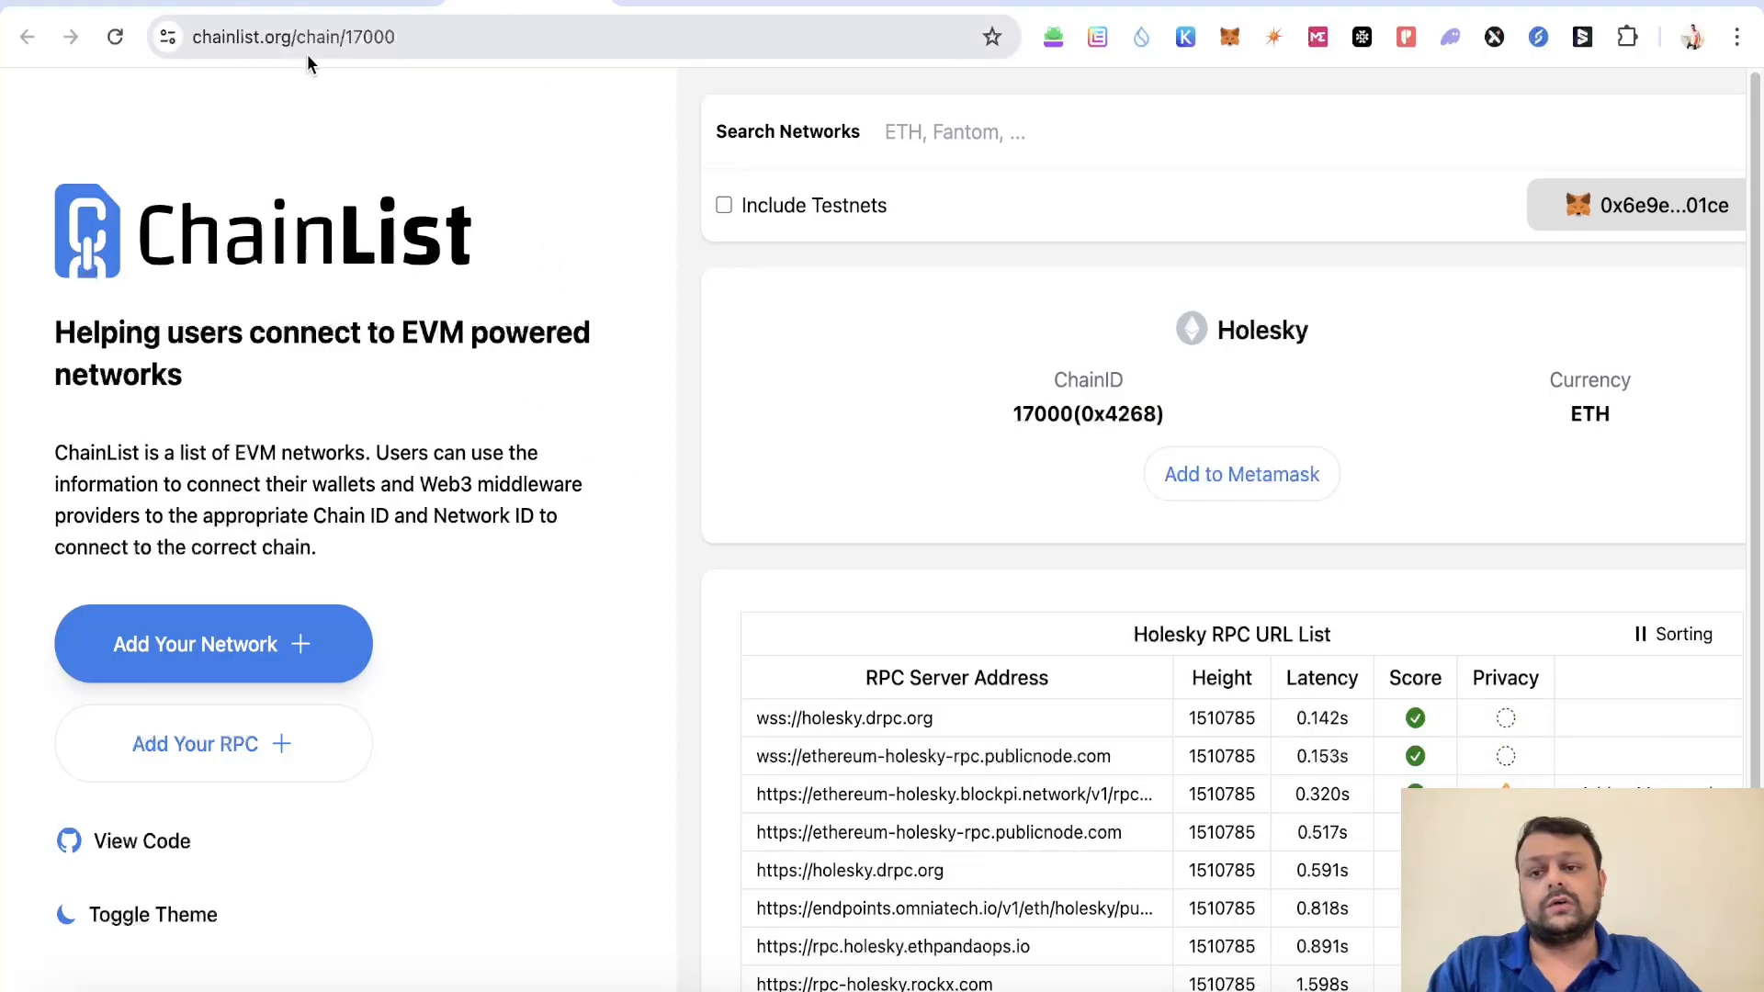
mouse_move(868, 429)
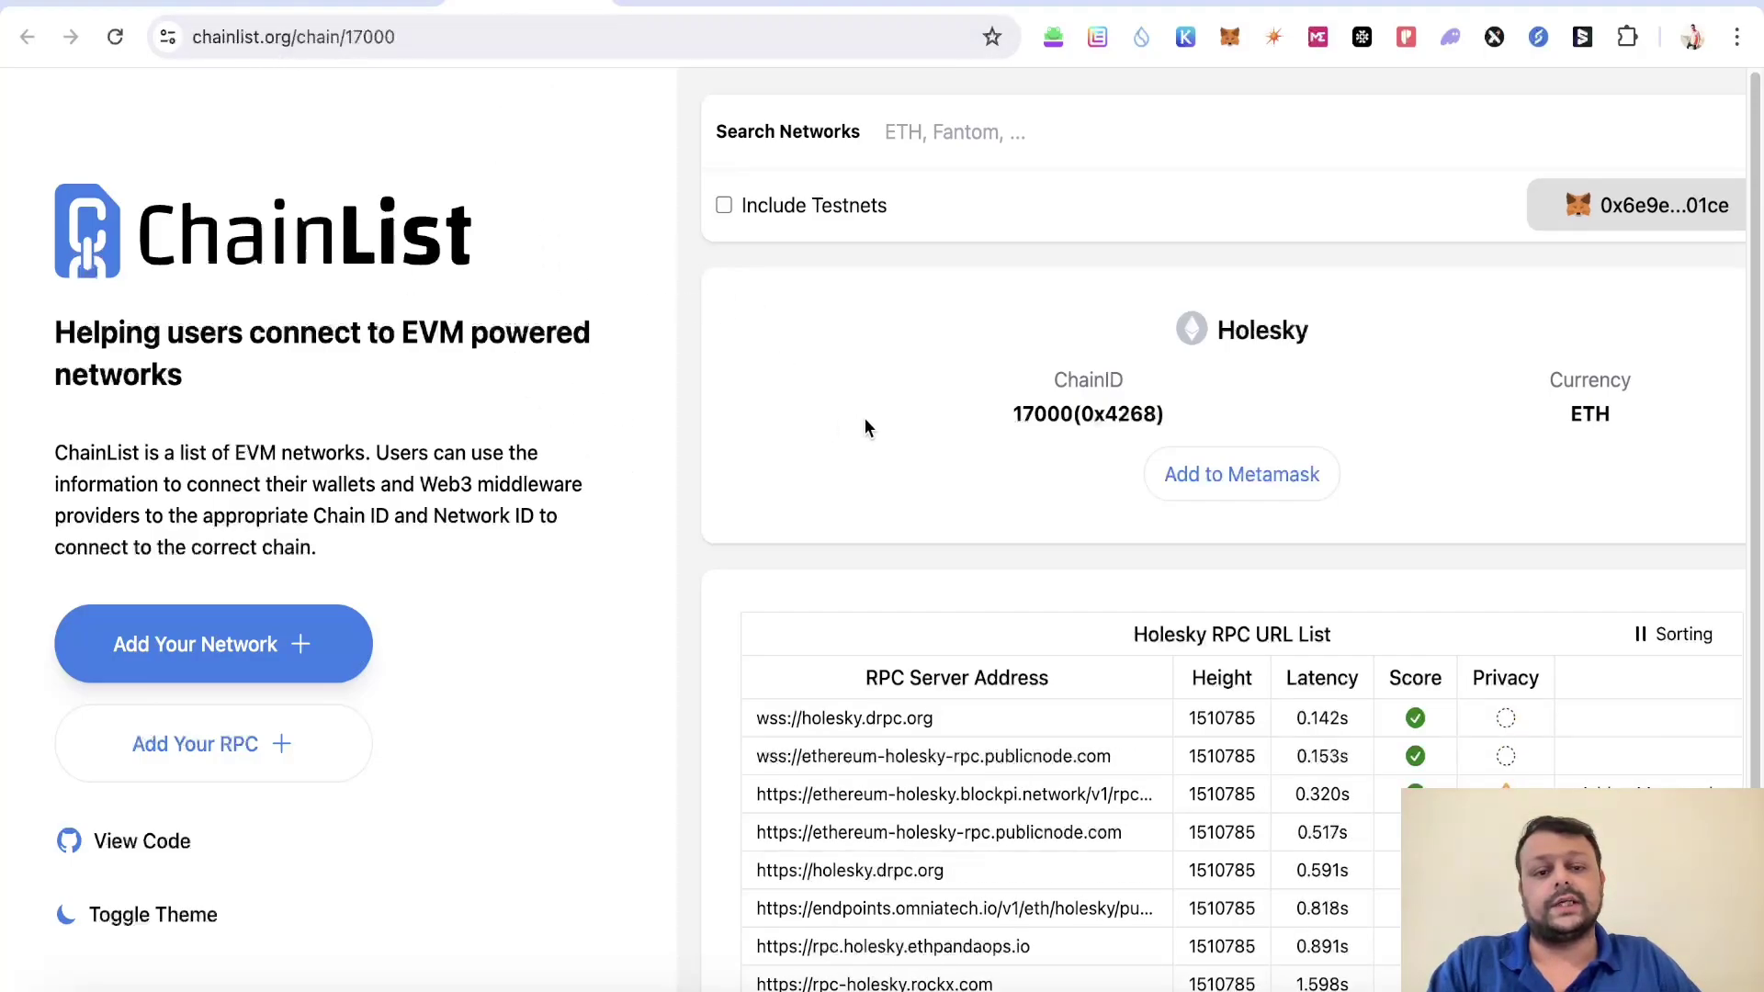
mouse_move(1529, 212)
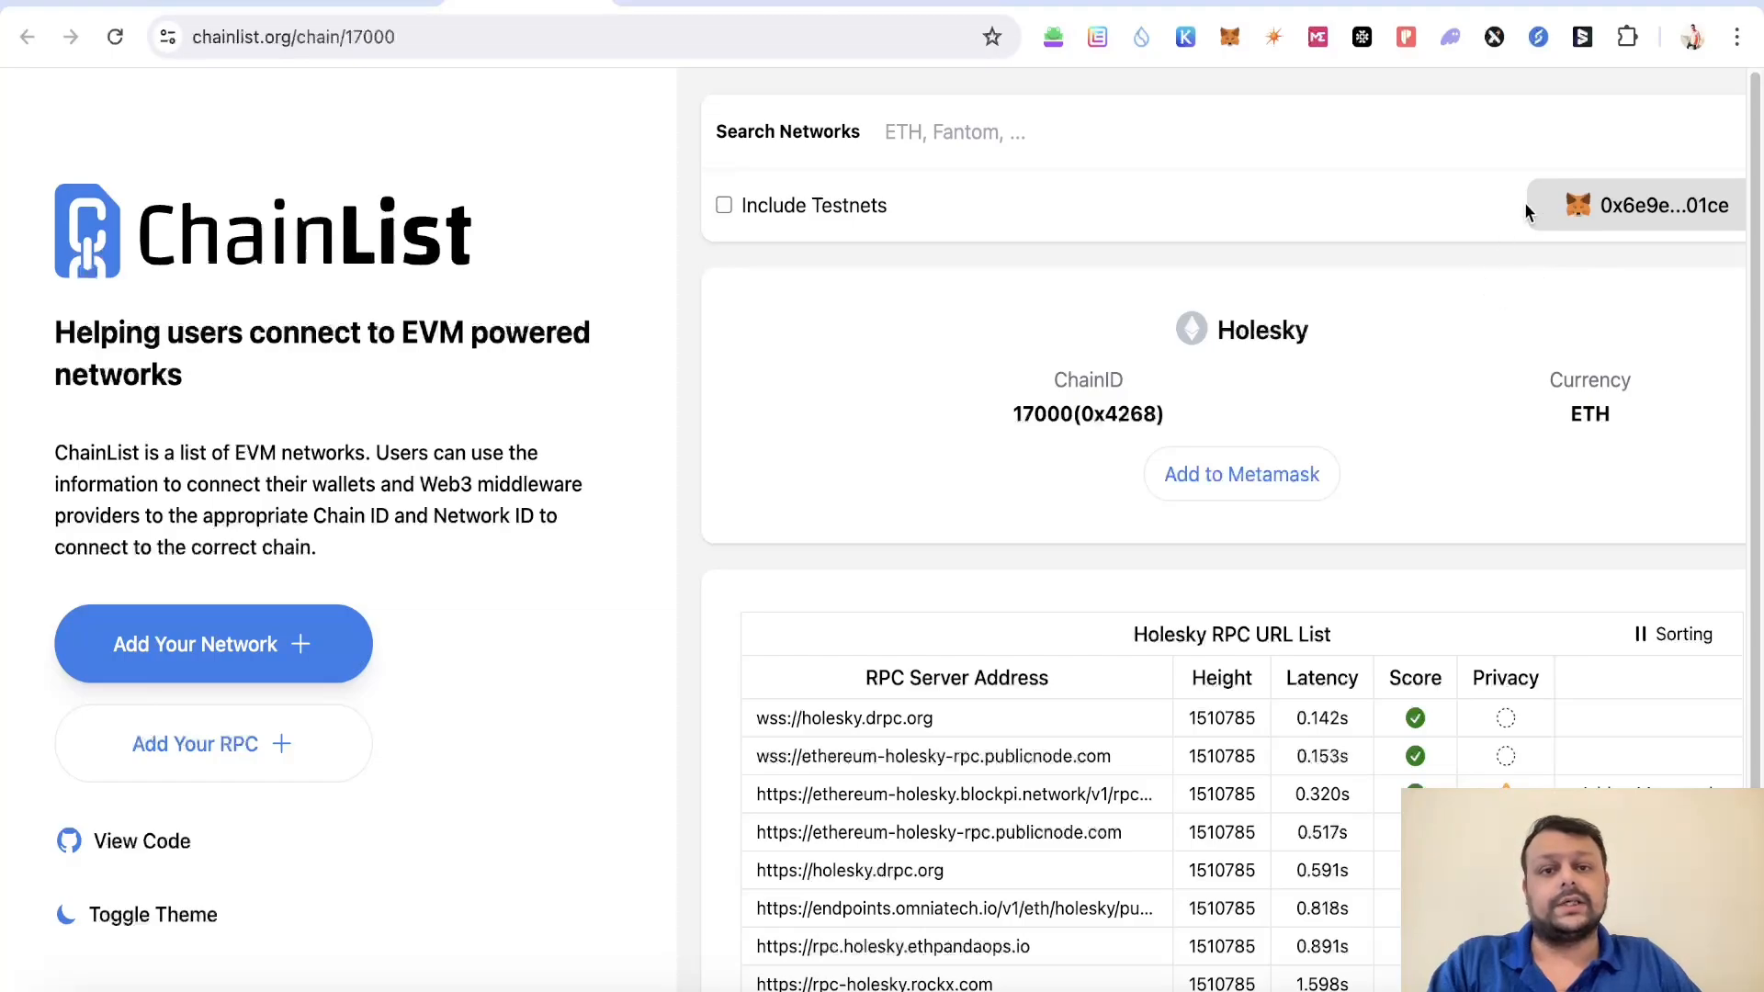
mouse_move(1248, 343)
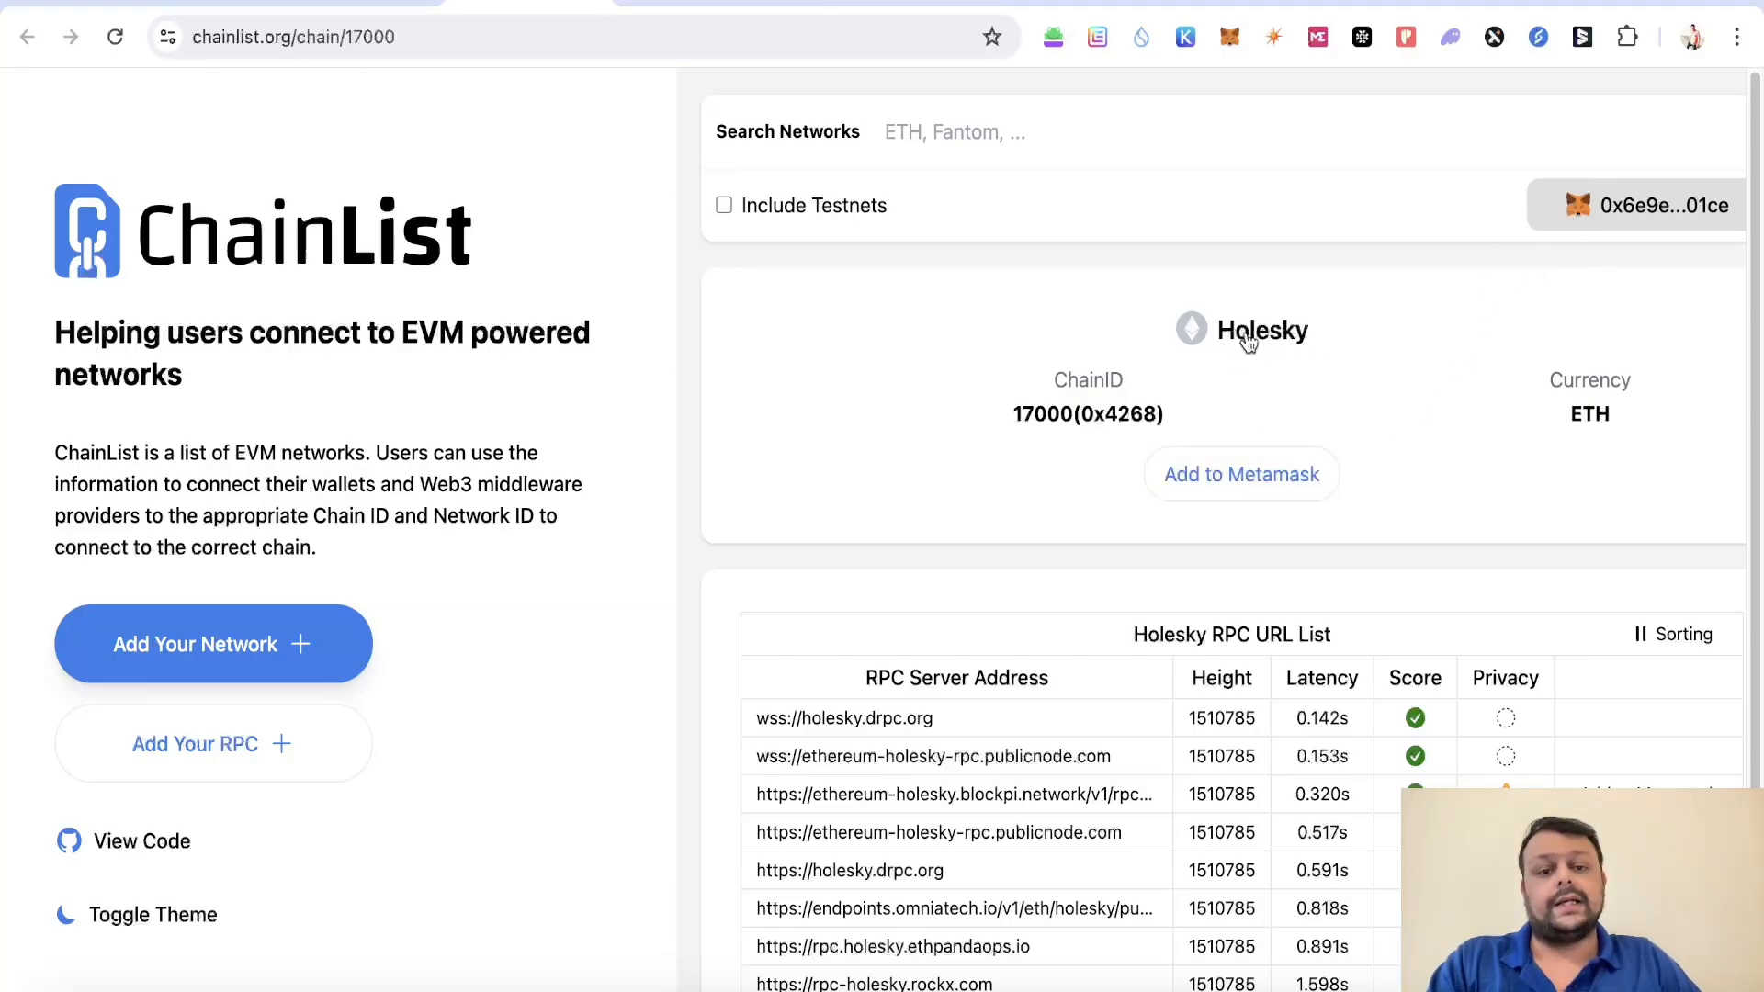
mouse_move(1308, 359)
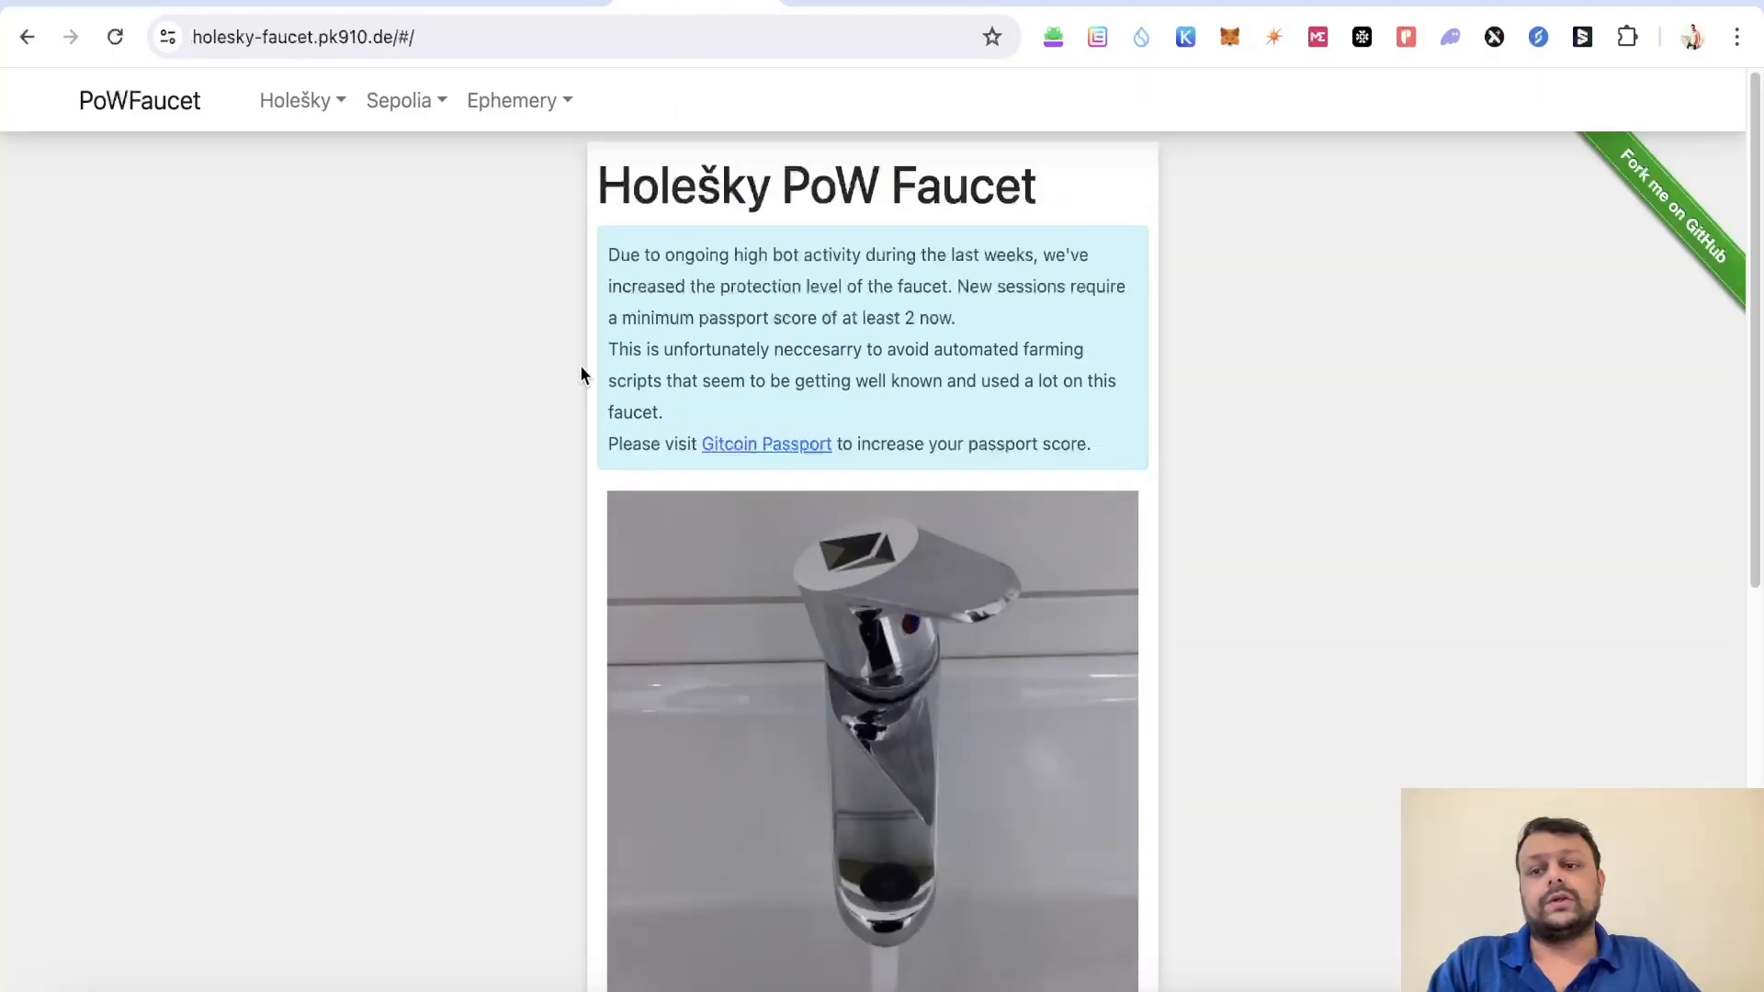
scroll("down", 3)
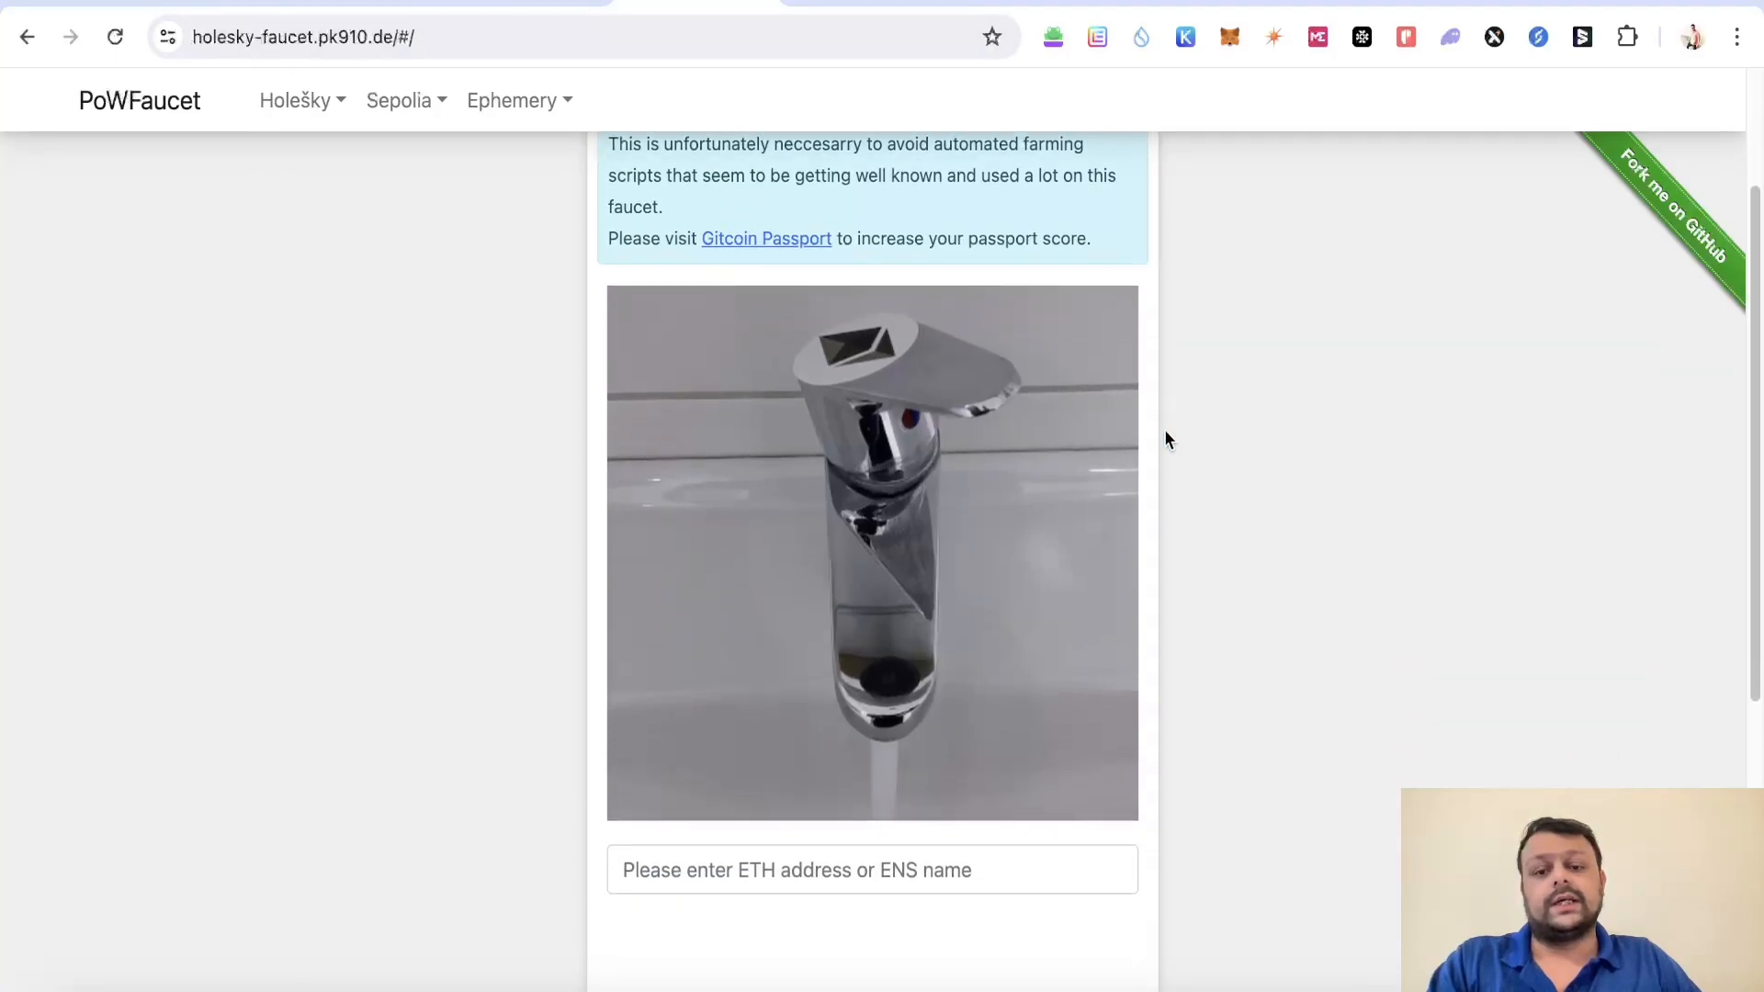
scroll("down", 3)
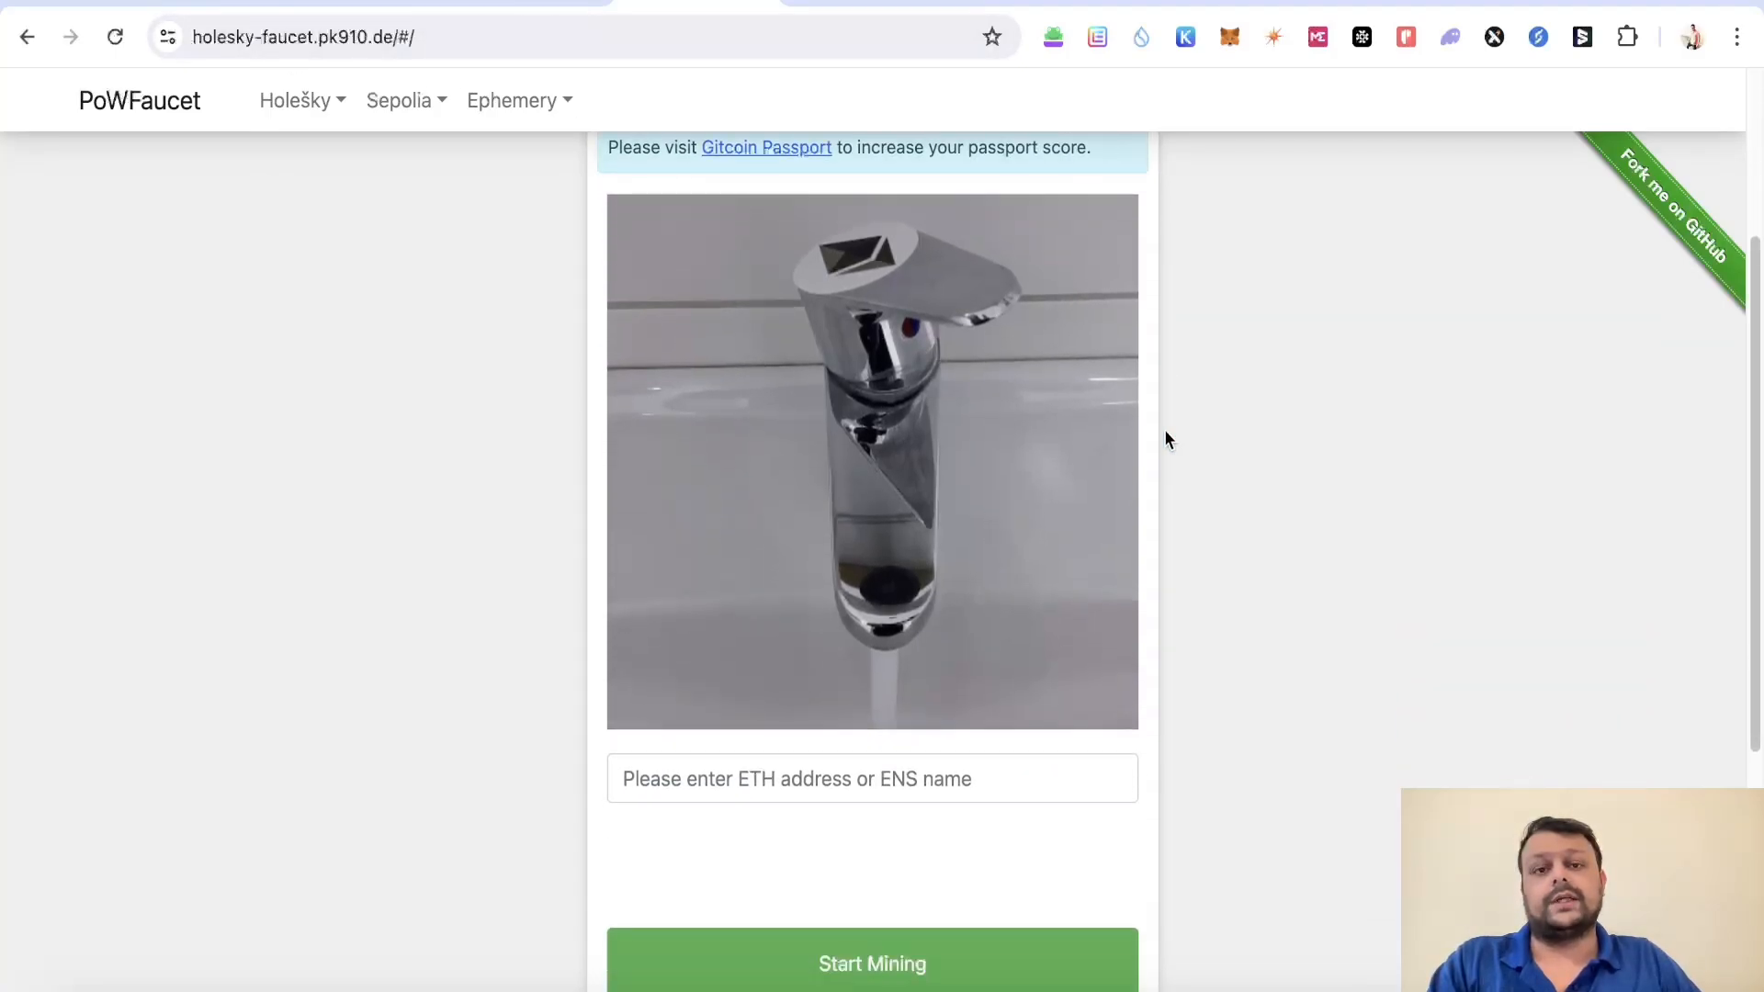
mouse_move(898, 422)
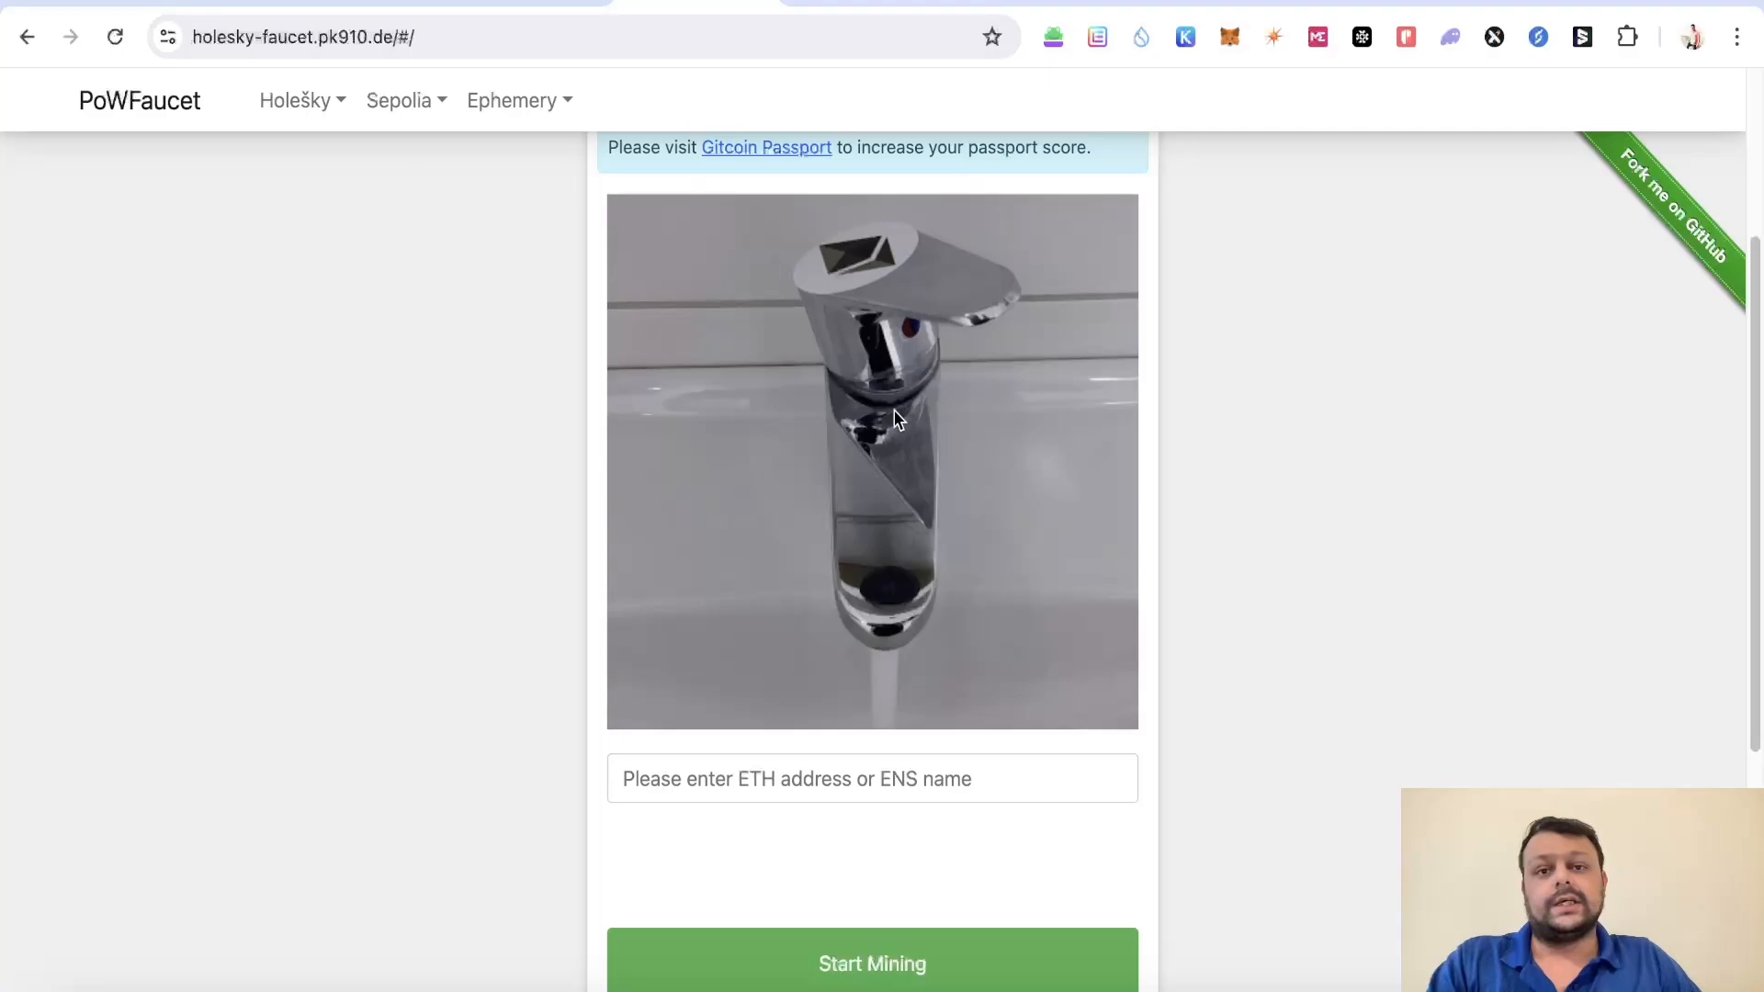
mouse_move(1351, 545)
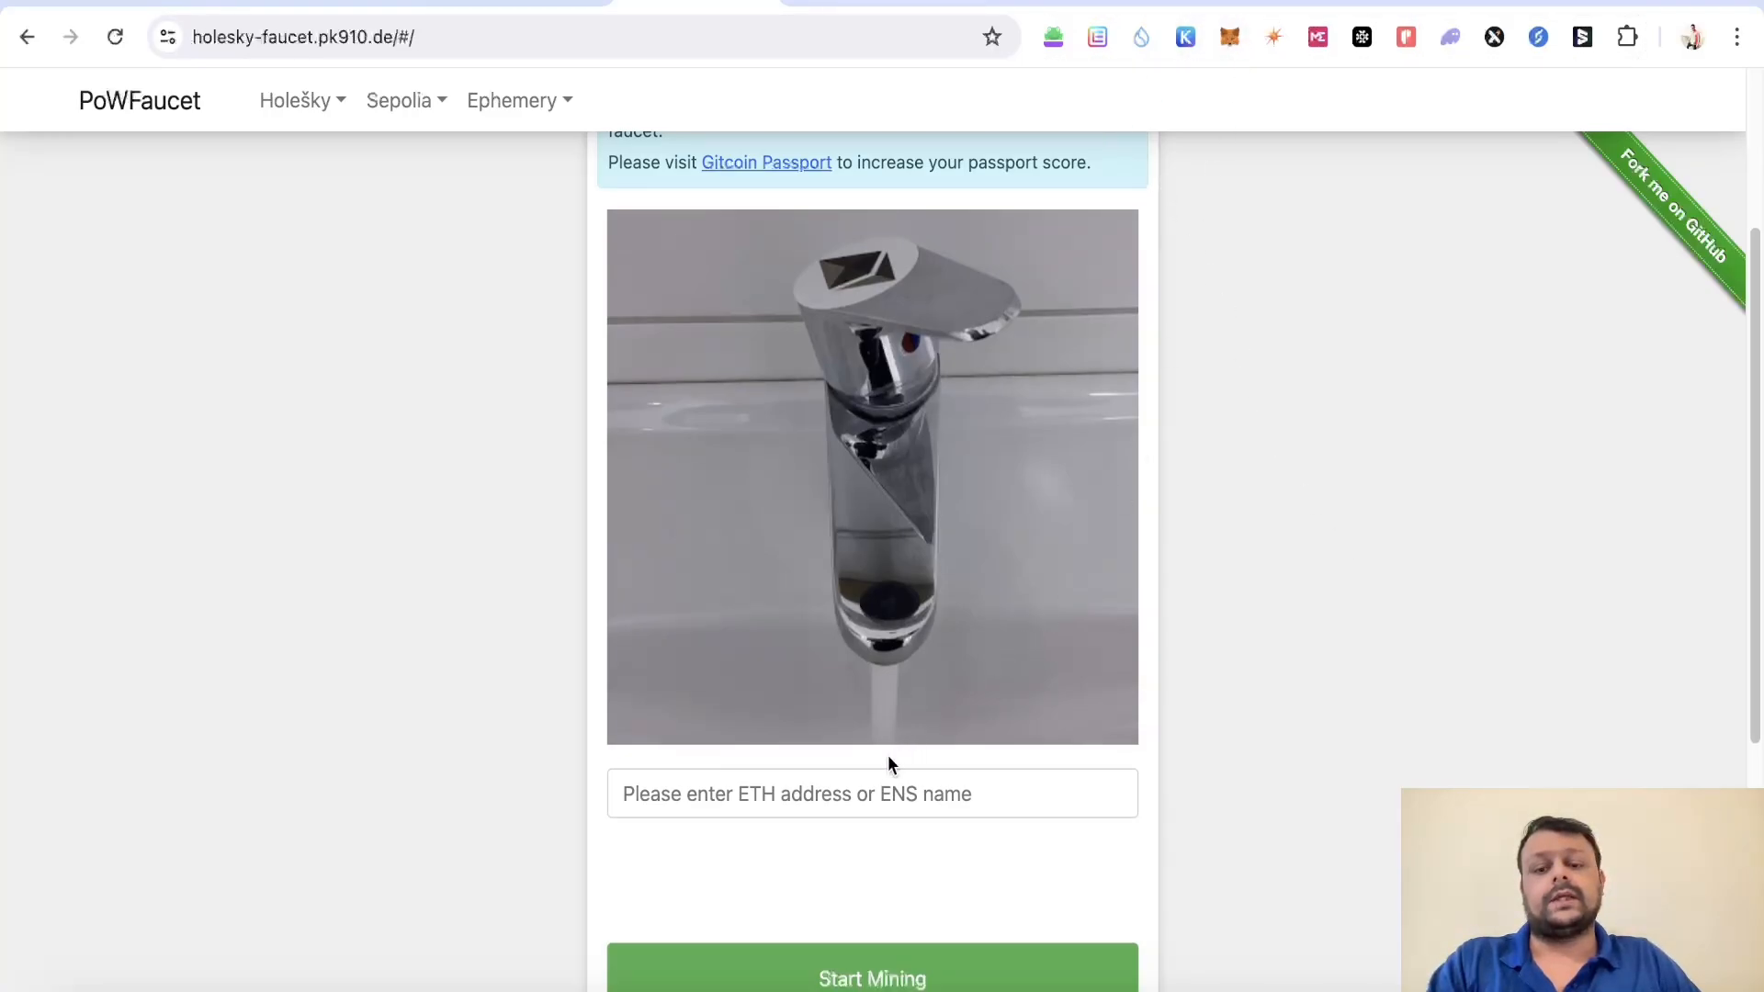
scroll("down", 3)
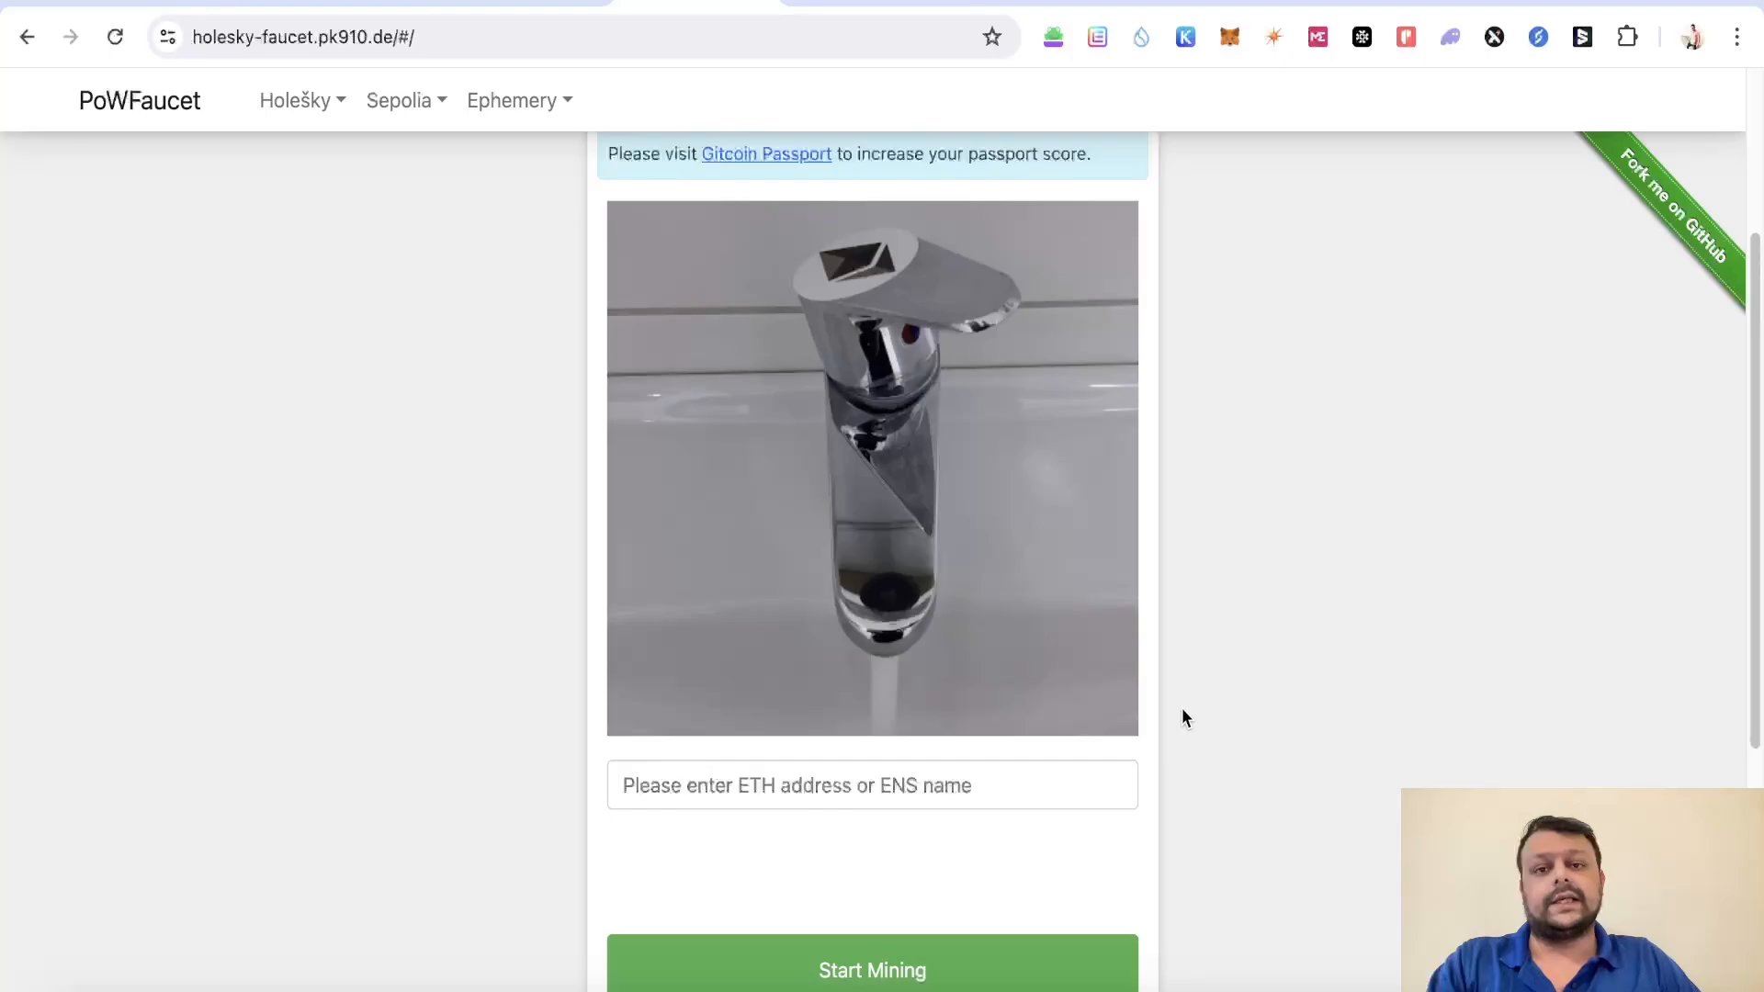
mouse_move(773, 126)
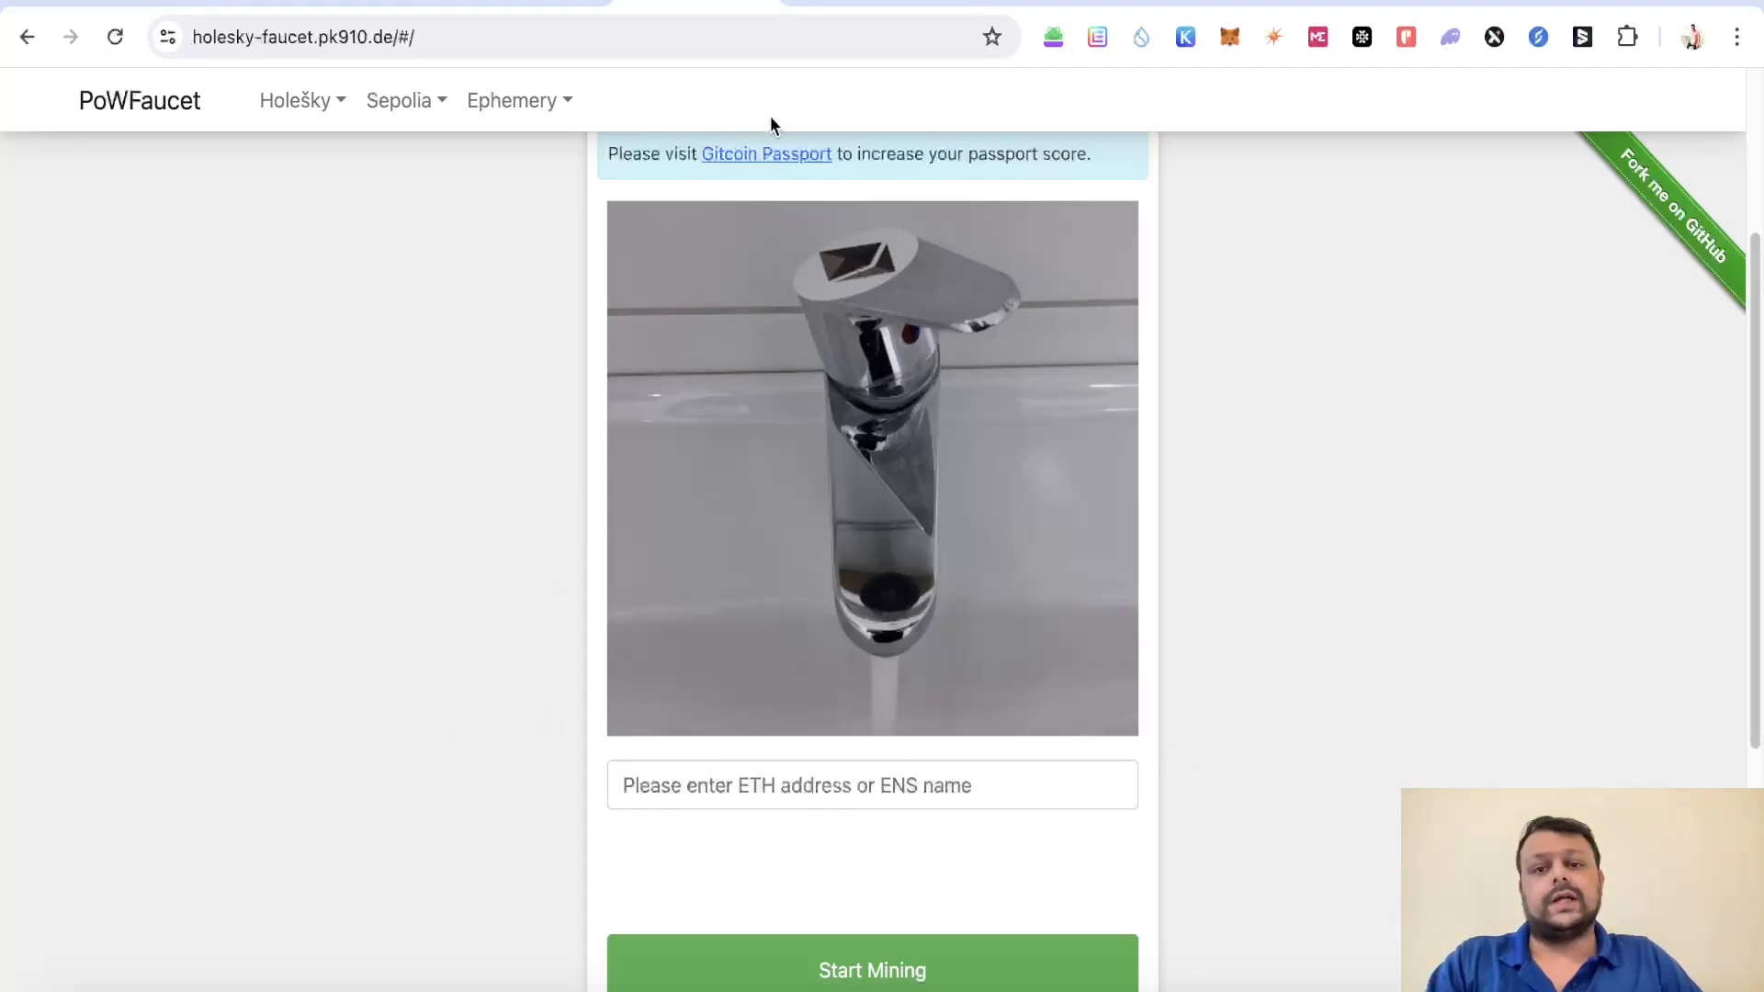
left_click(305, 39)
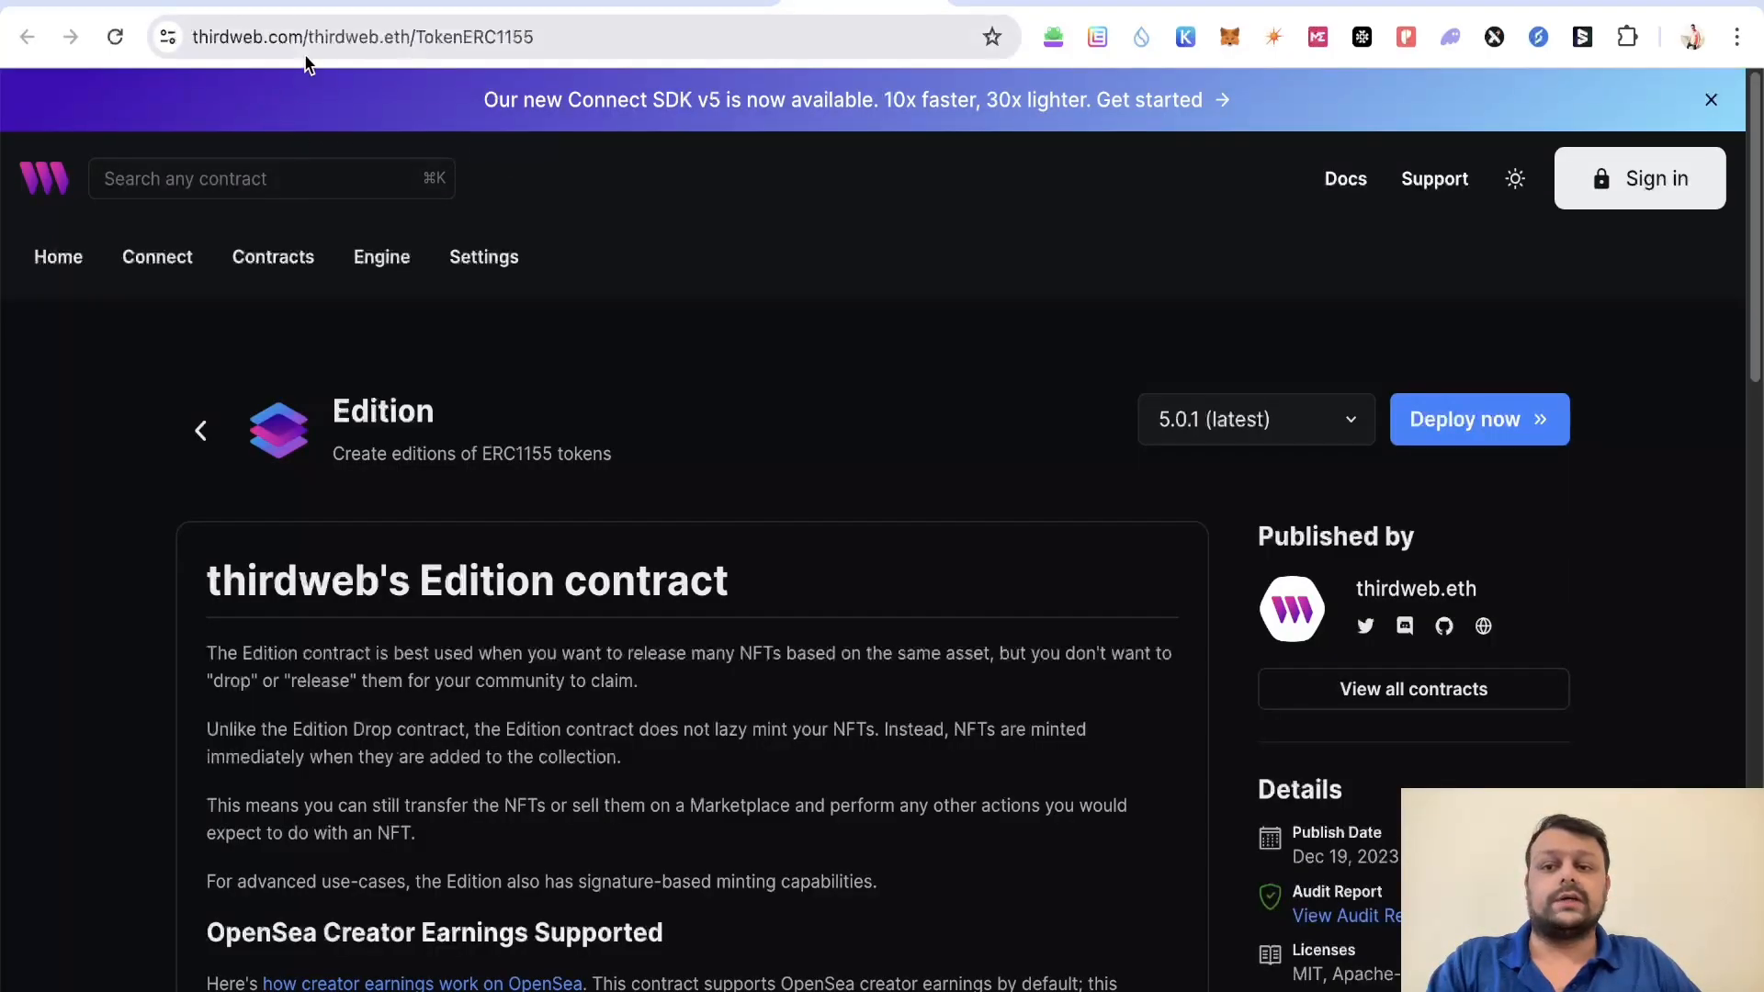
mouse_move(819, 464)
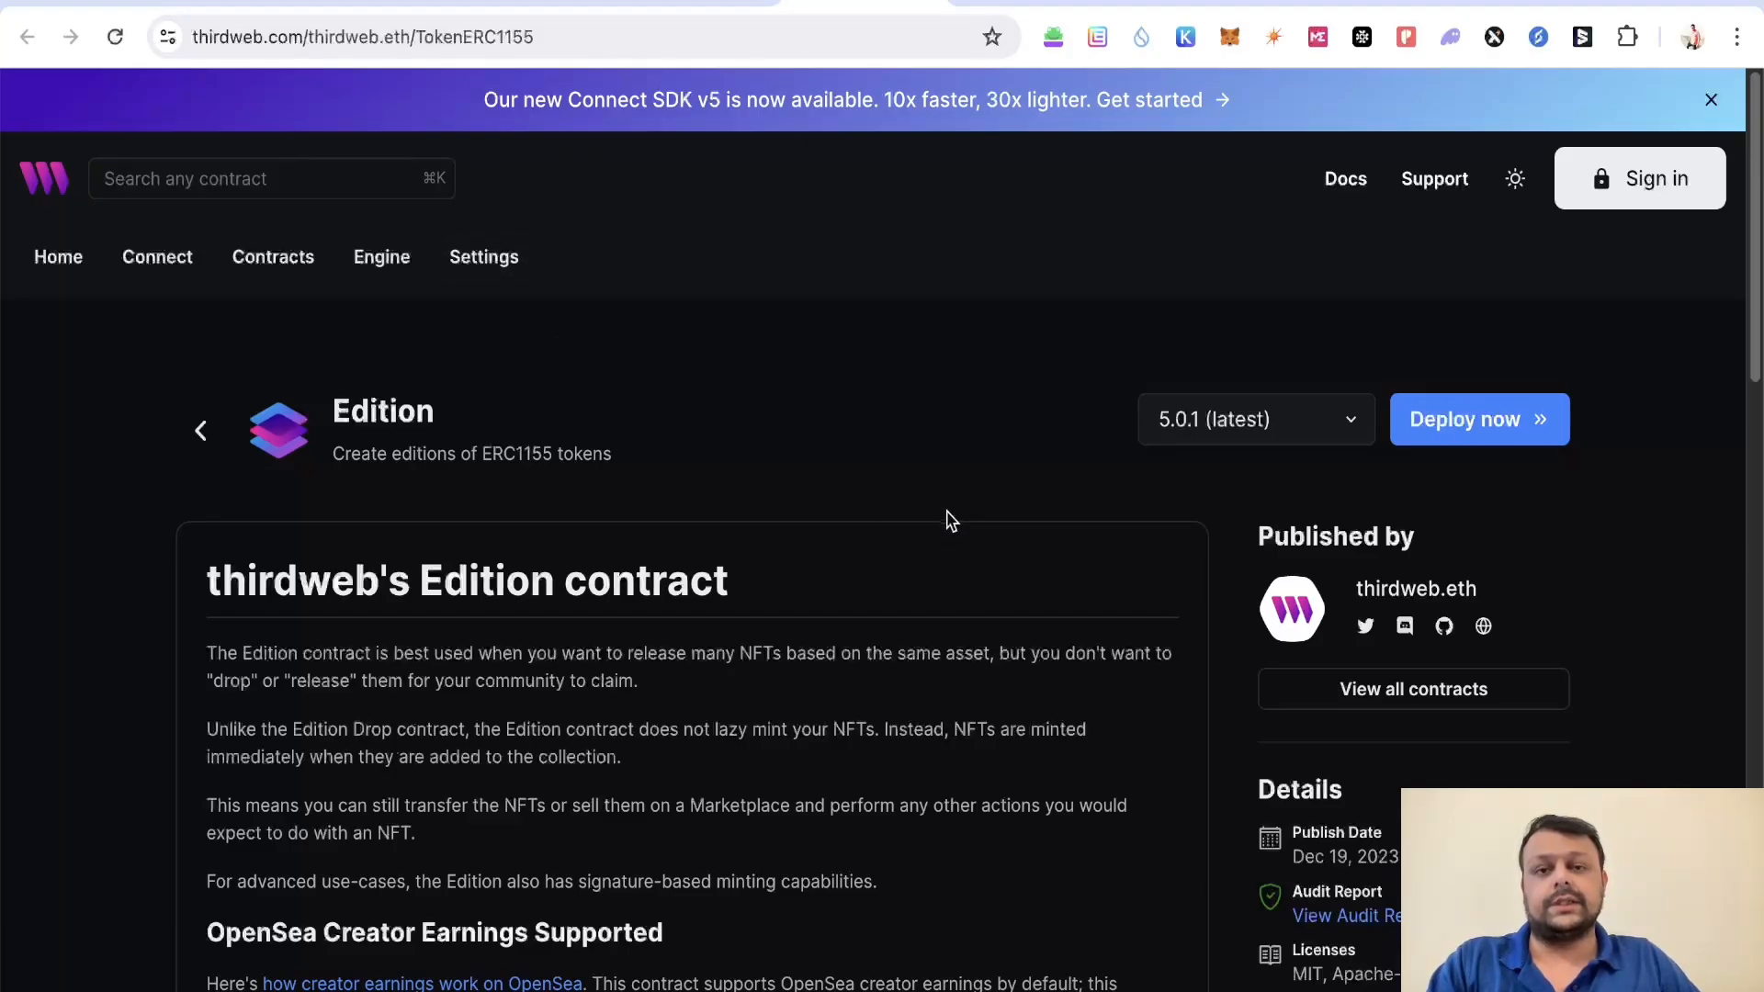
mouse_move(945, 531)
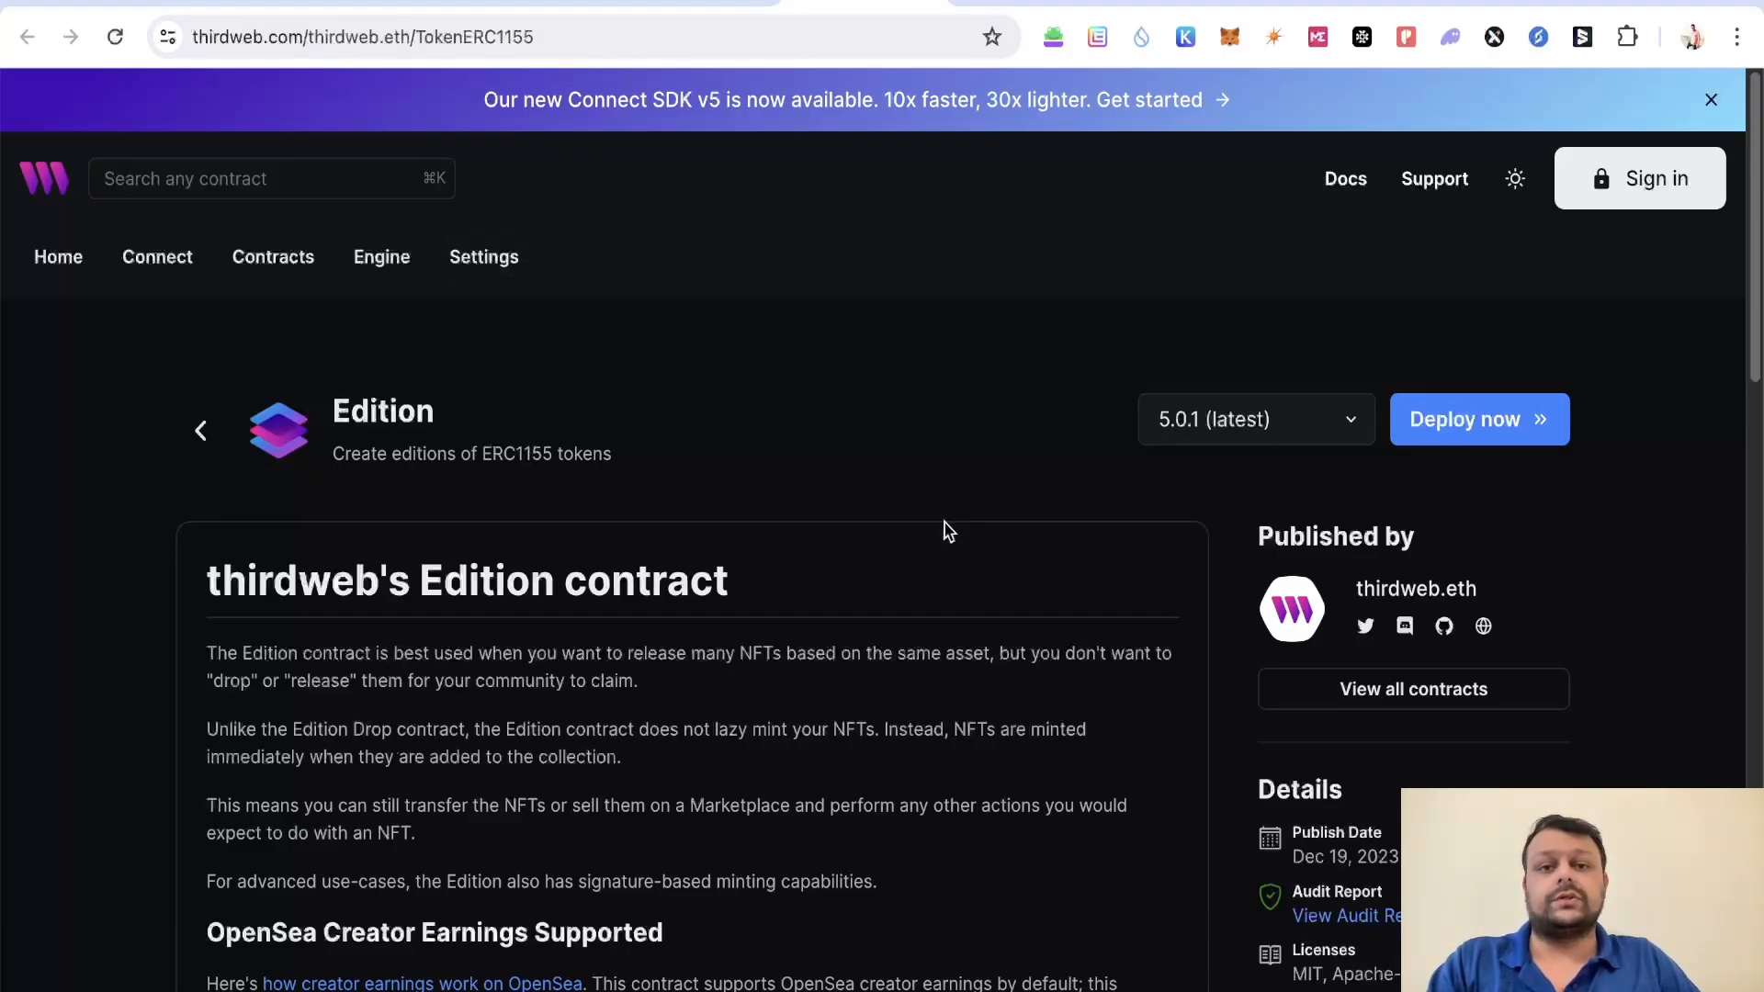
mouse_move(994, 592)
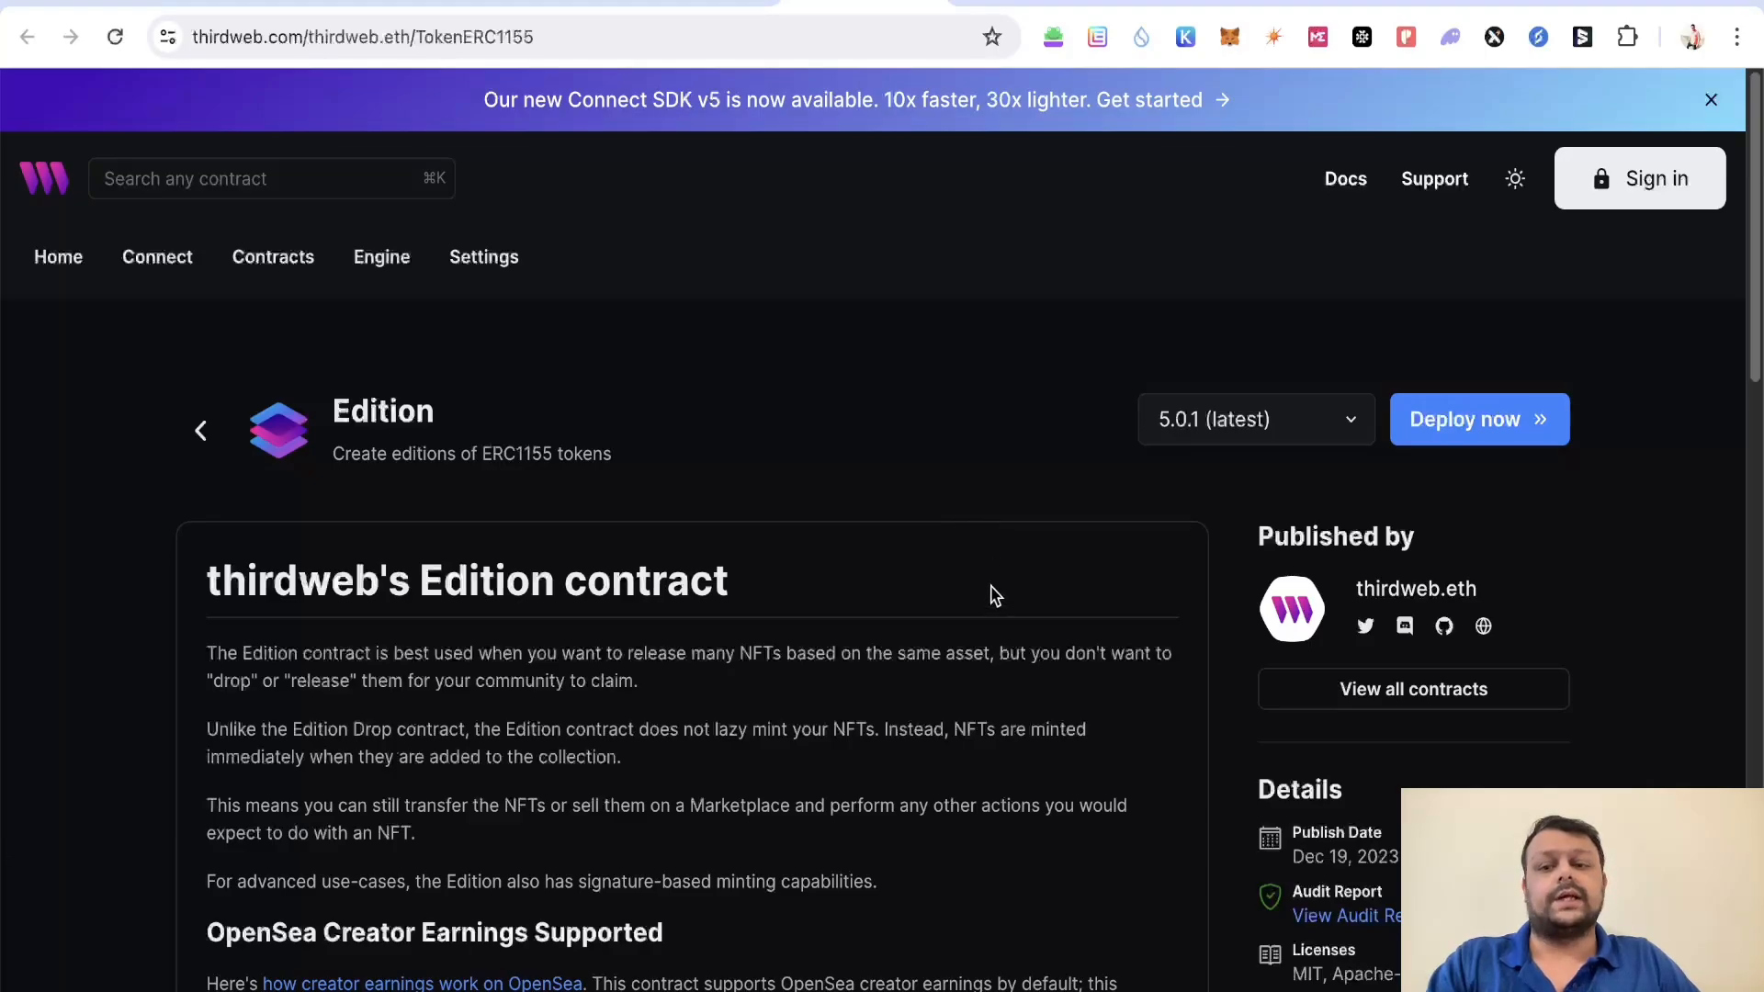
mouse_move(1460, 428)
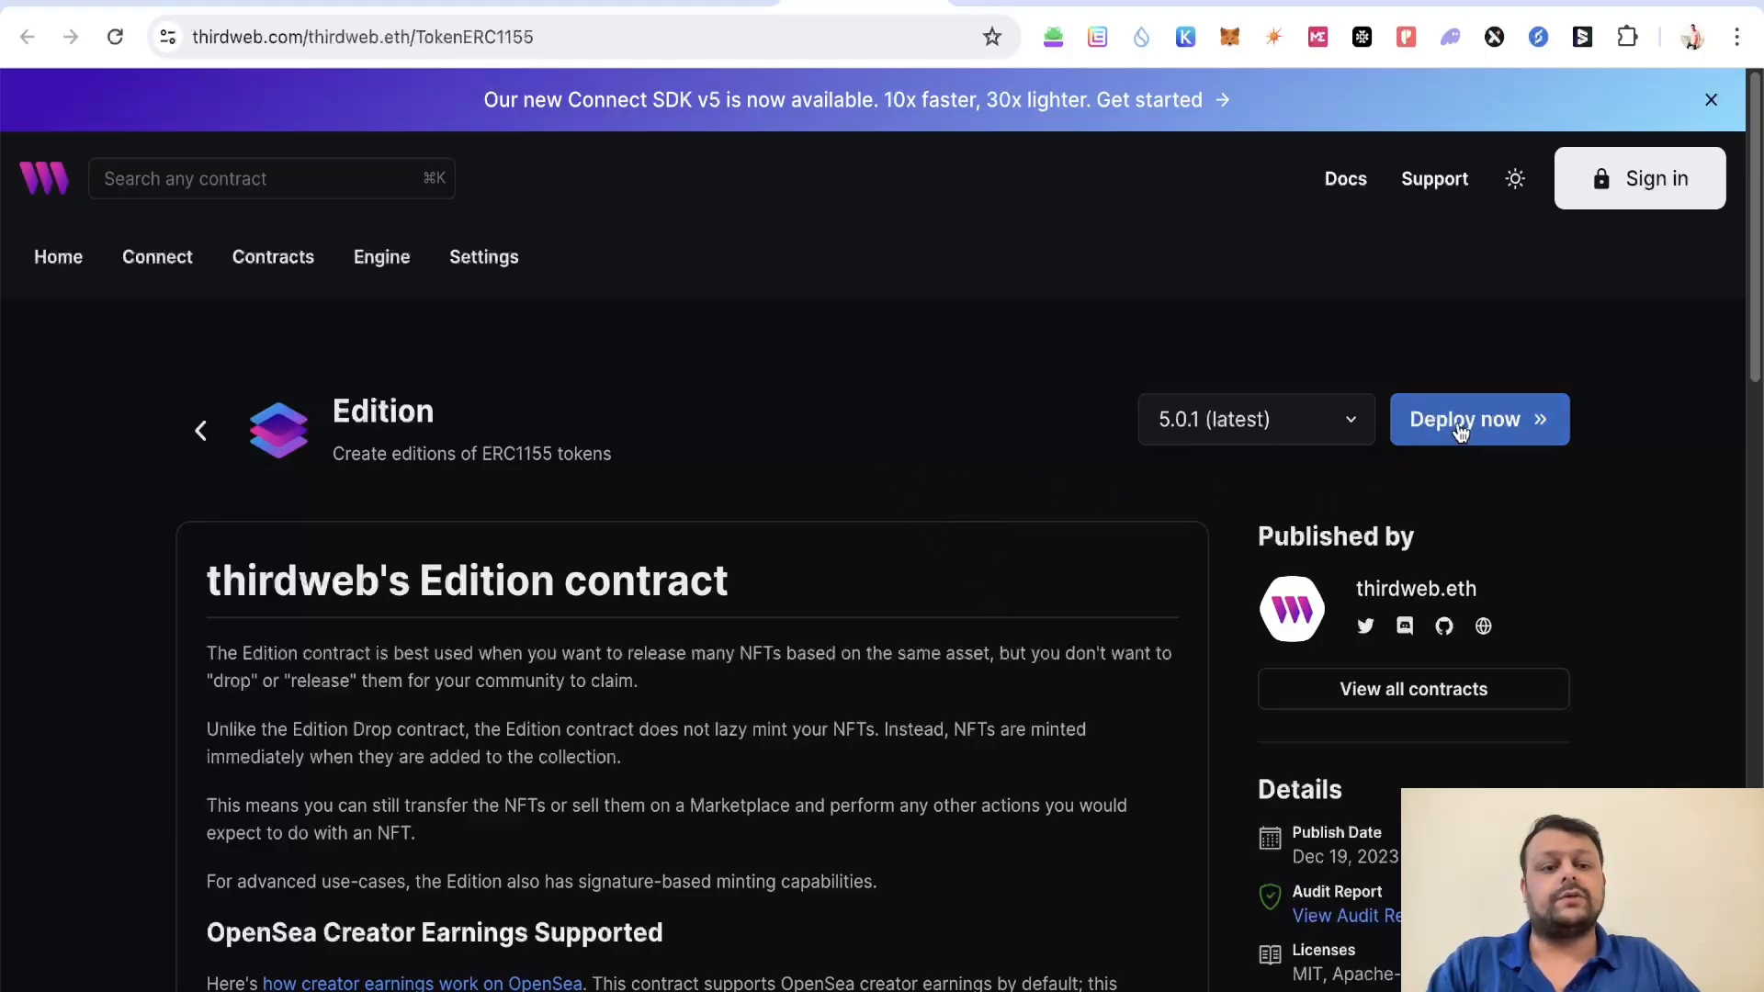
Step: Fill the Edition deployment form with name and symbol 'sob' and start deploying
left_click(1465, 419)
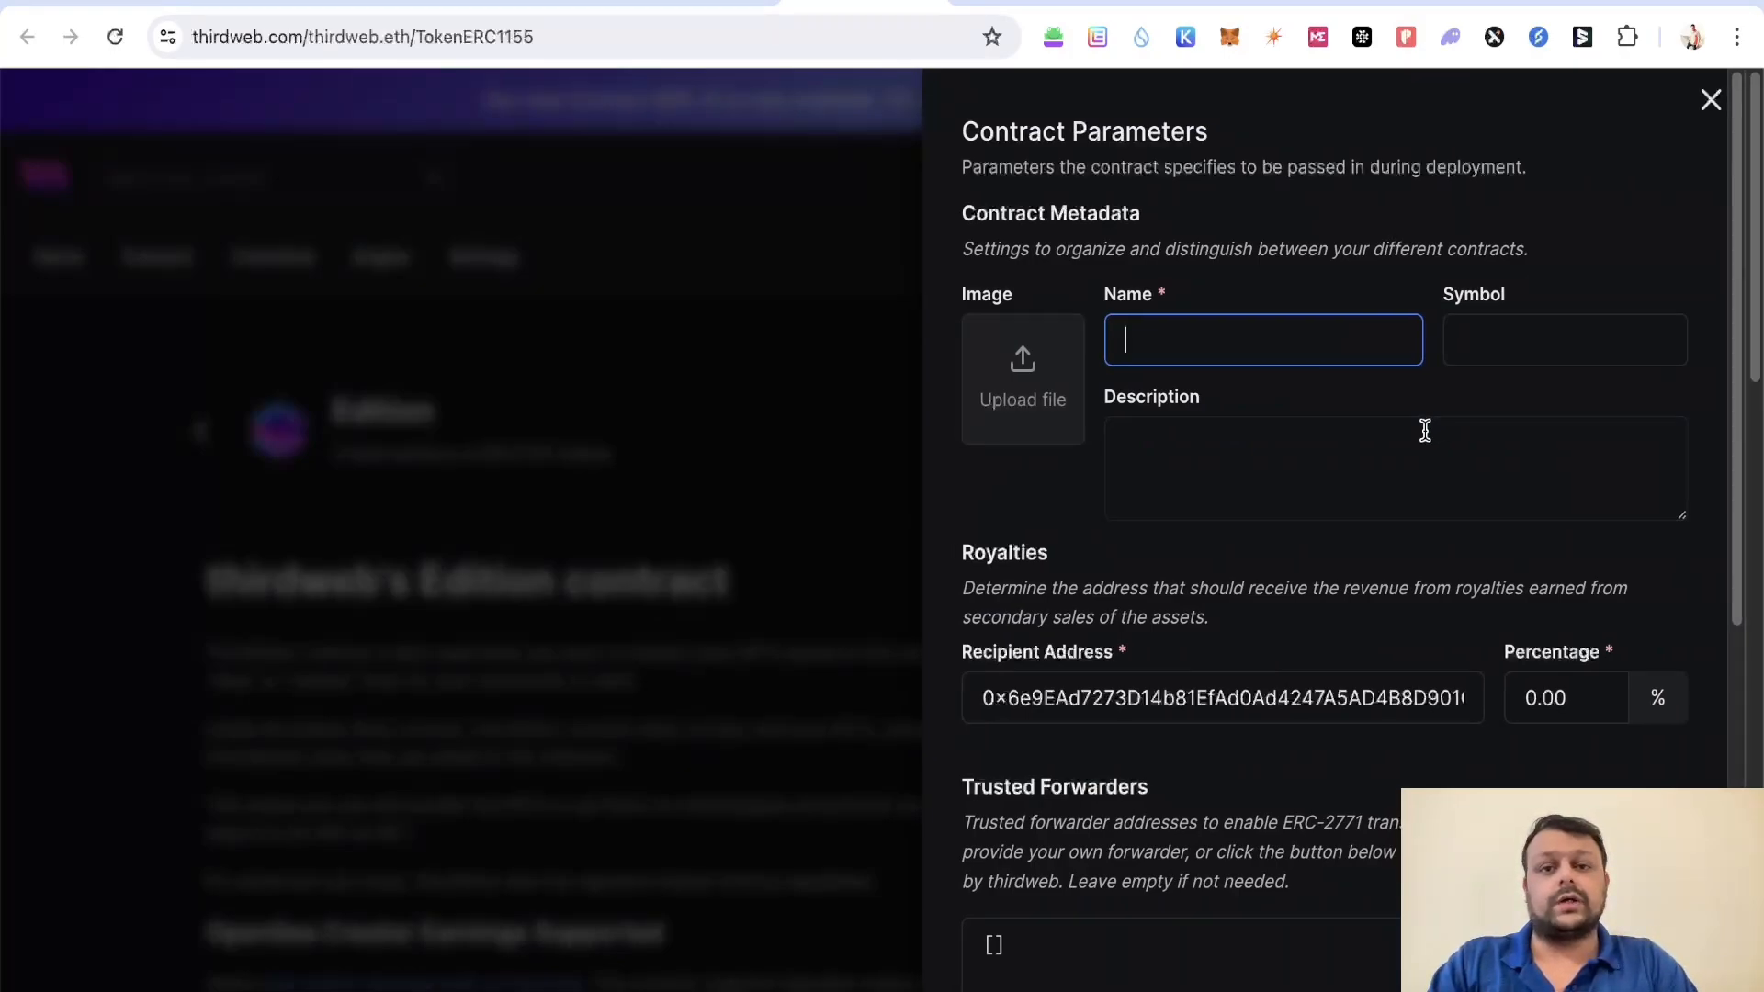
type("sob")
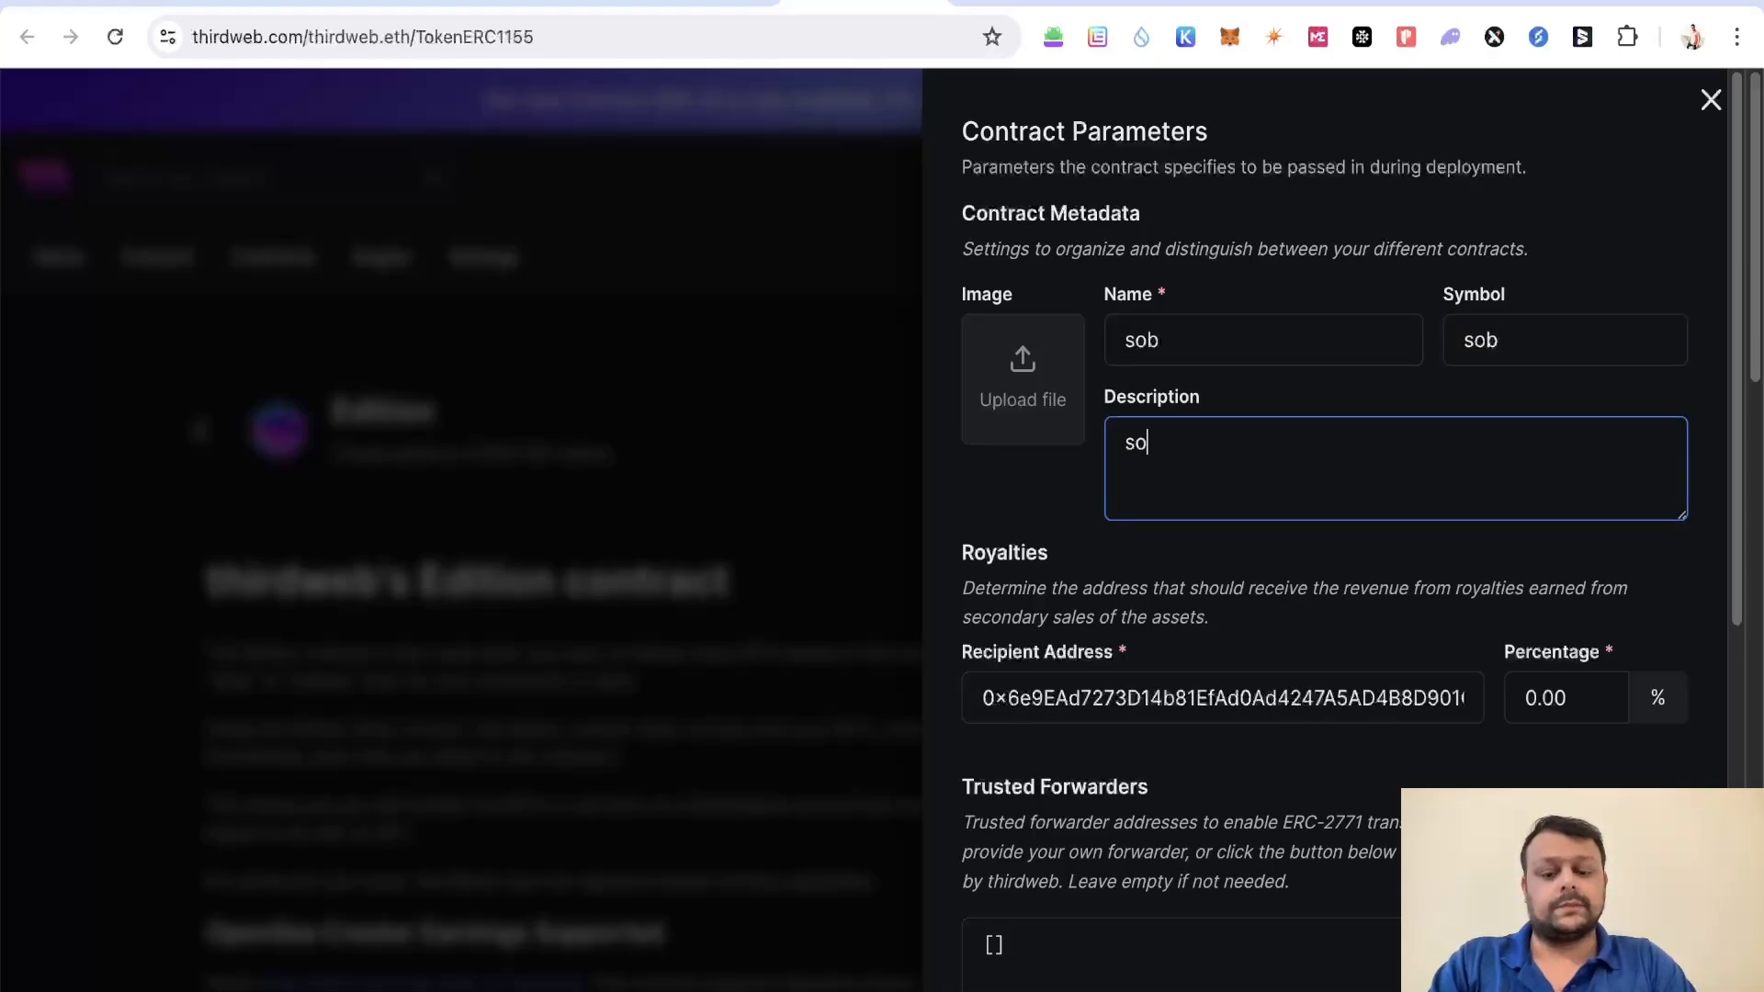
scroll("down", 3)
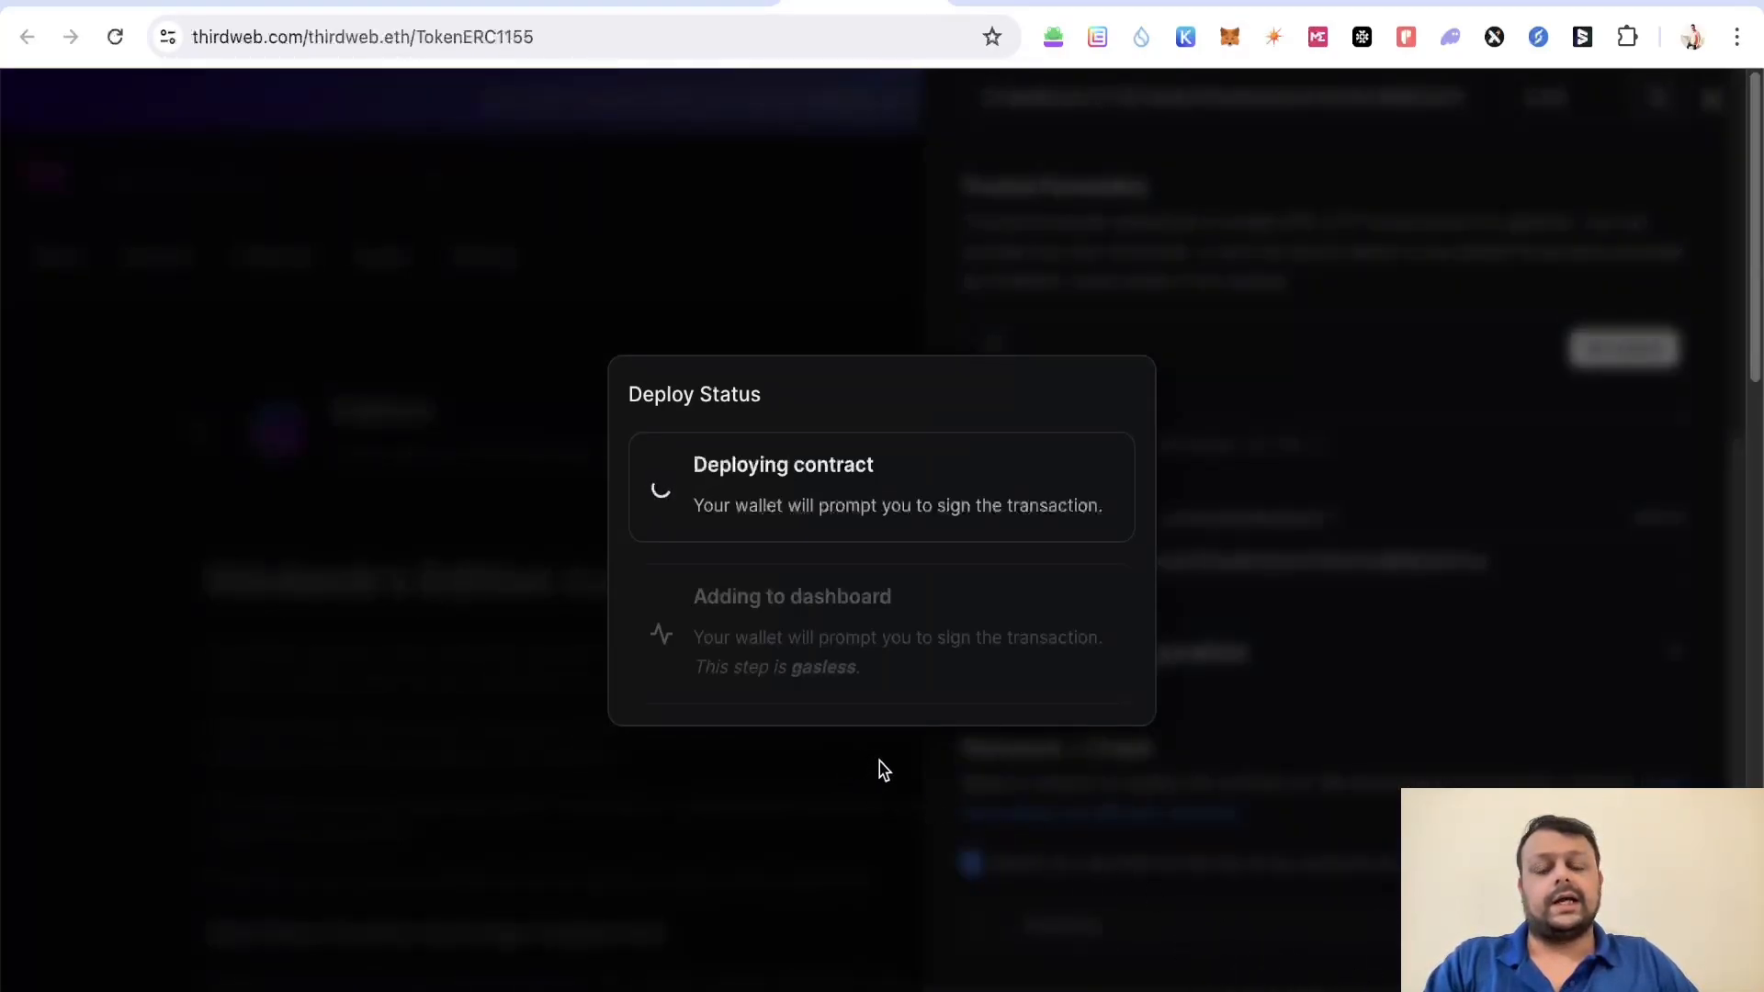
Step: Approve the deployment and sign the add-to-dashboard request for the sob contract on Holesky
left_click(1229, 37)
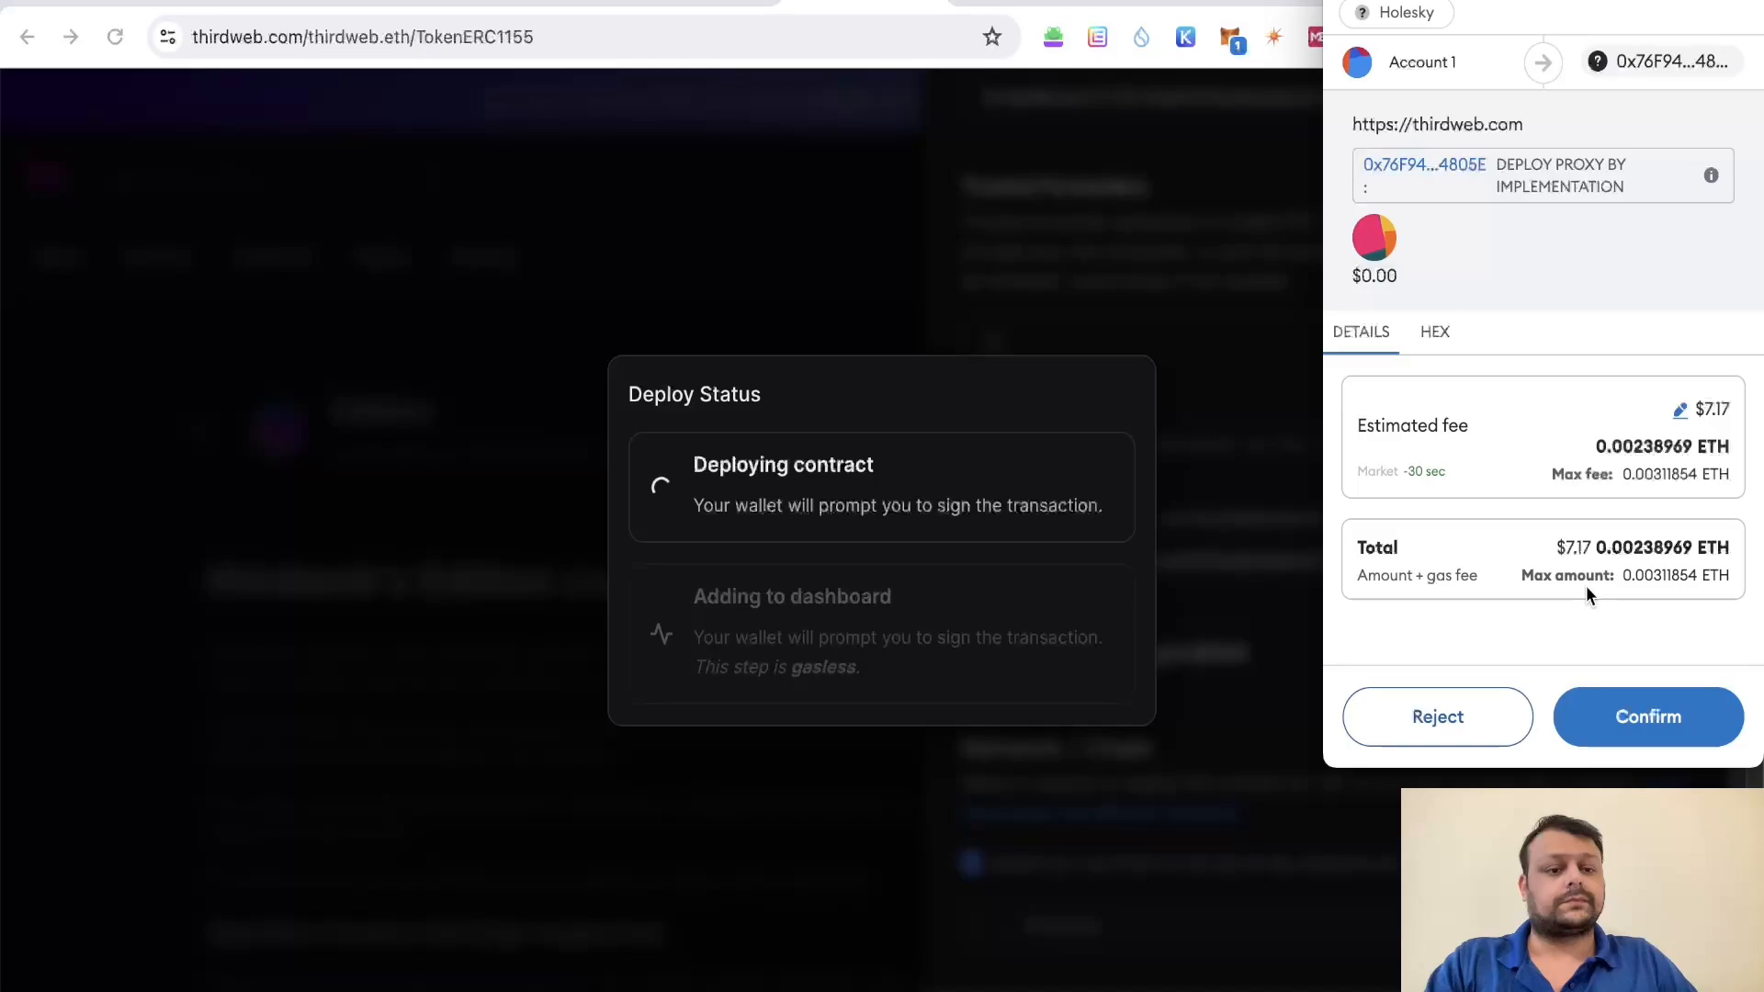
left_click(1648, 717)
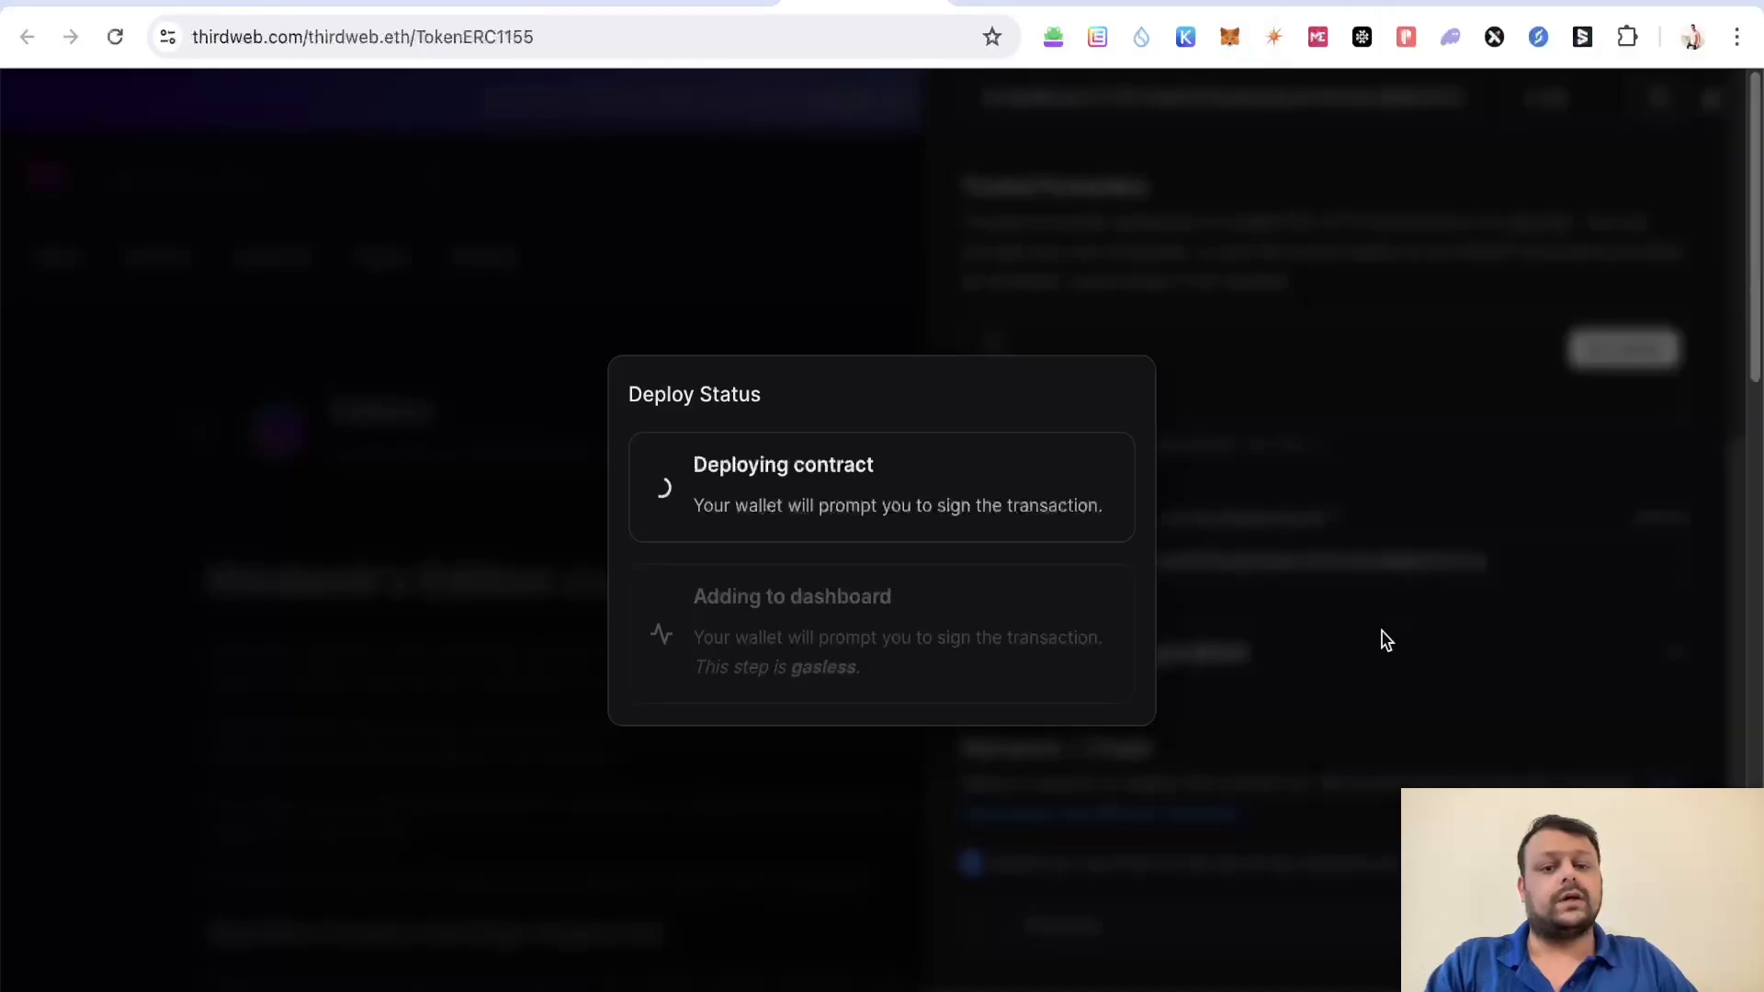
mouse_move(887, 484)
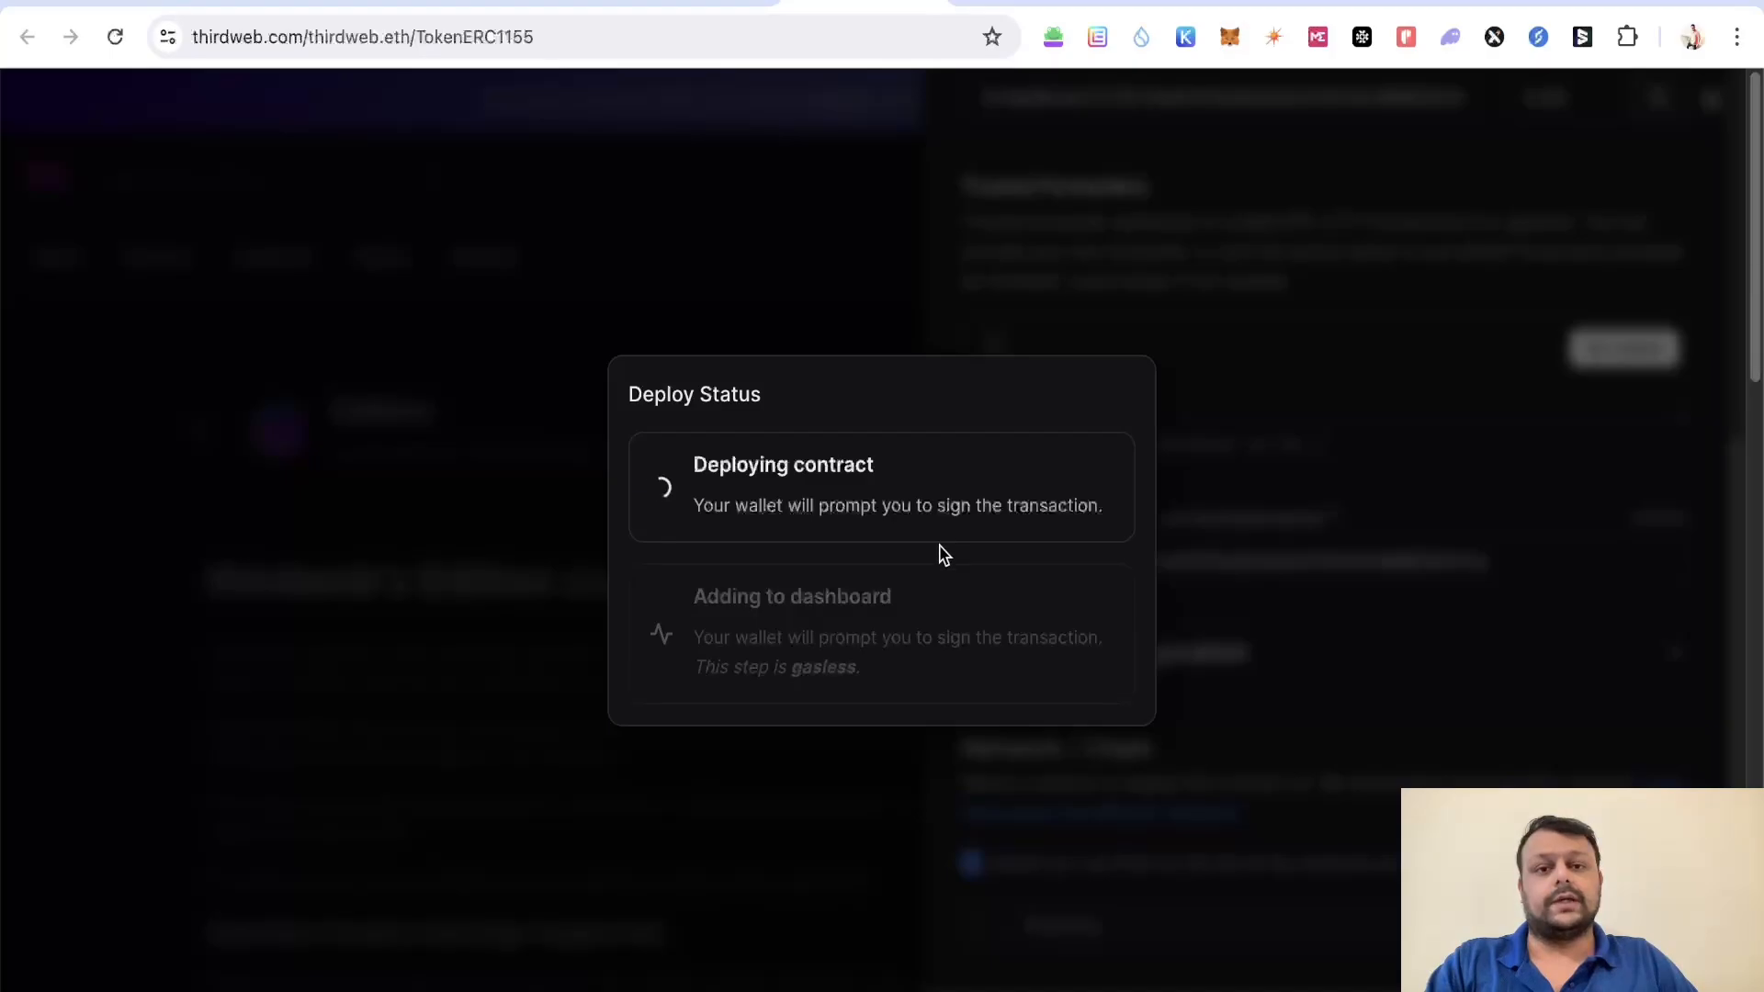
mouse_move(1143, 670)
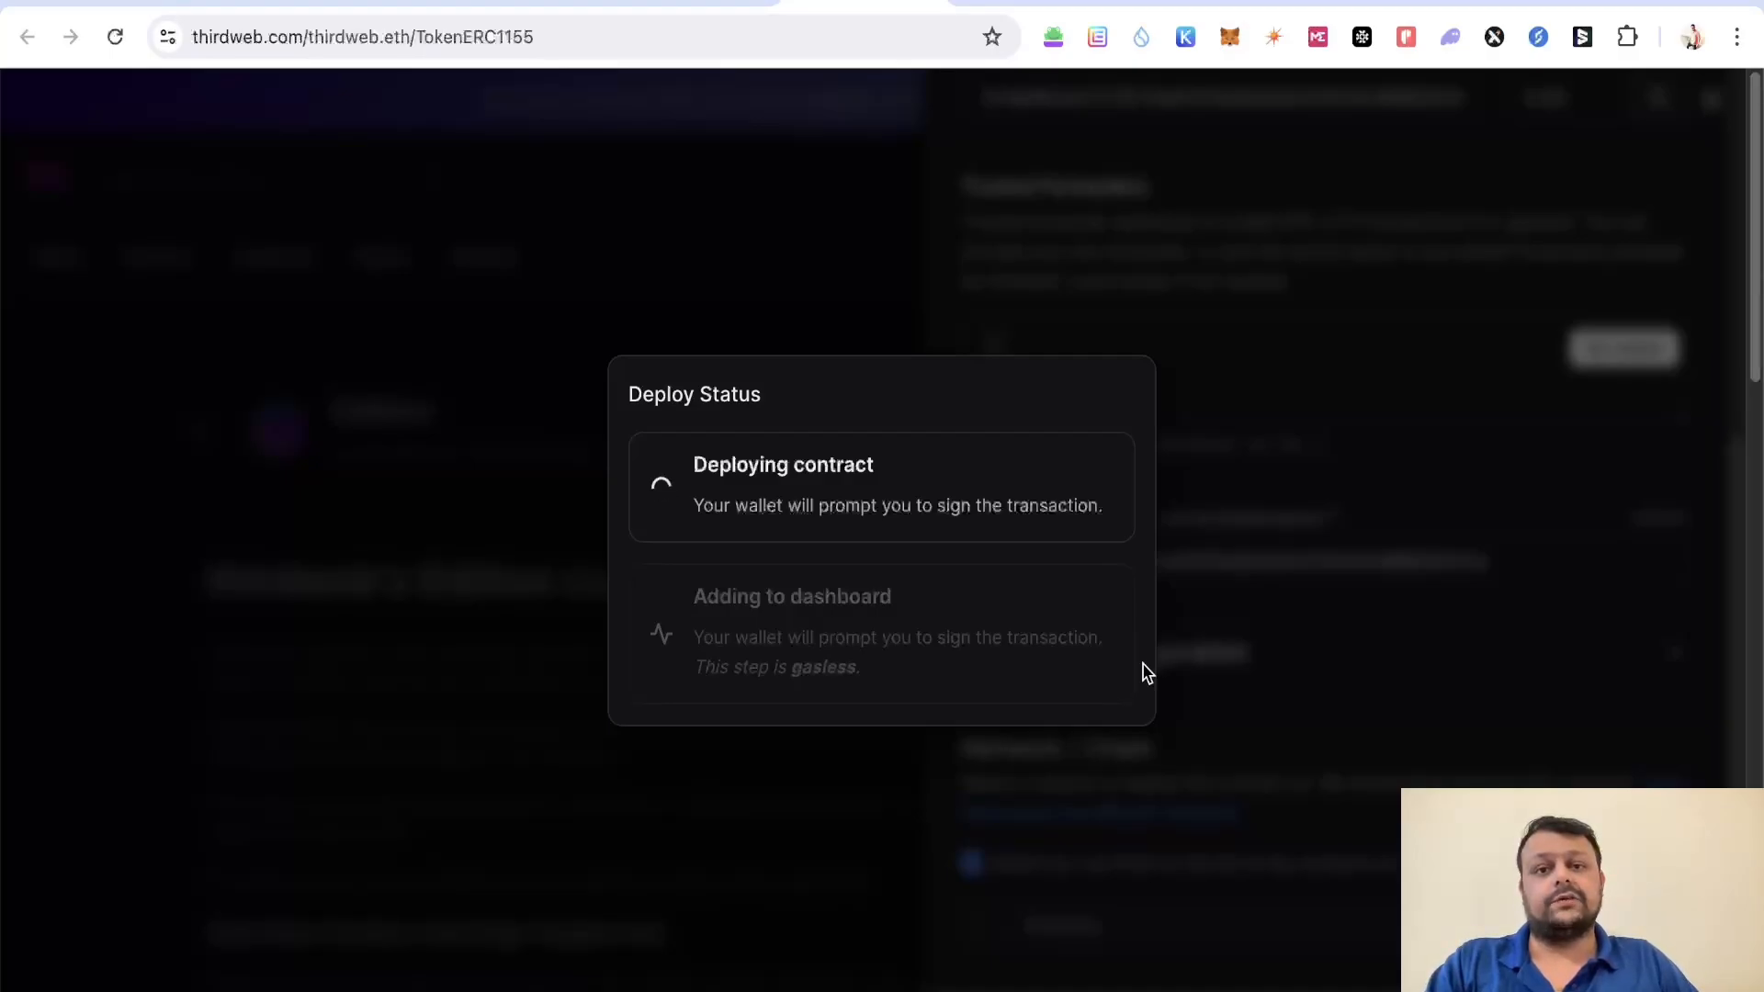
mouse_move(1116, 673)
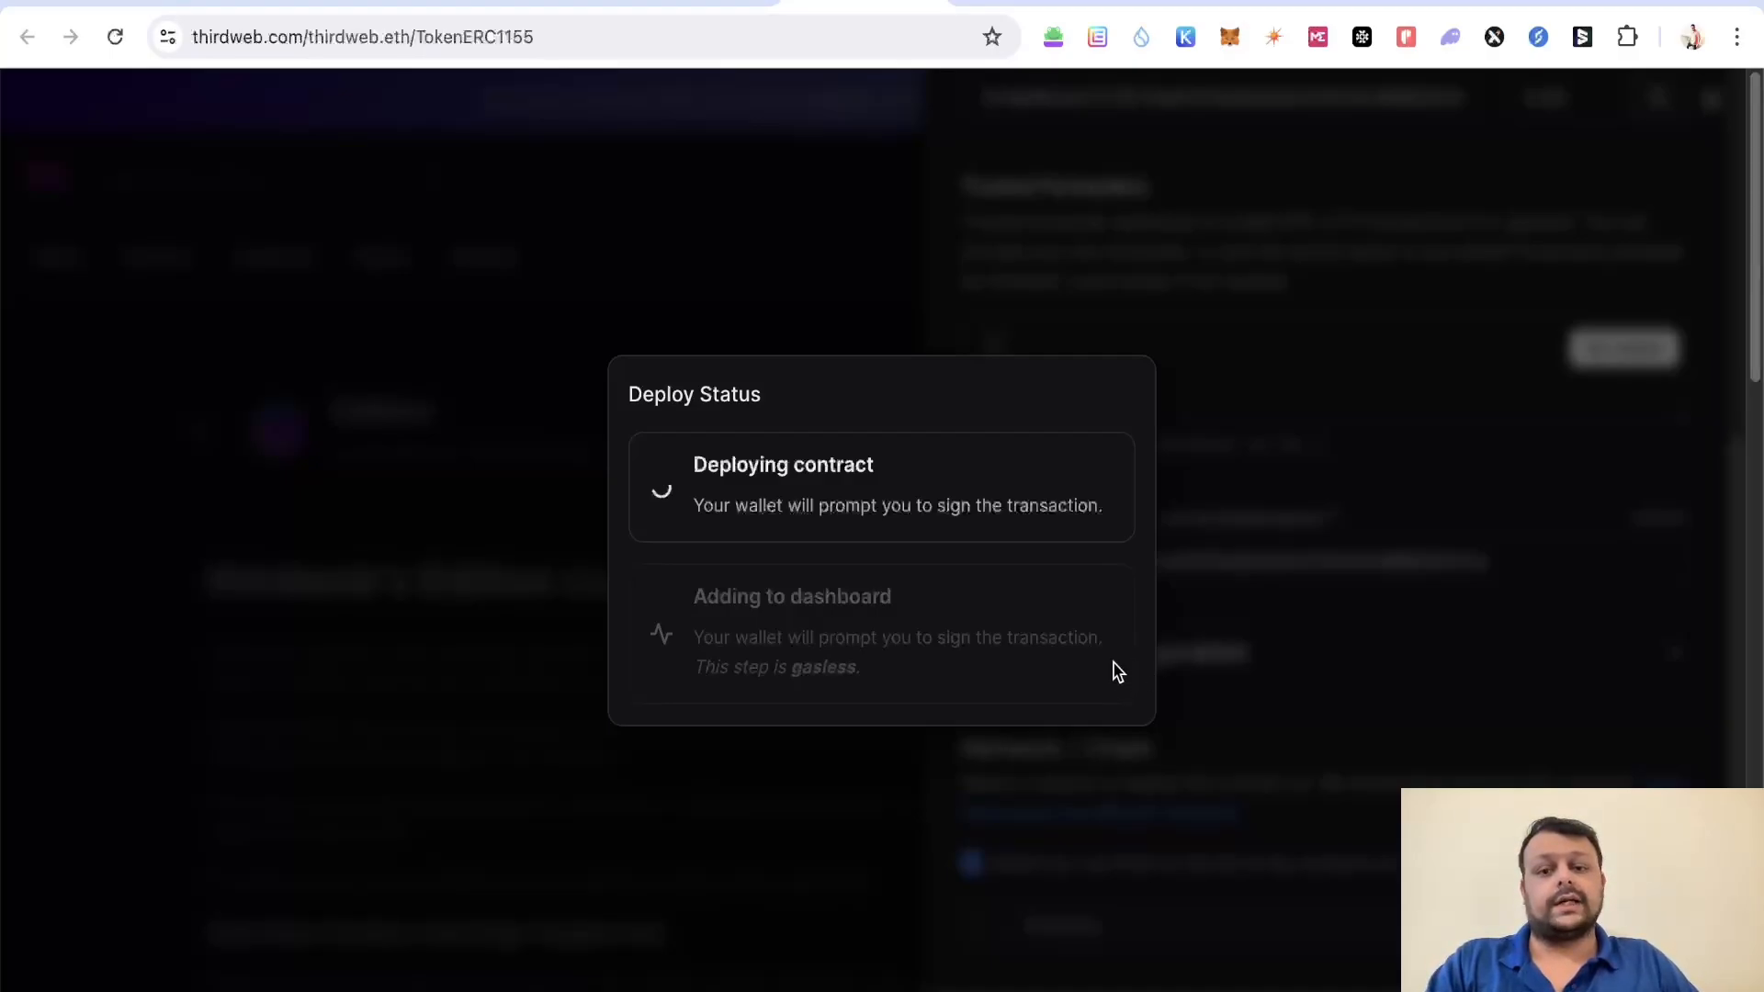
mouse_move(881, 289)
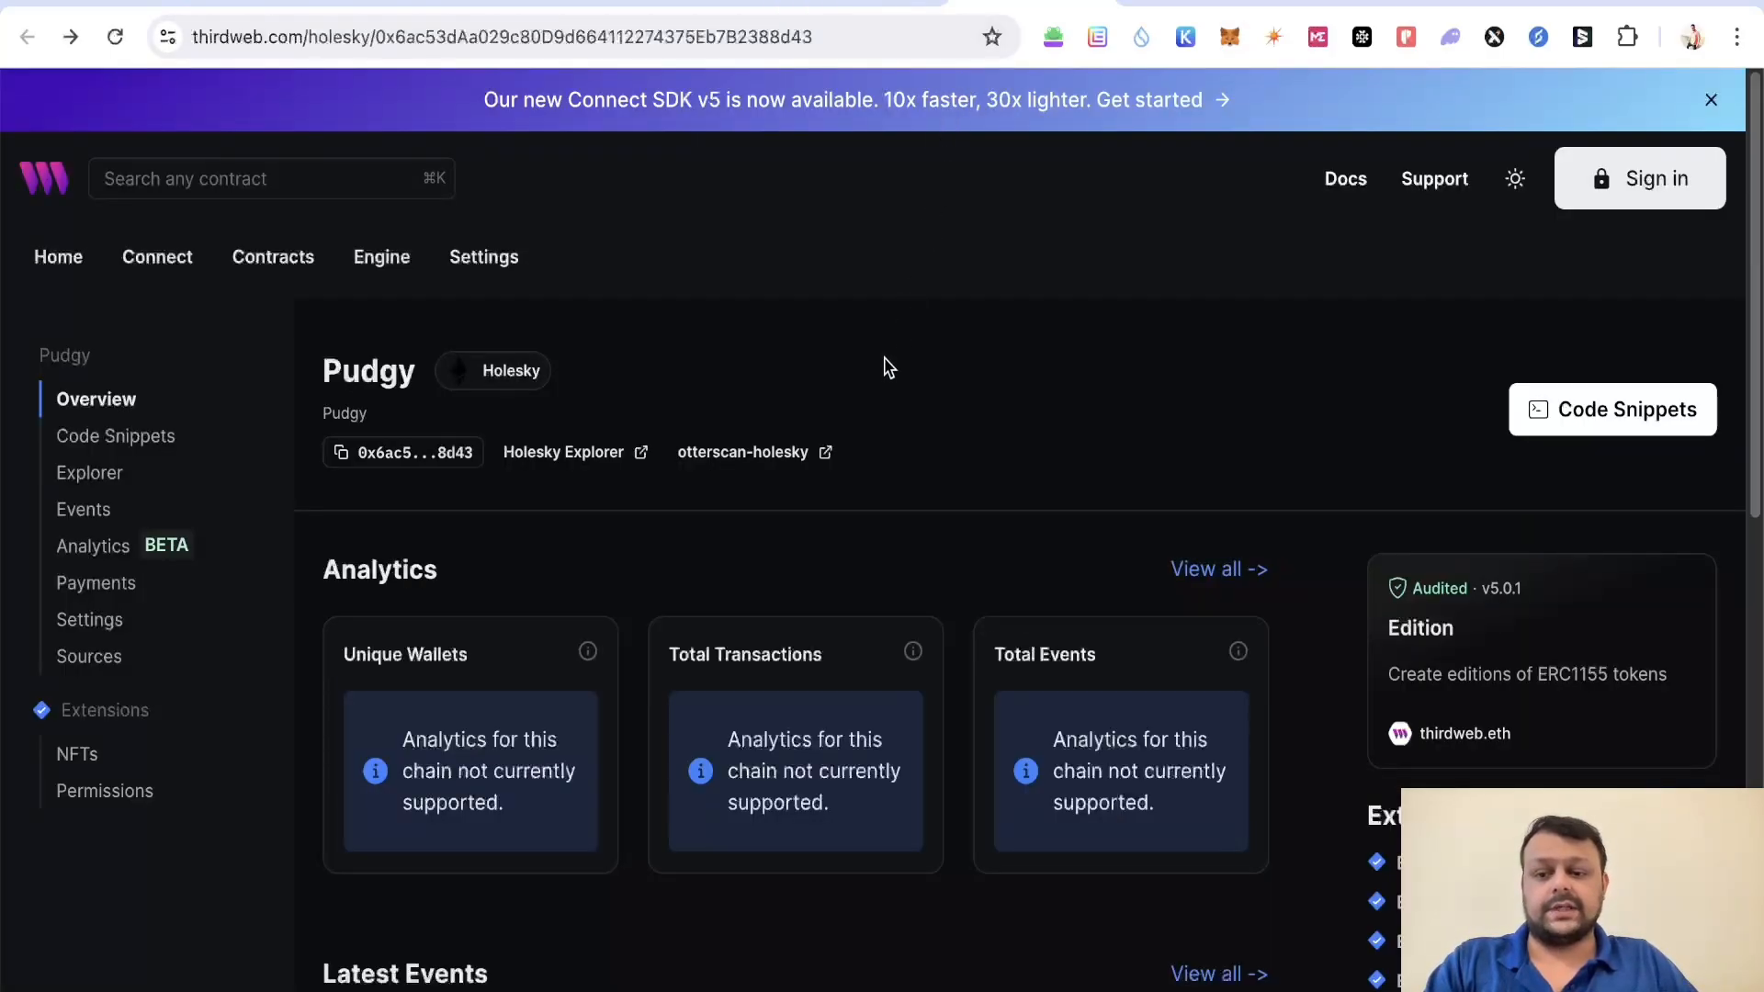
mouse_move(865, 7)
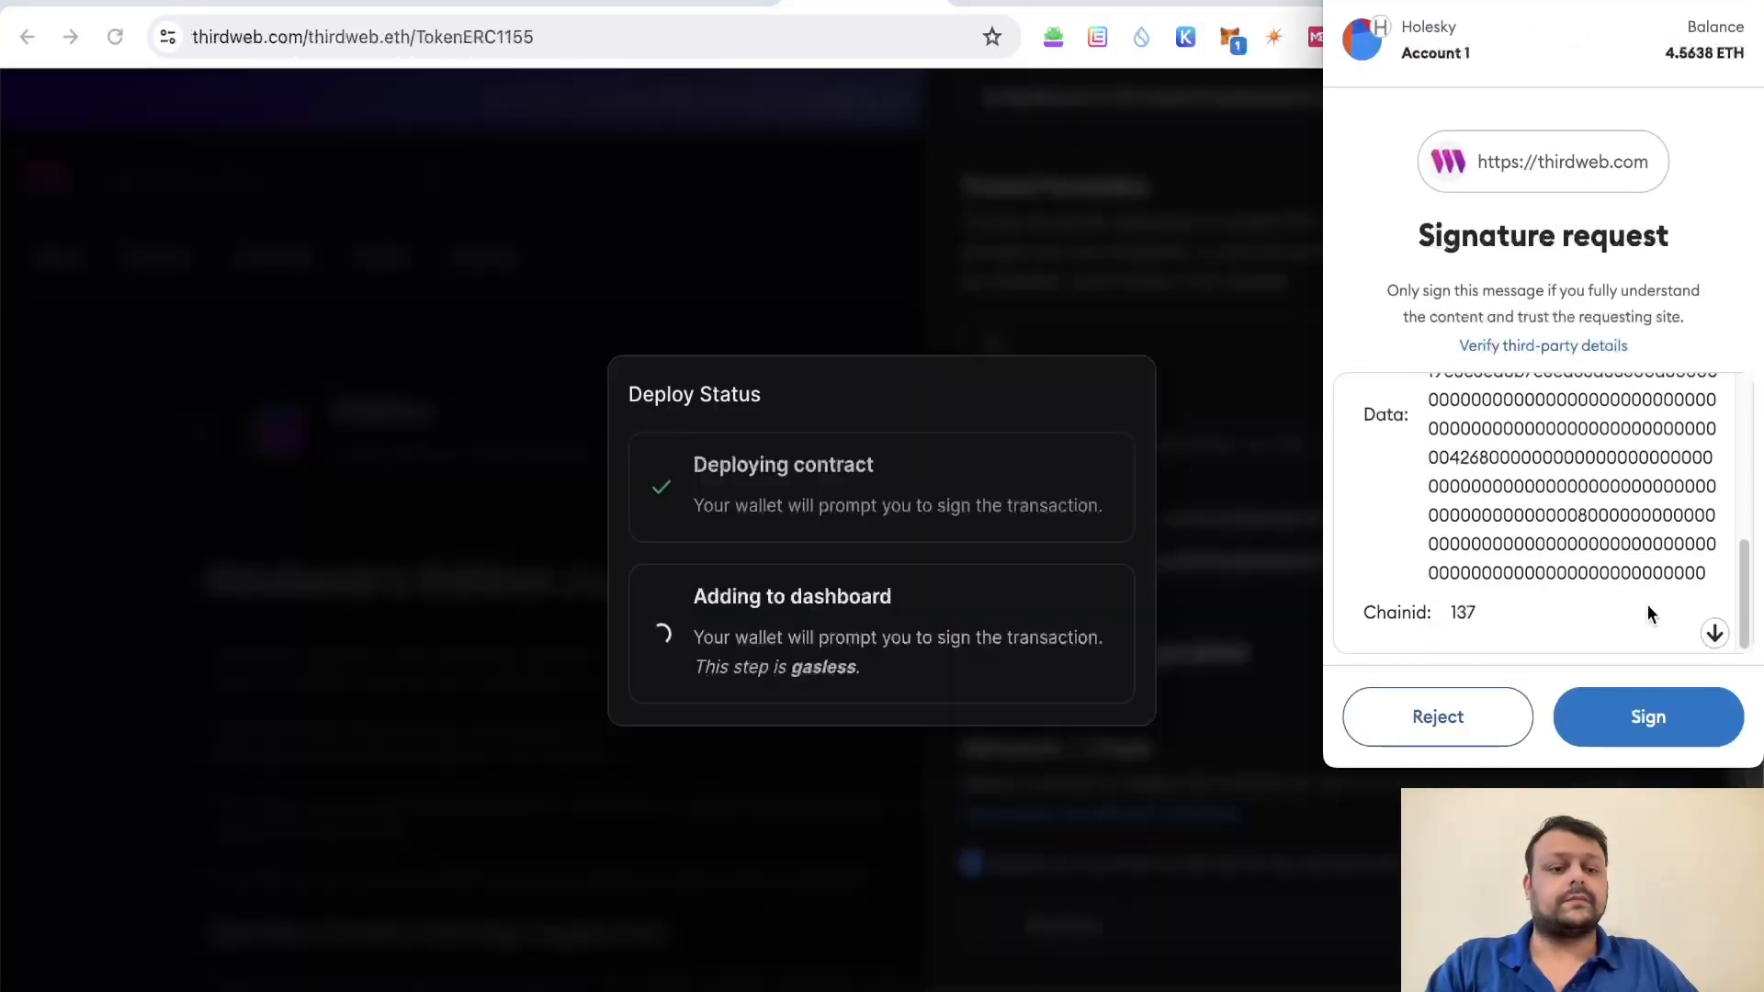
left_click(1647, 716)
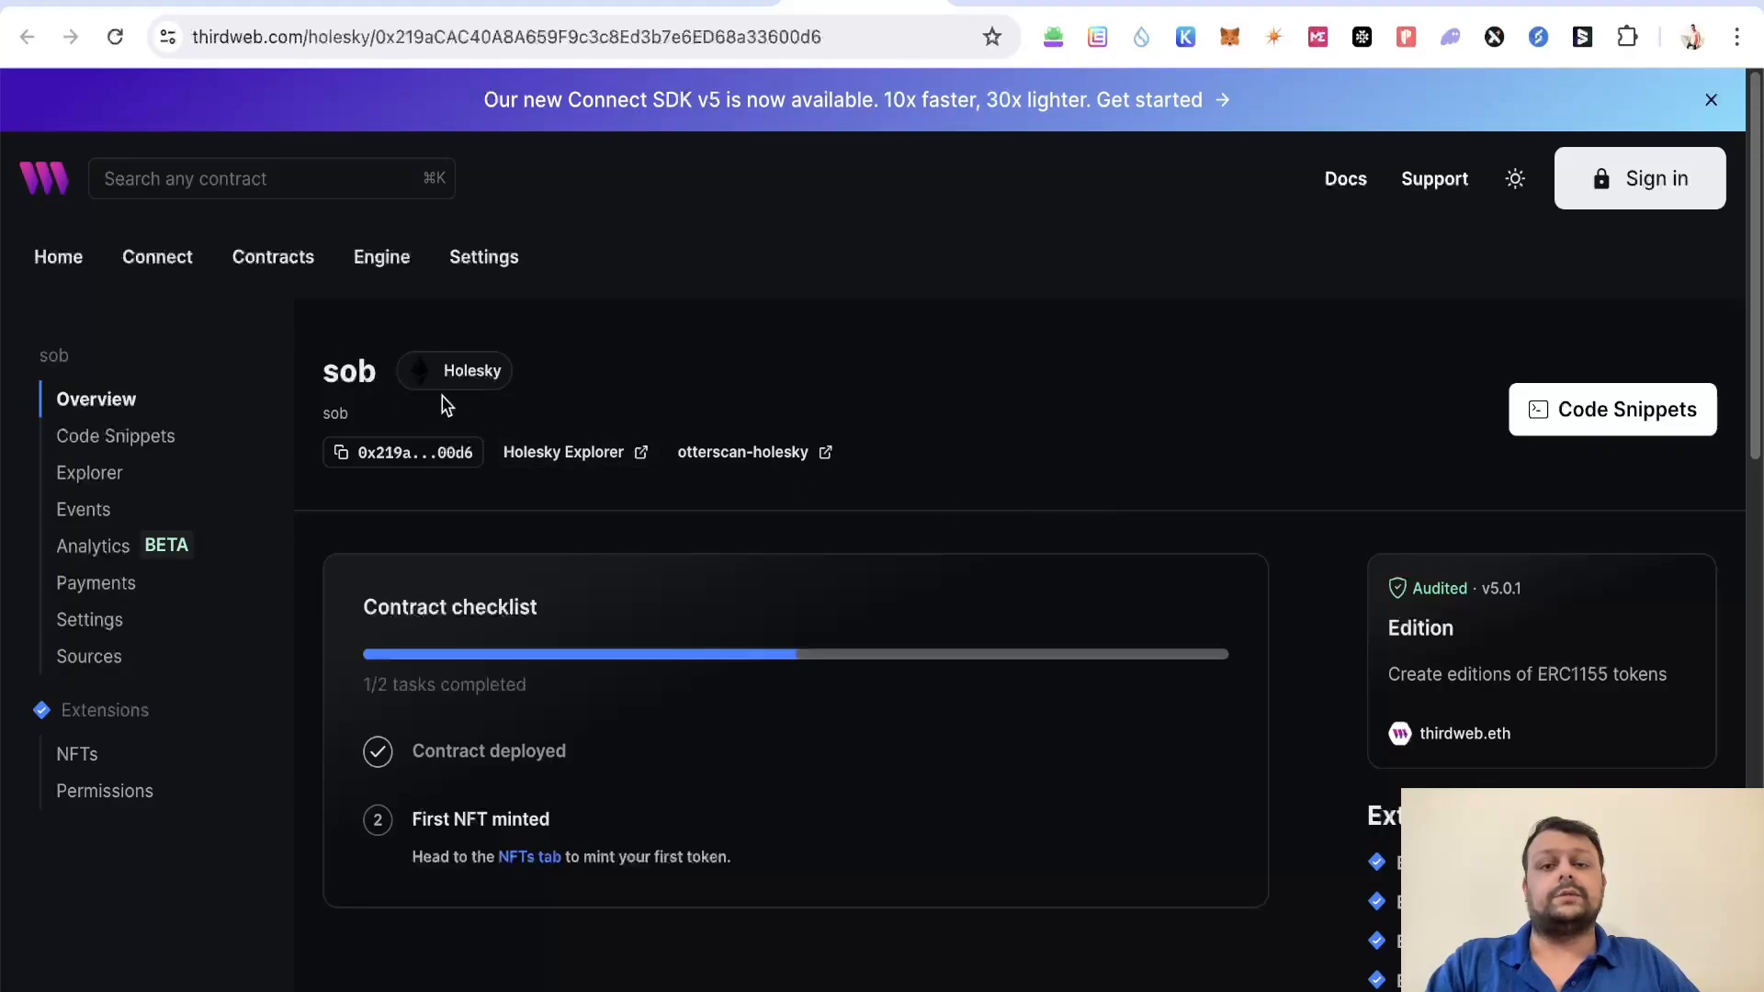
mouse_move(646, 429)
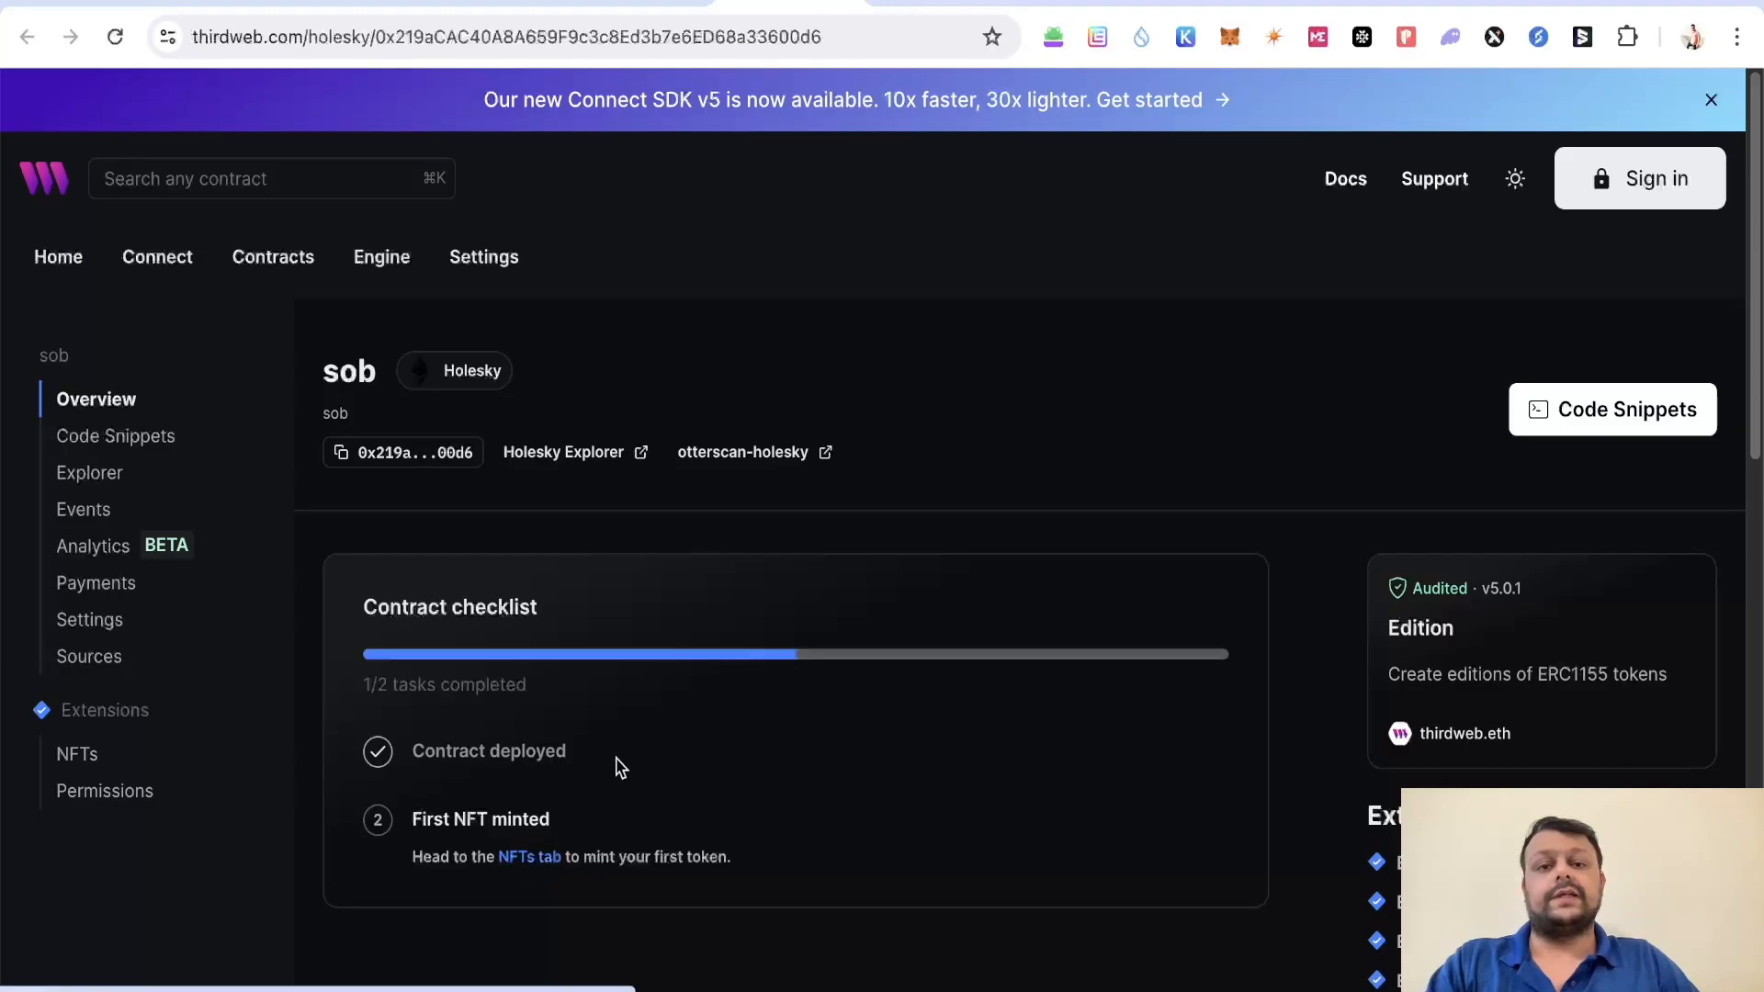
Step: Open the sob contract's NFTs list and its Mint NFT panel
left_click(76, 754)
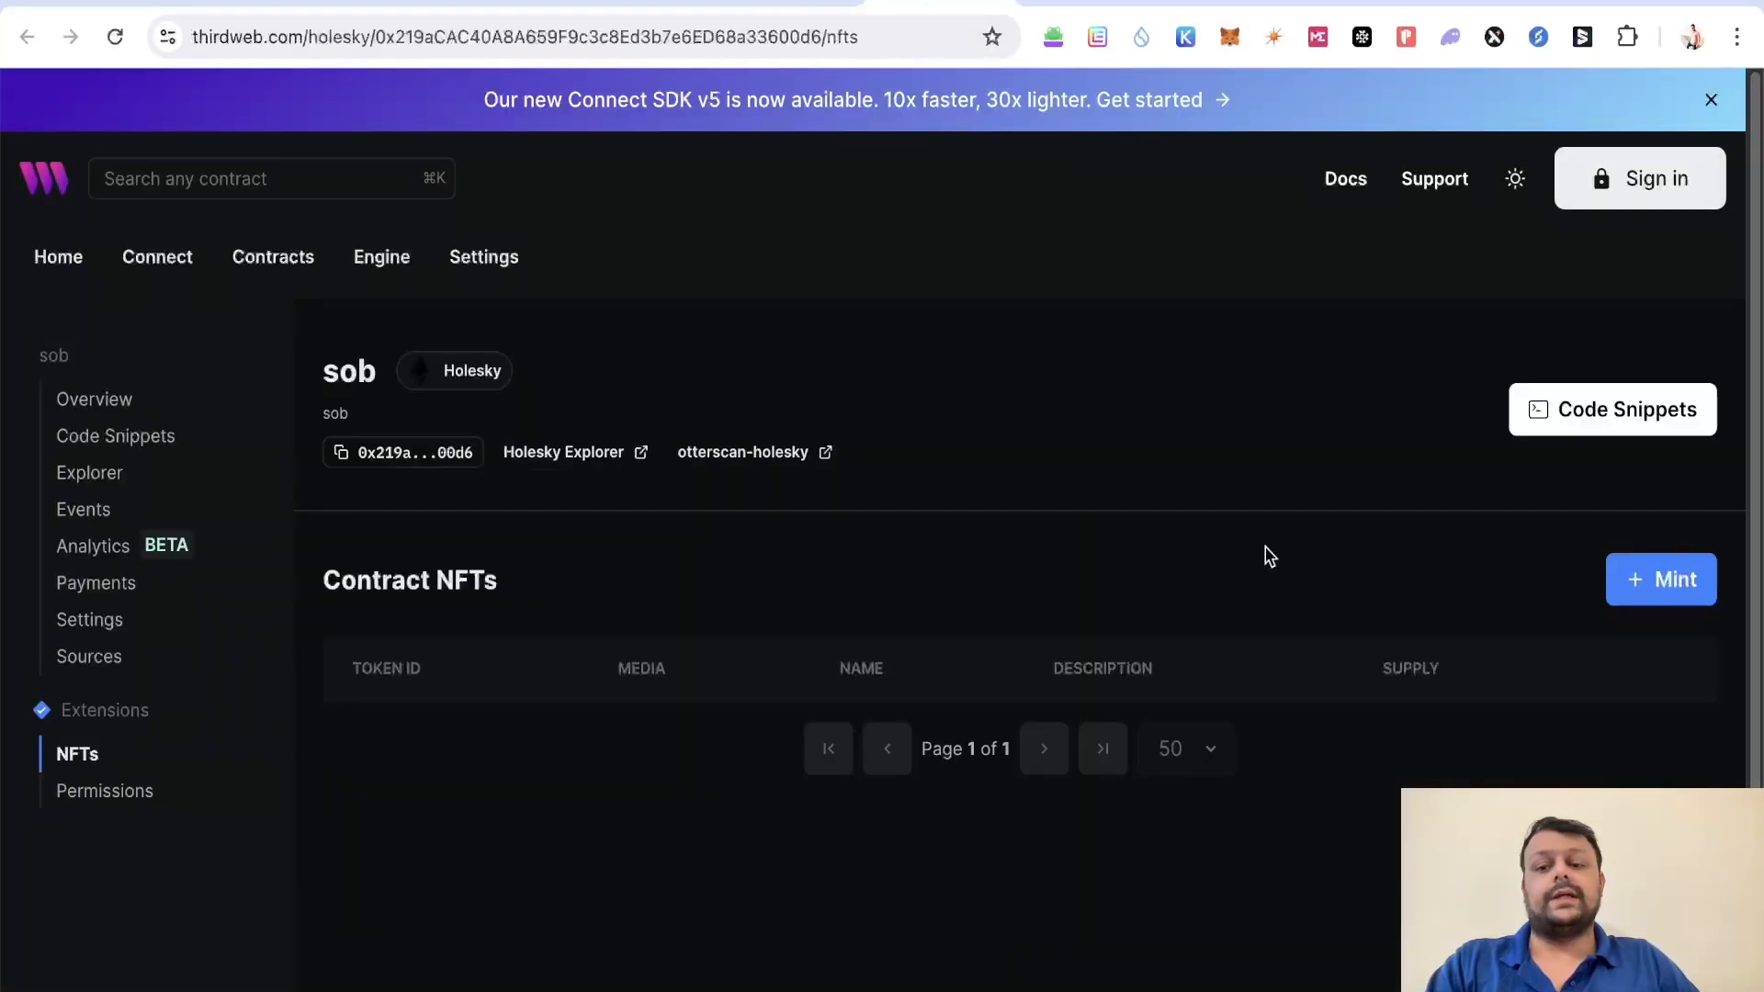
left_click(1661, 579)
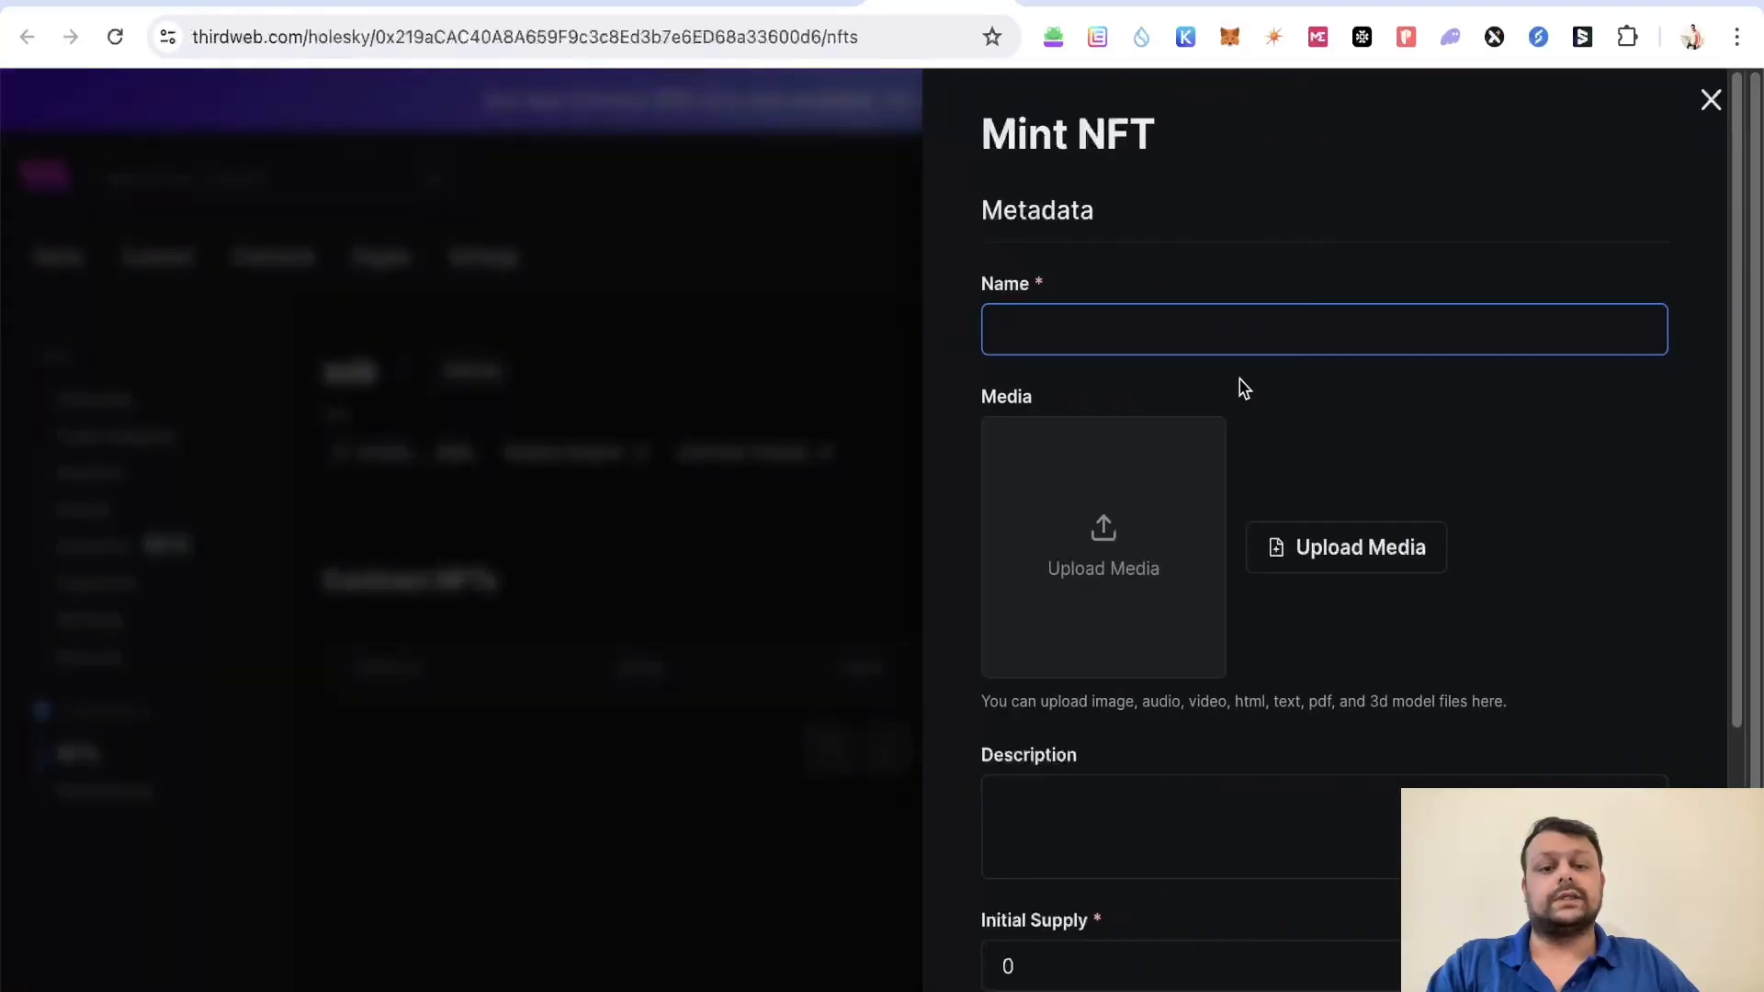
Step: Mint NFT 'sob' with initial supply 1 and description 'sob', confirming in MetaMask
type("sob")
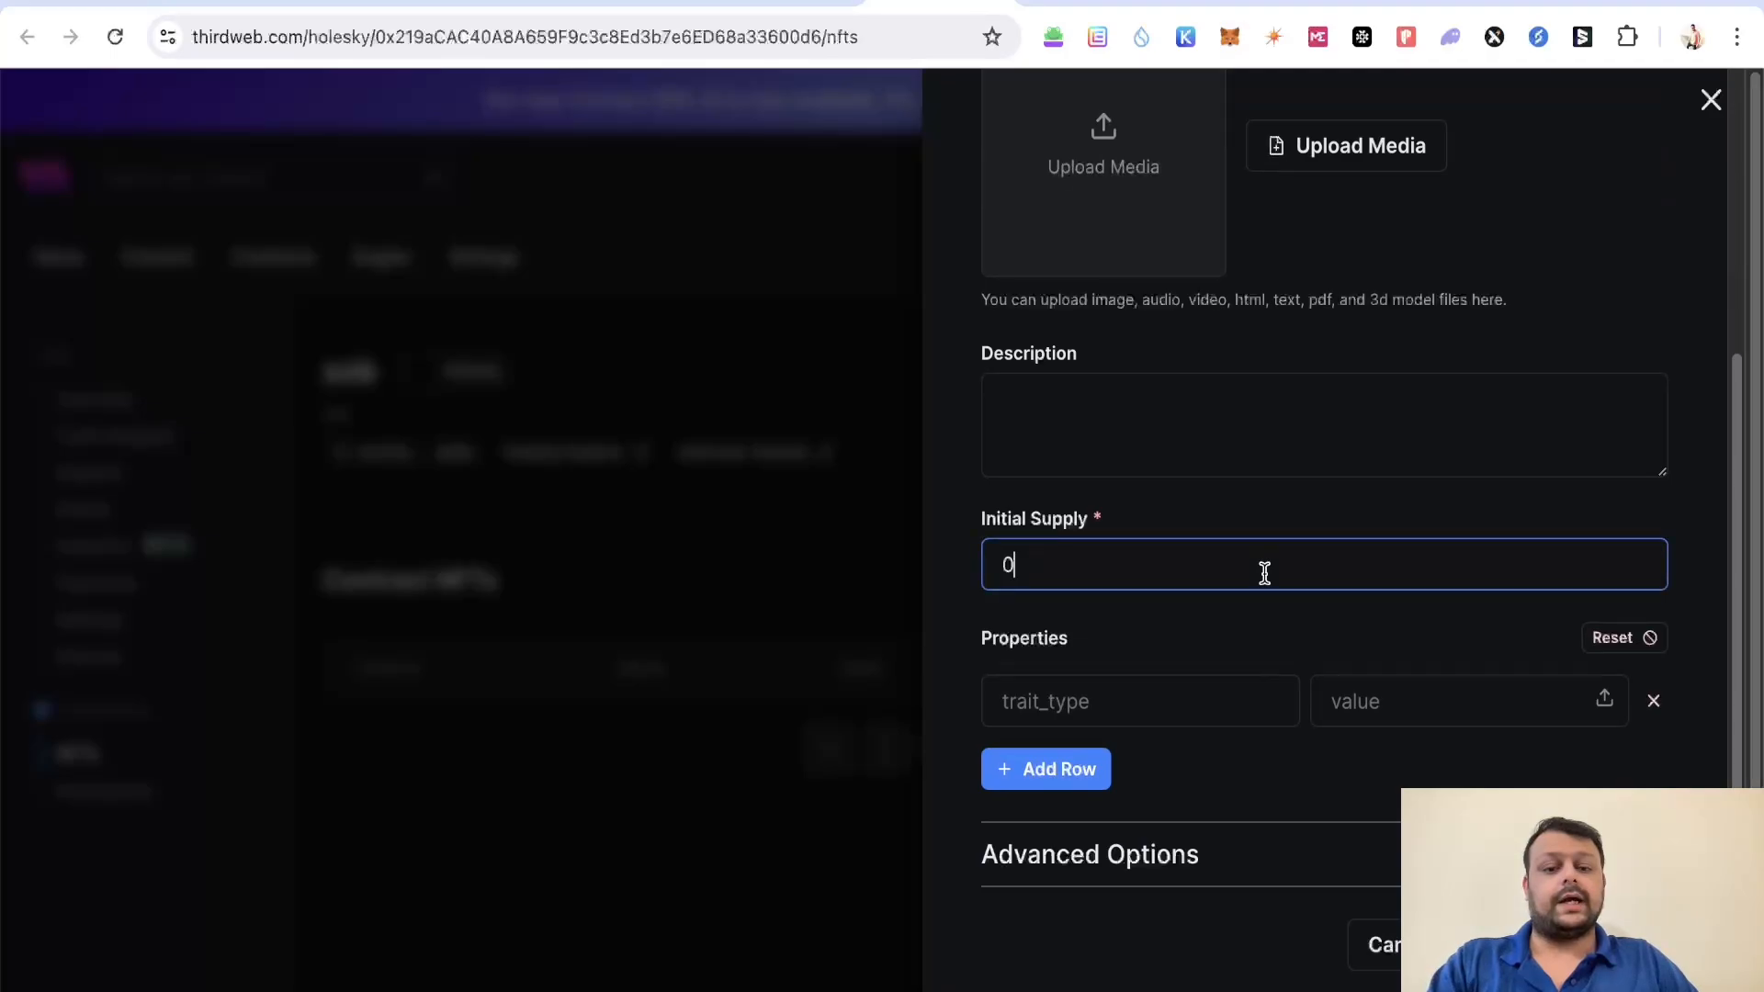
type("1")
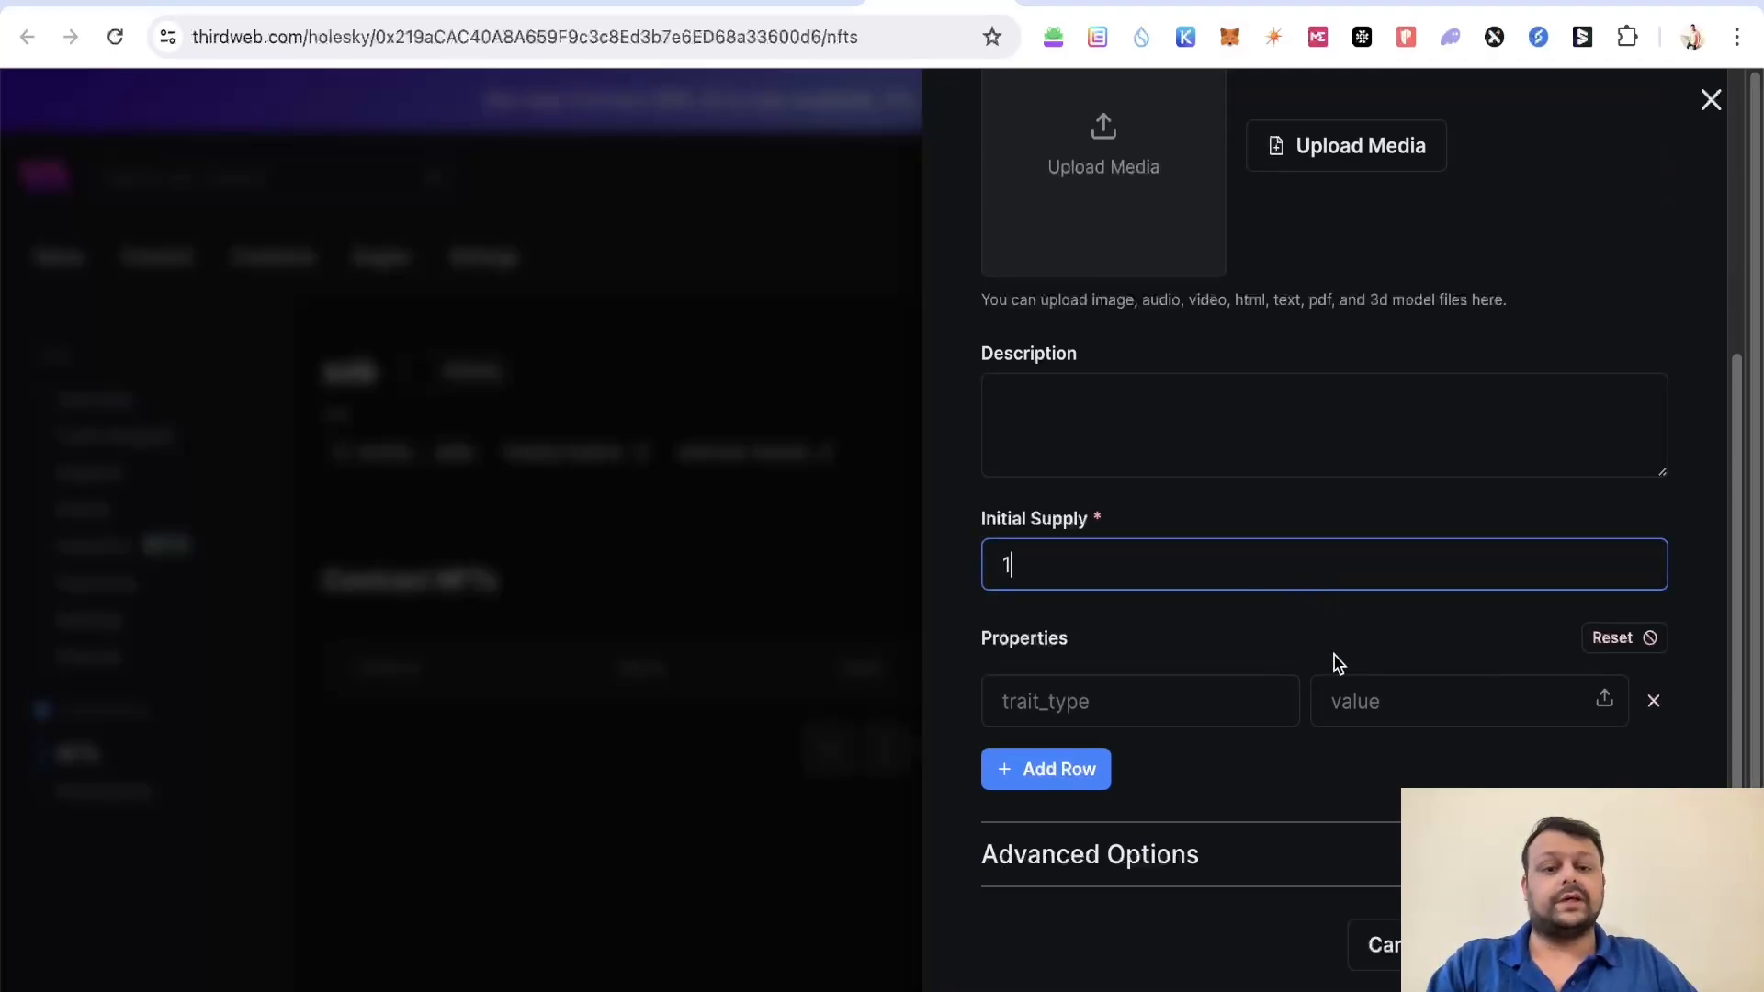
type("sob")
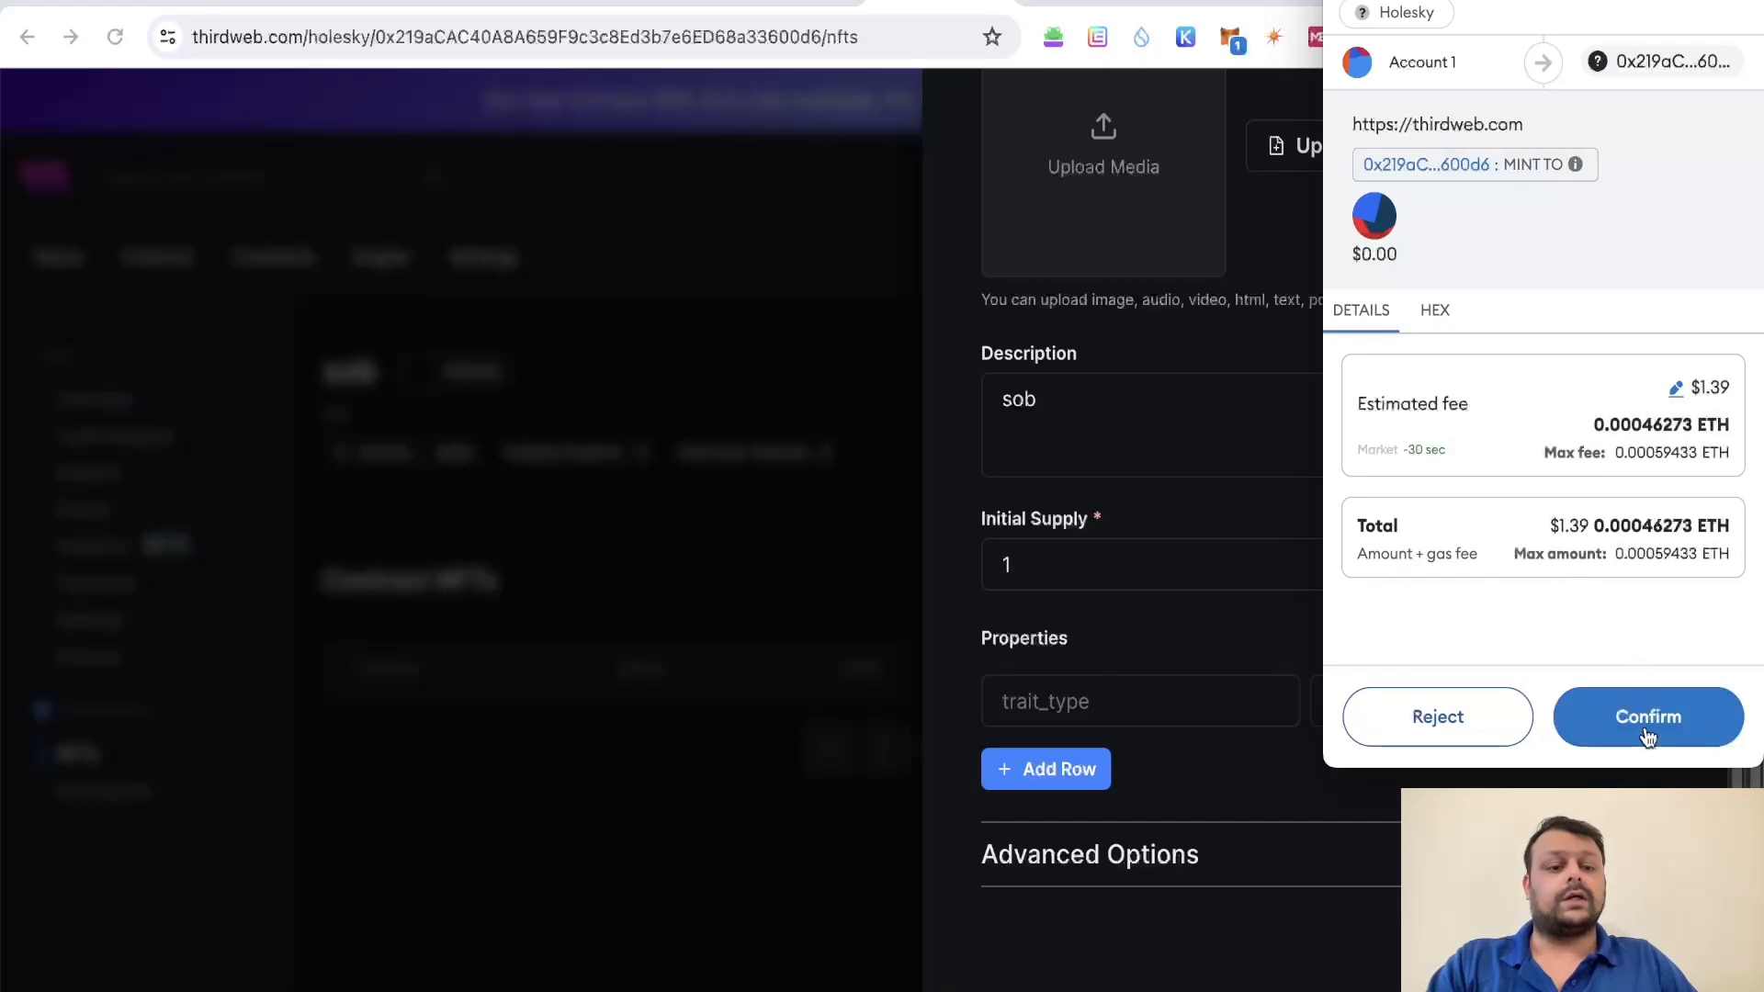
left_click(1648, 717)
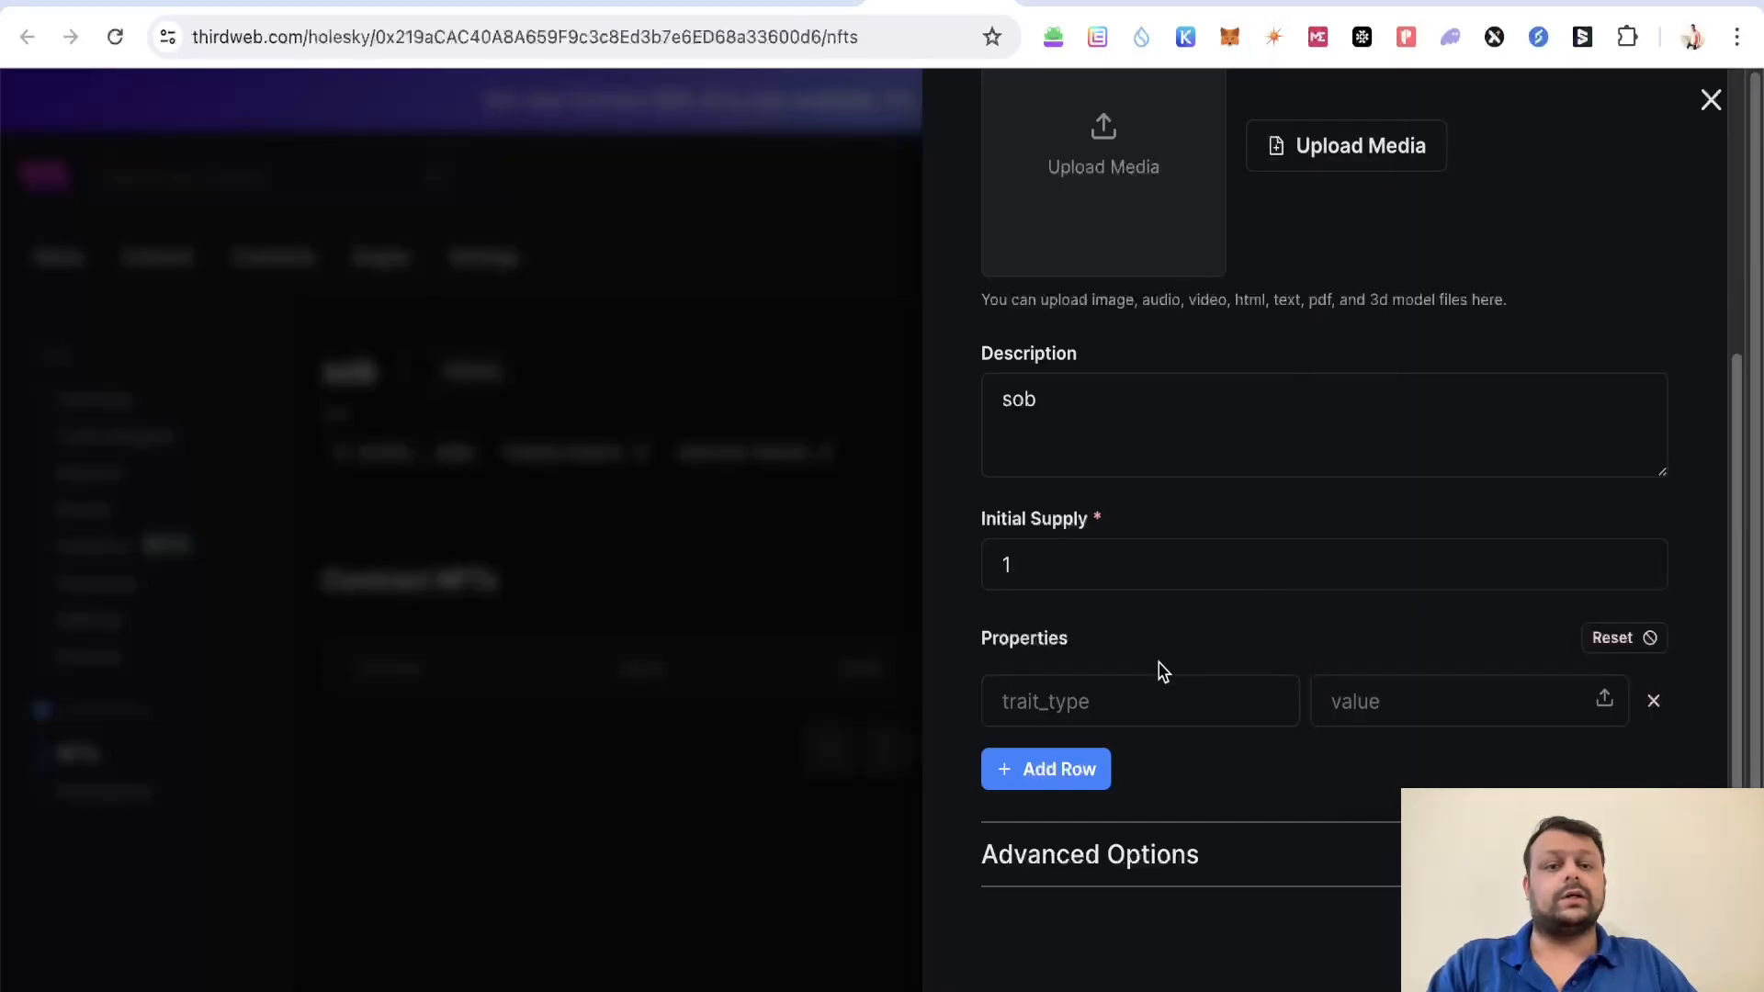
mouse_move(1108, 674)
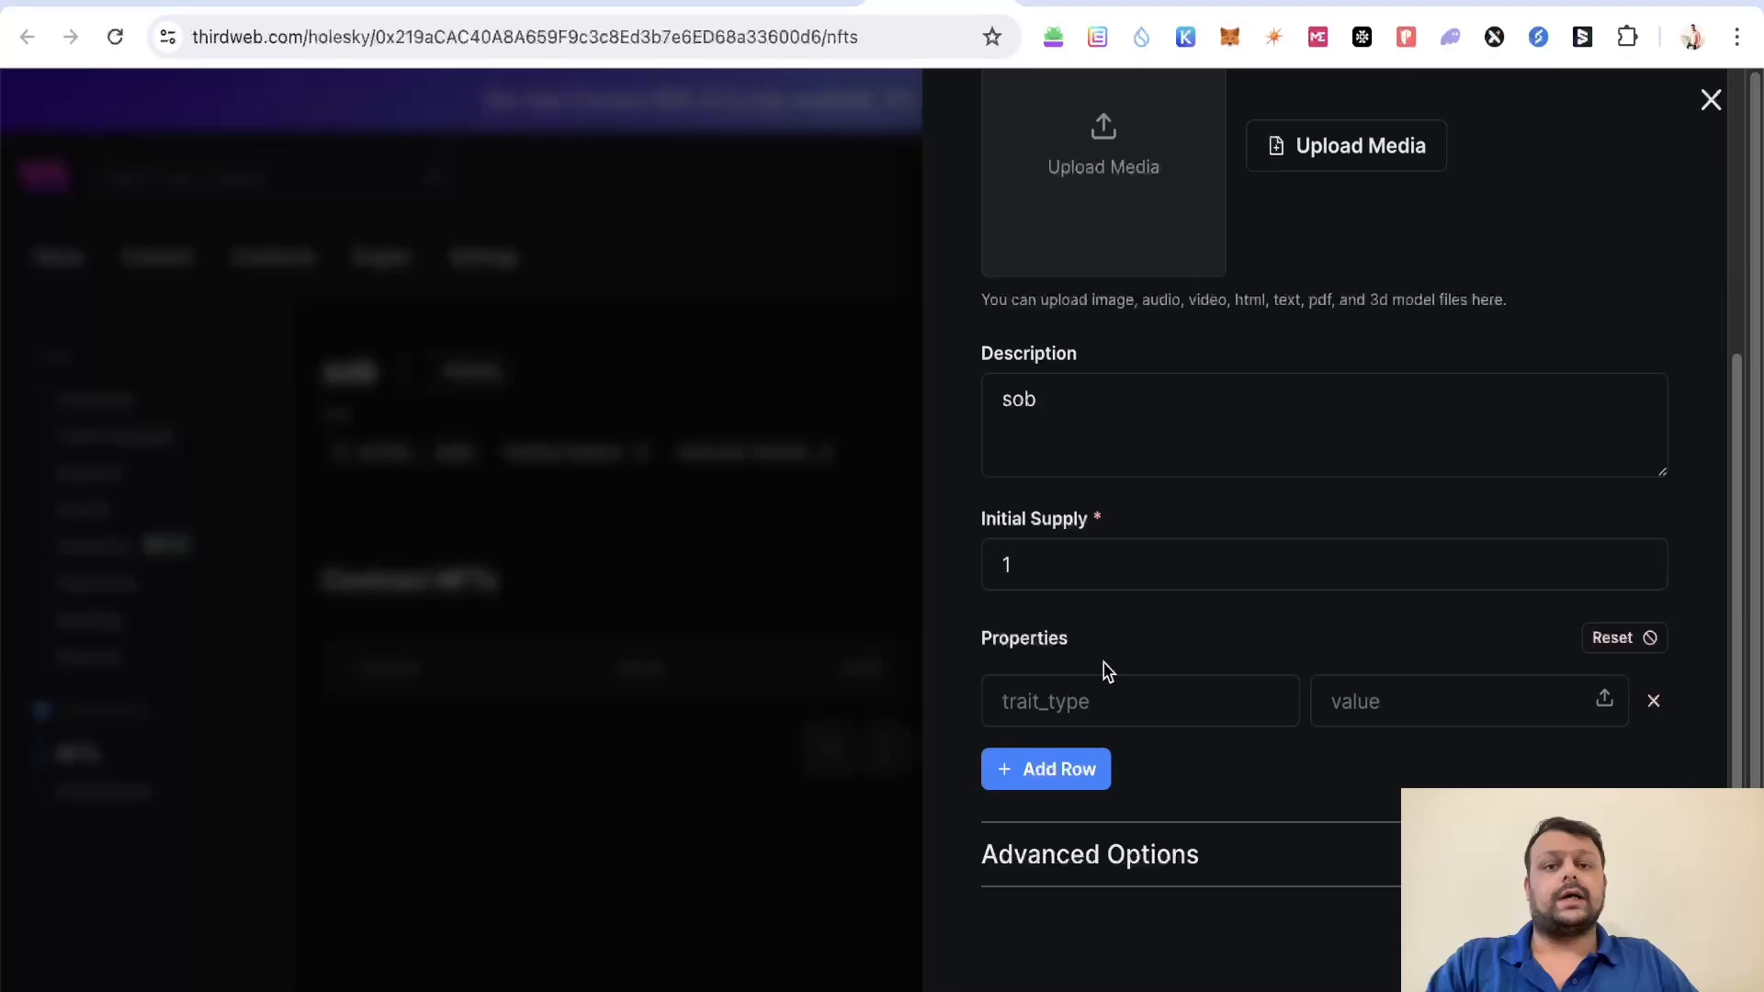
mouse_move(1266, 683)
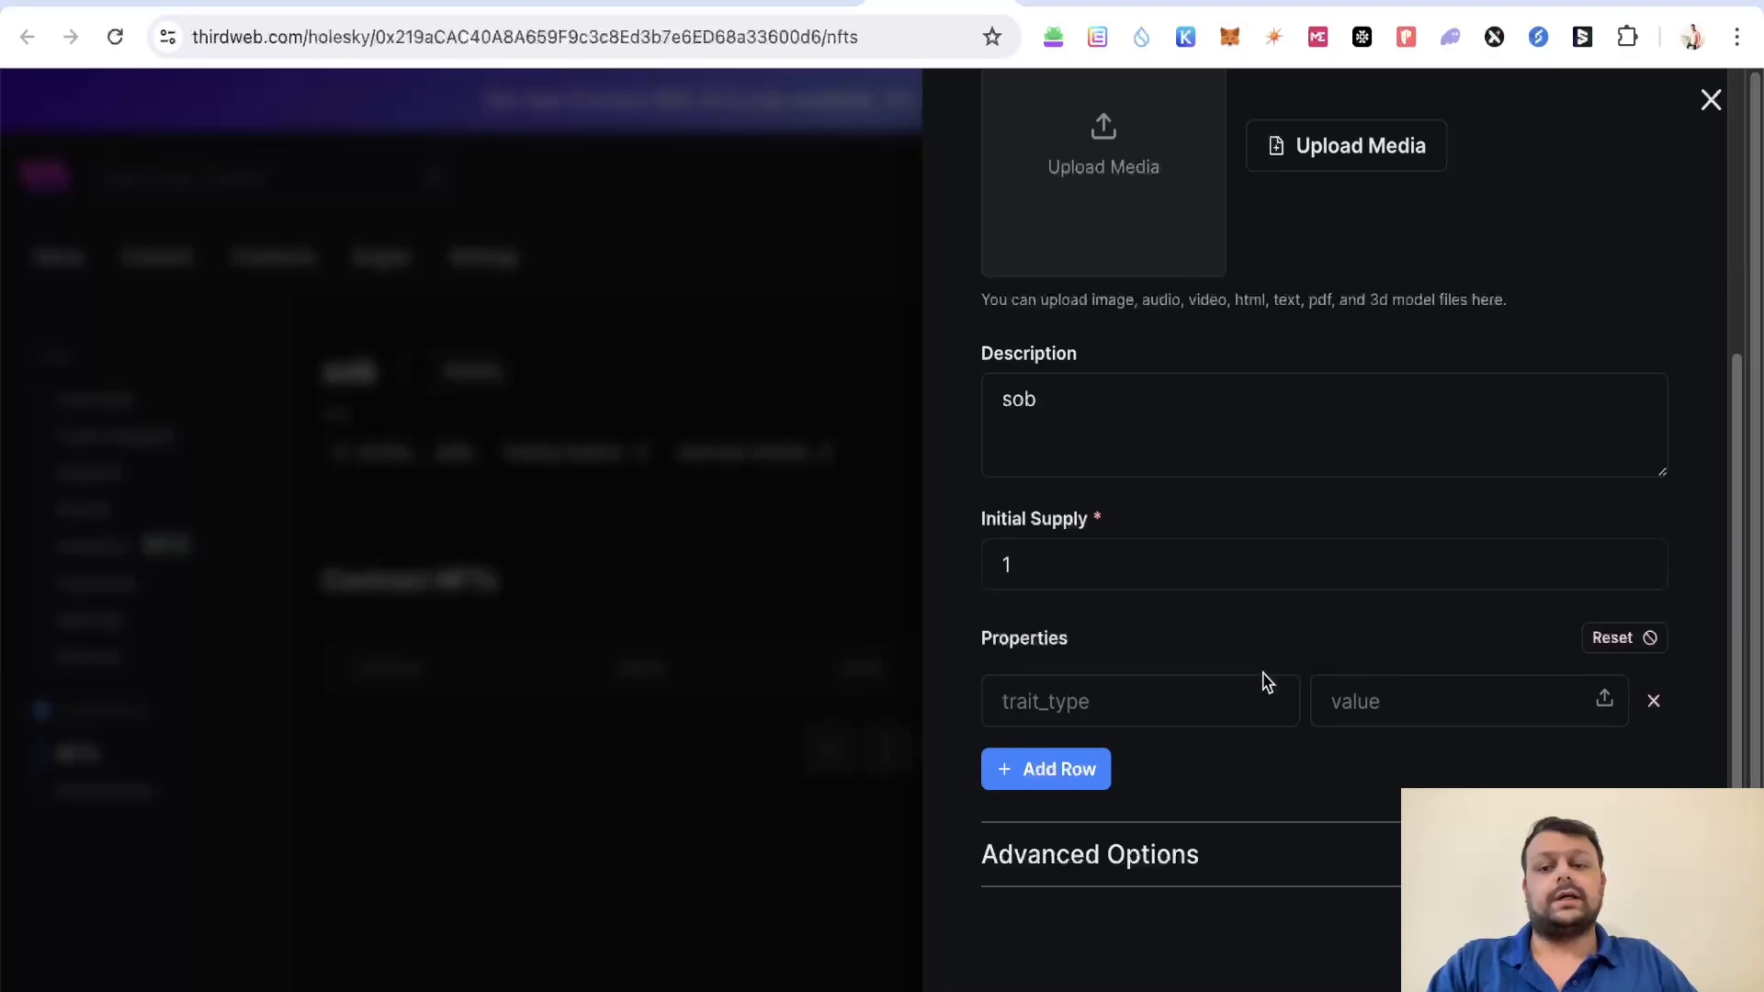
mouse_move(837, 472)
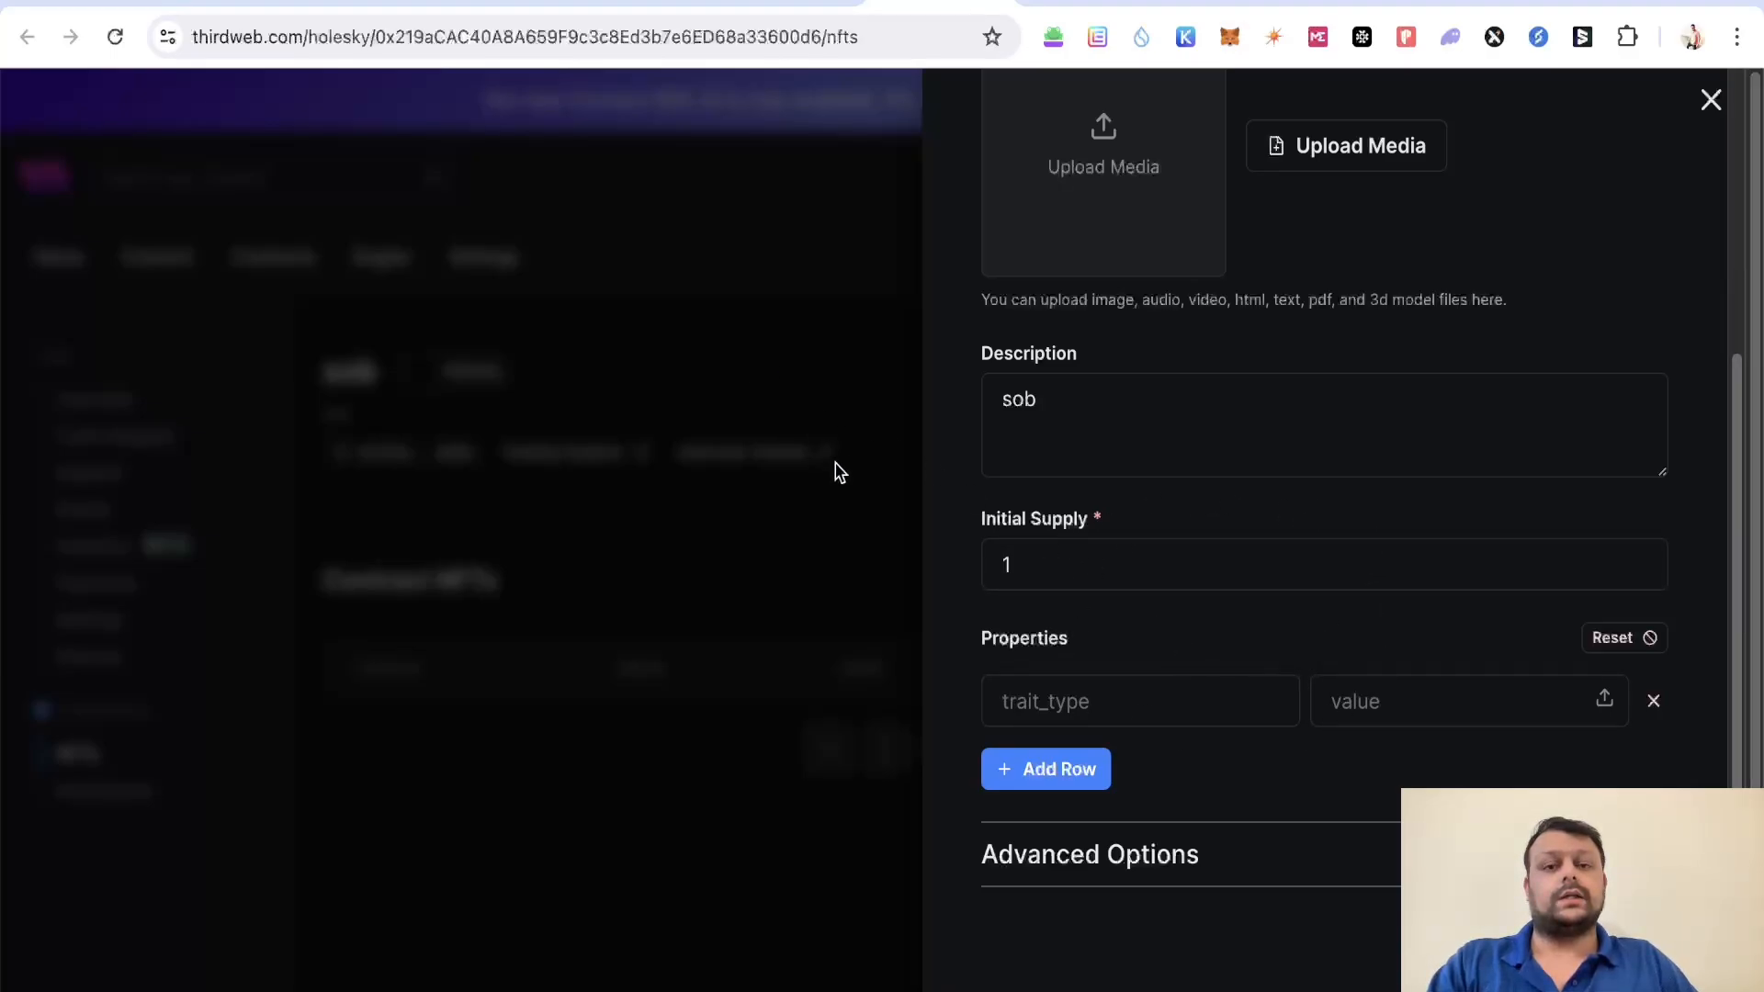
mouse_move(1004, 663)
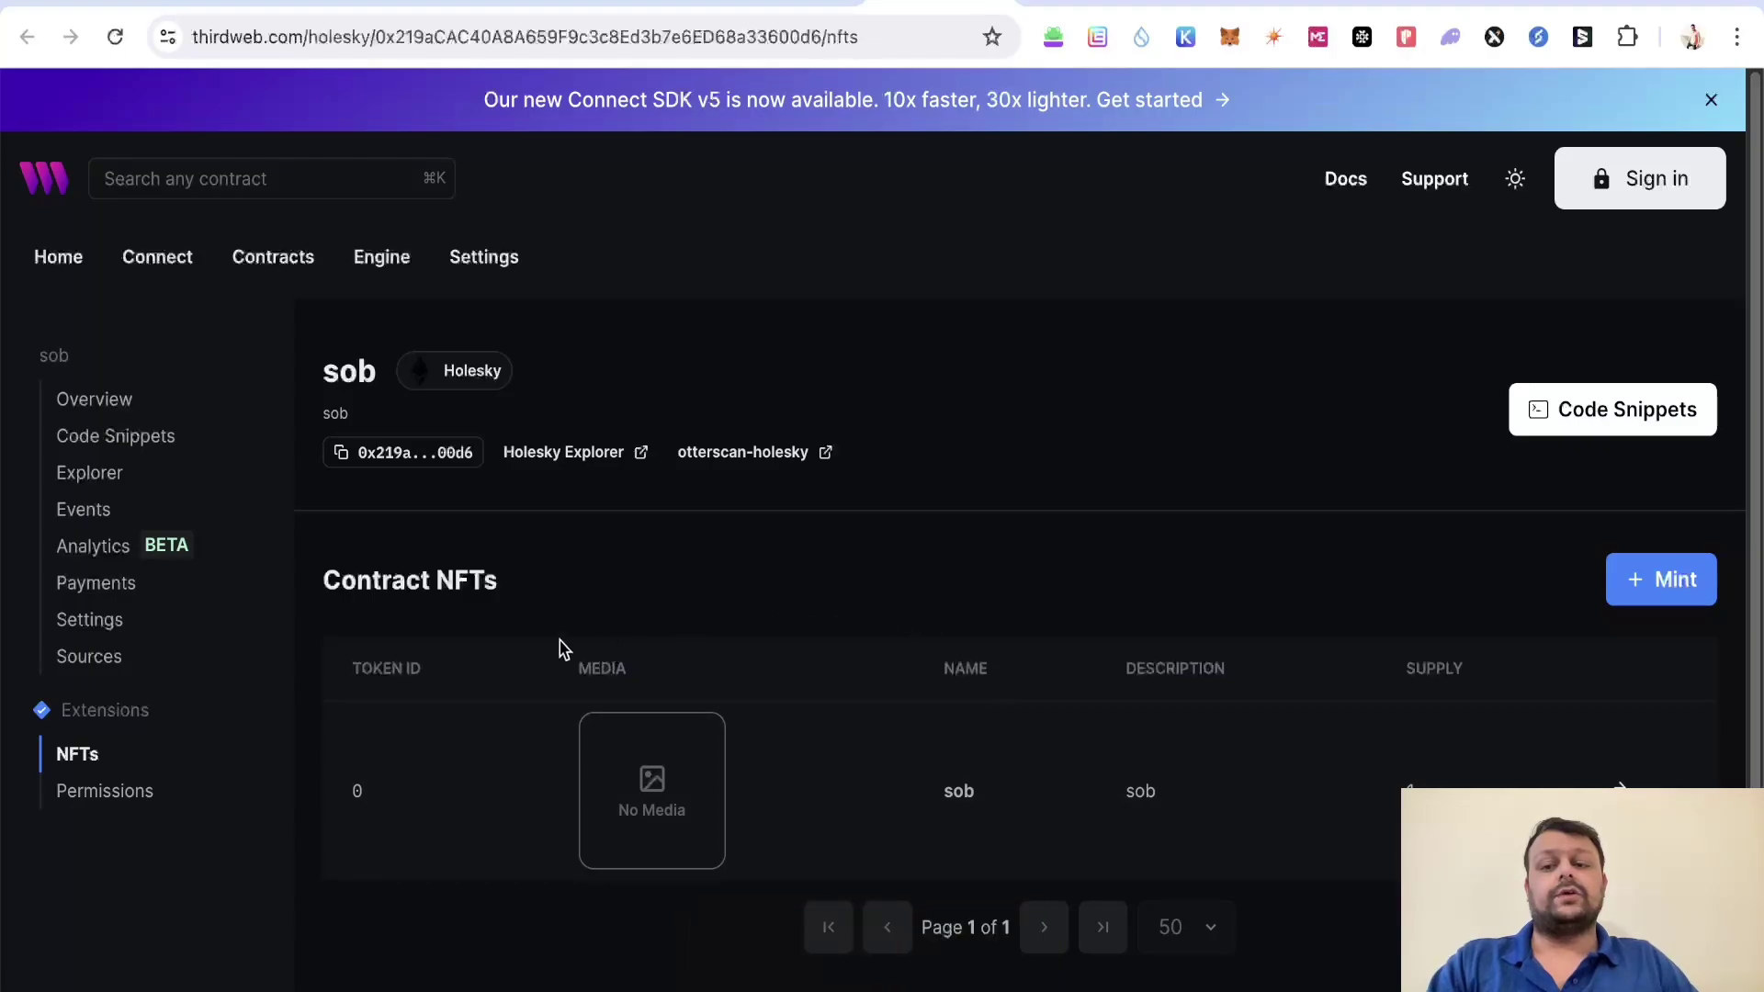
mouse_move(388, 459)
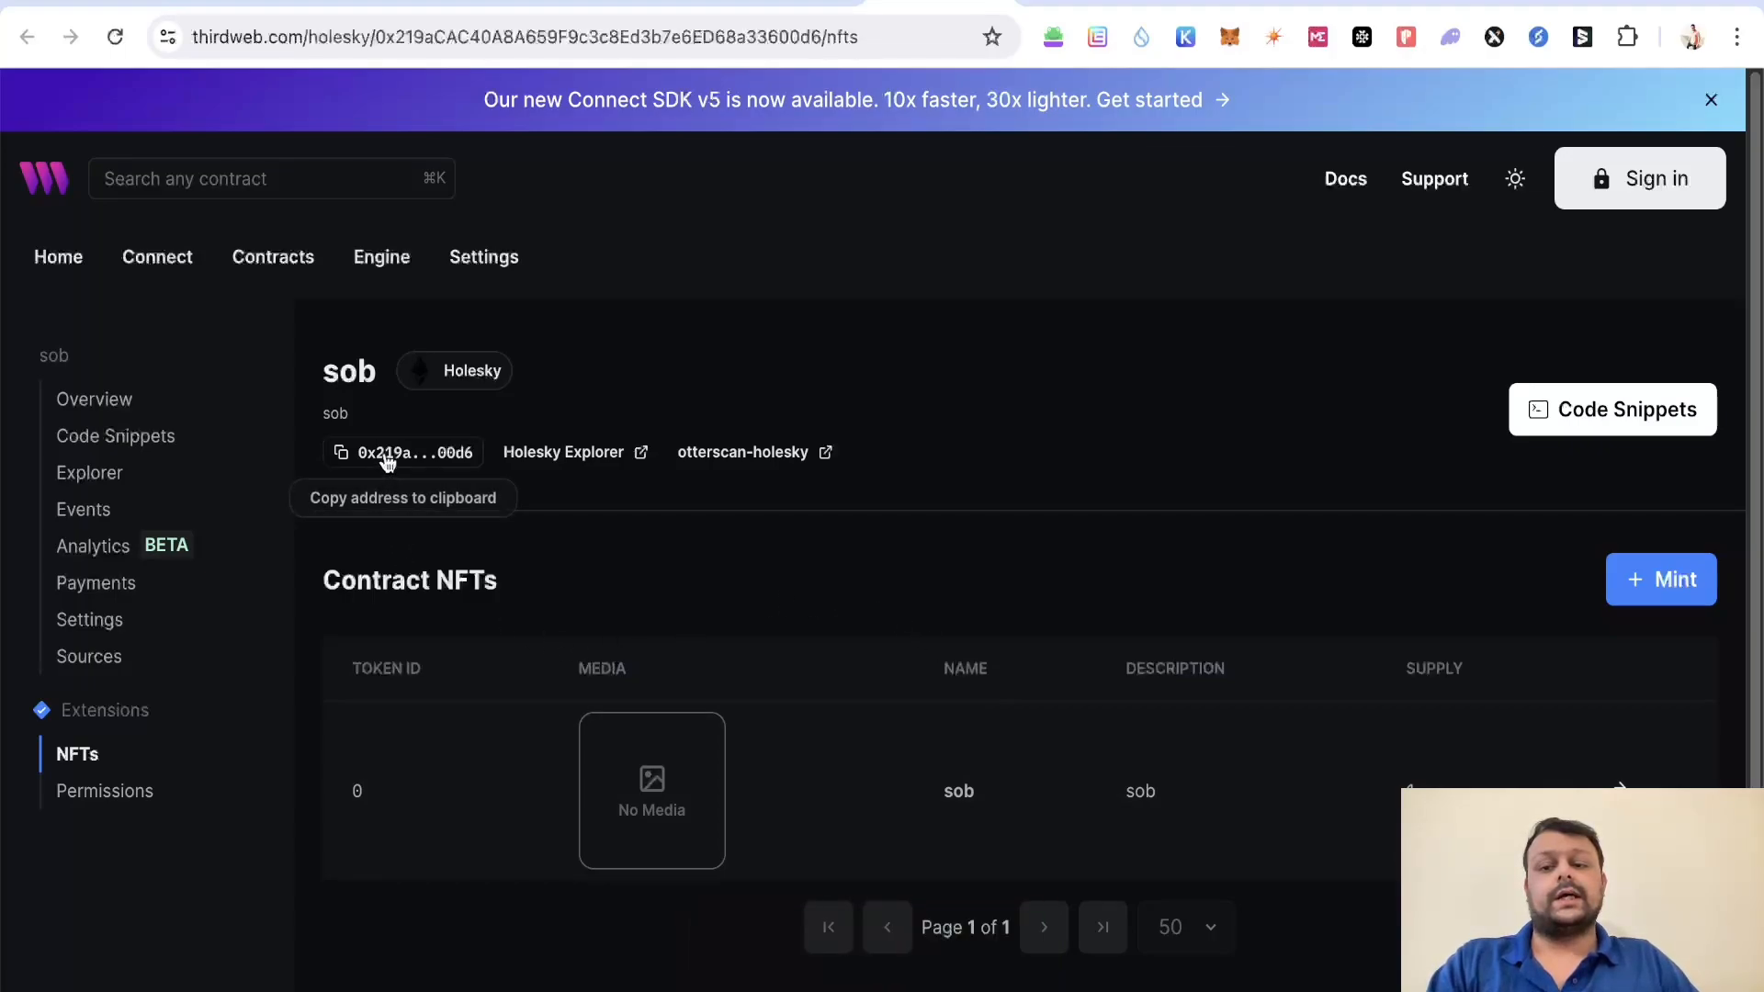
Step: Copy the sob contract address from under the contract title
left_click(403, 452)
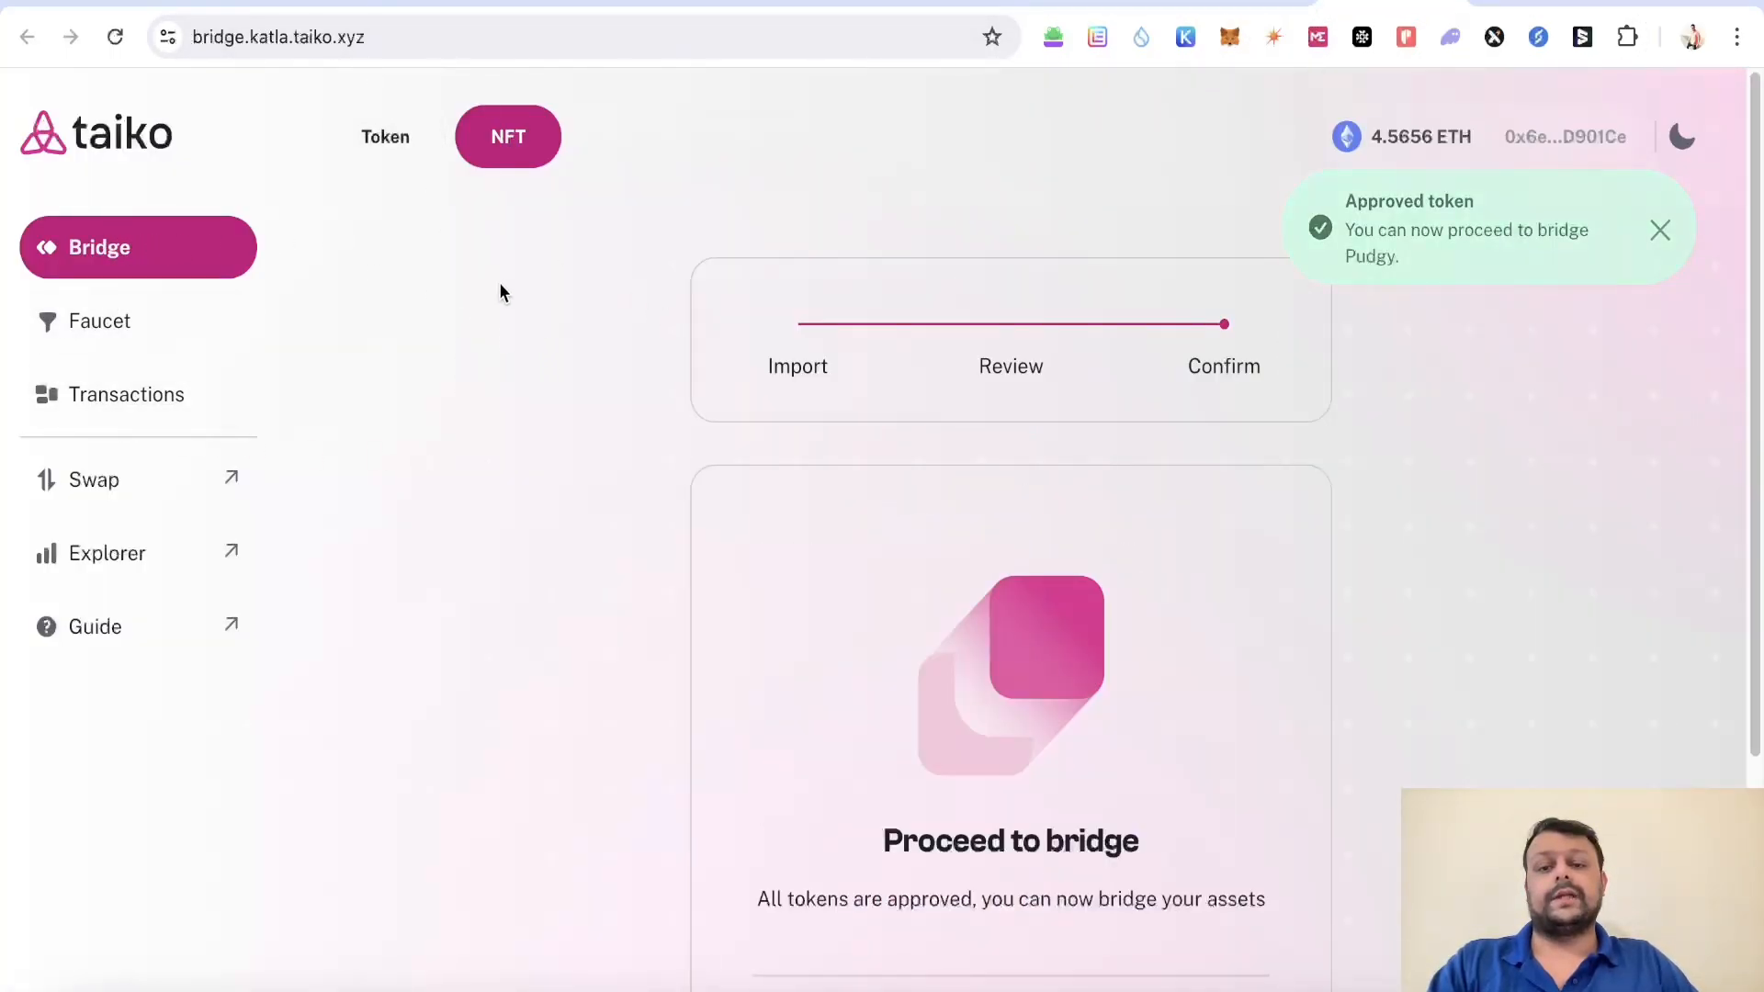
Step: Manually add the sob contract's token ID 0 as a Holesky-to-Katla NFT bridge transfer
left_click(508, 137)
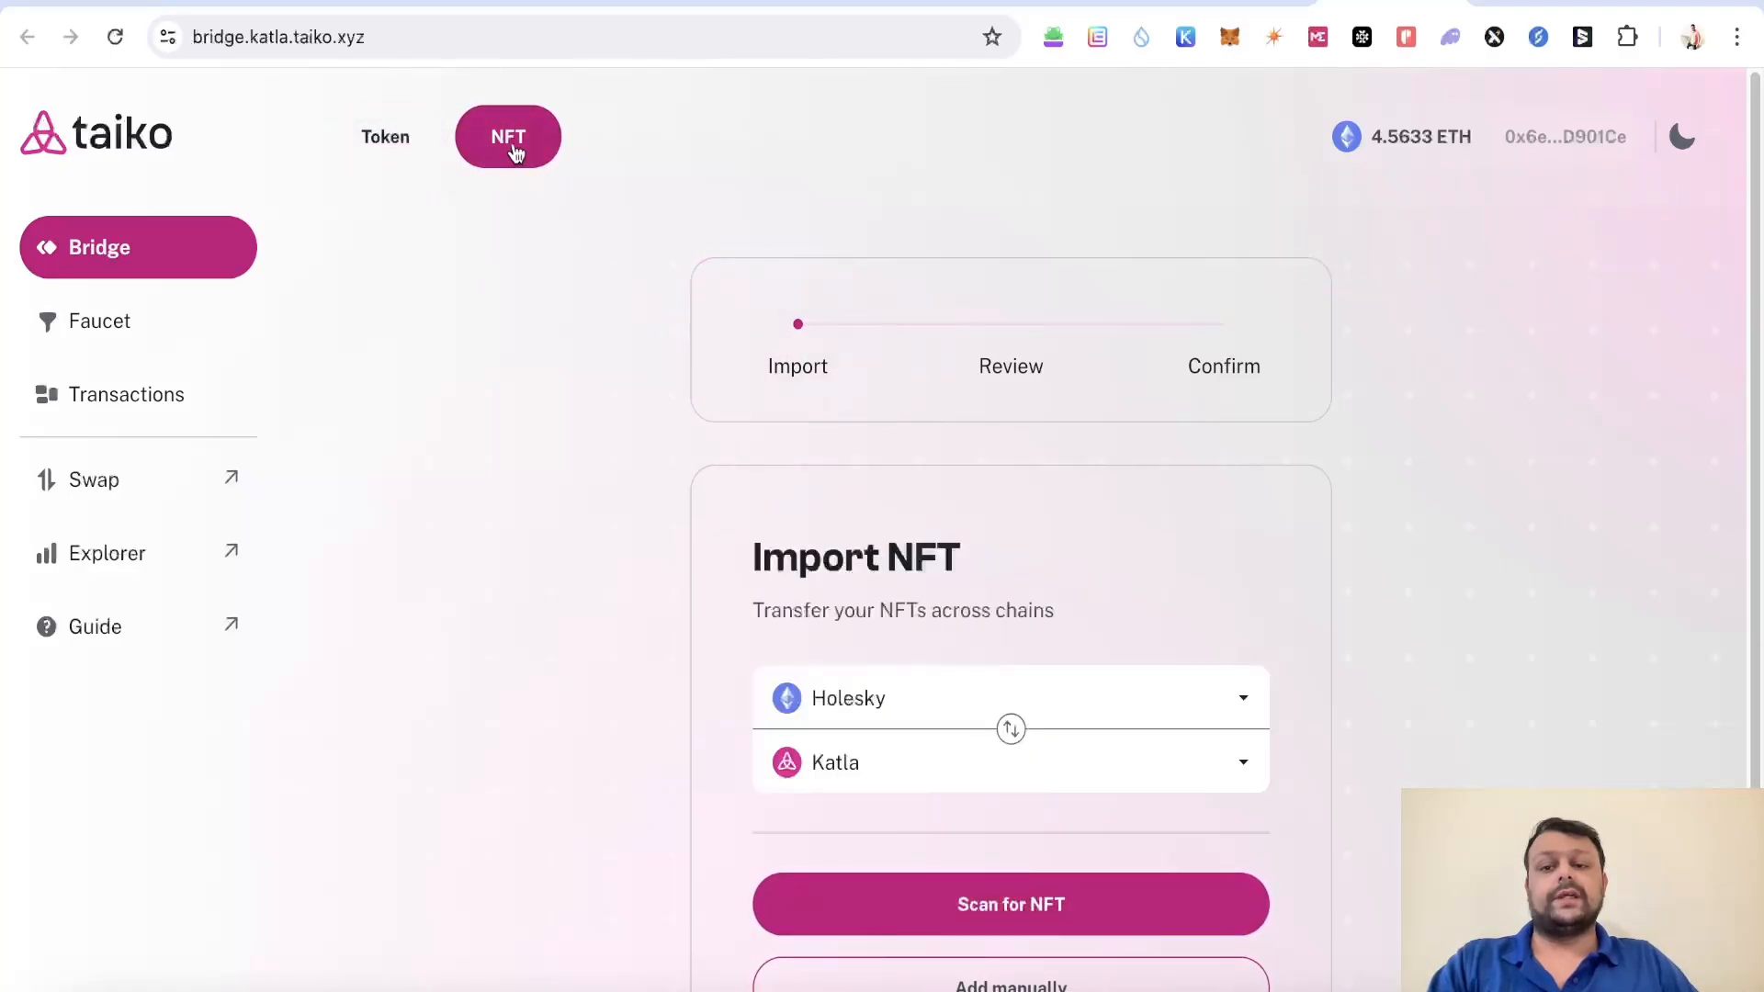
scroll("down", 3)
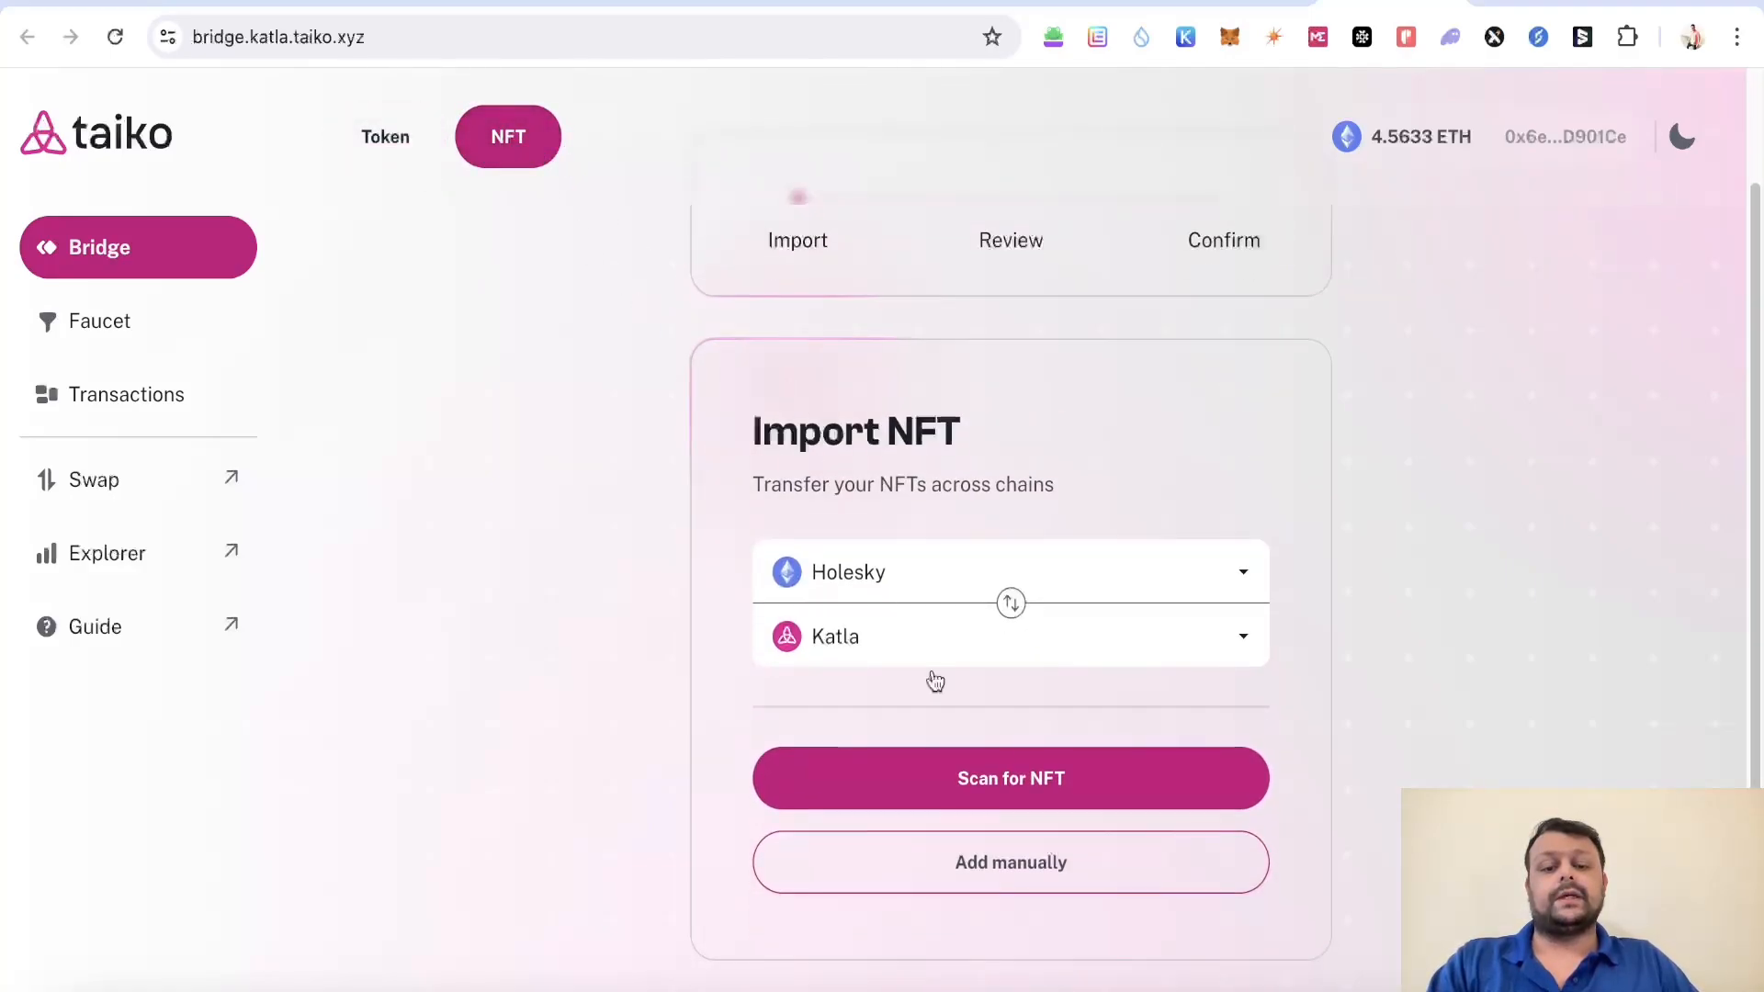
left_click(1010, 863)
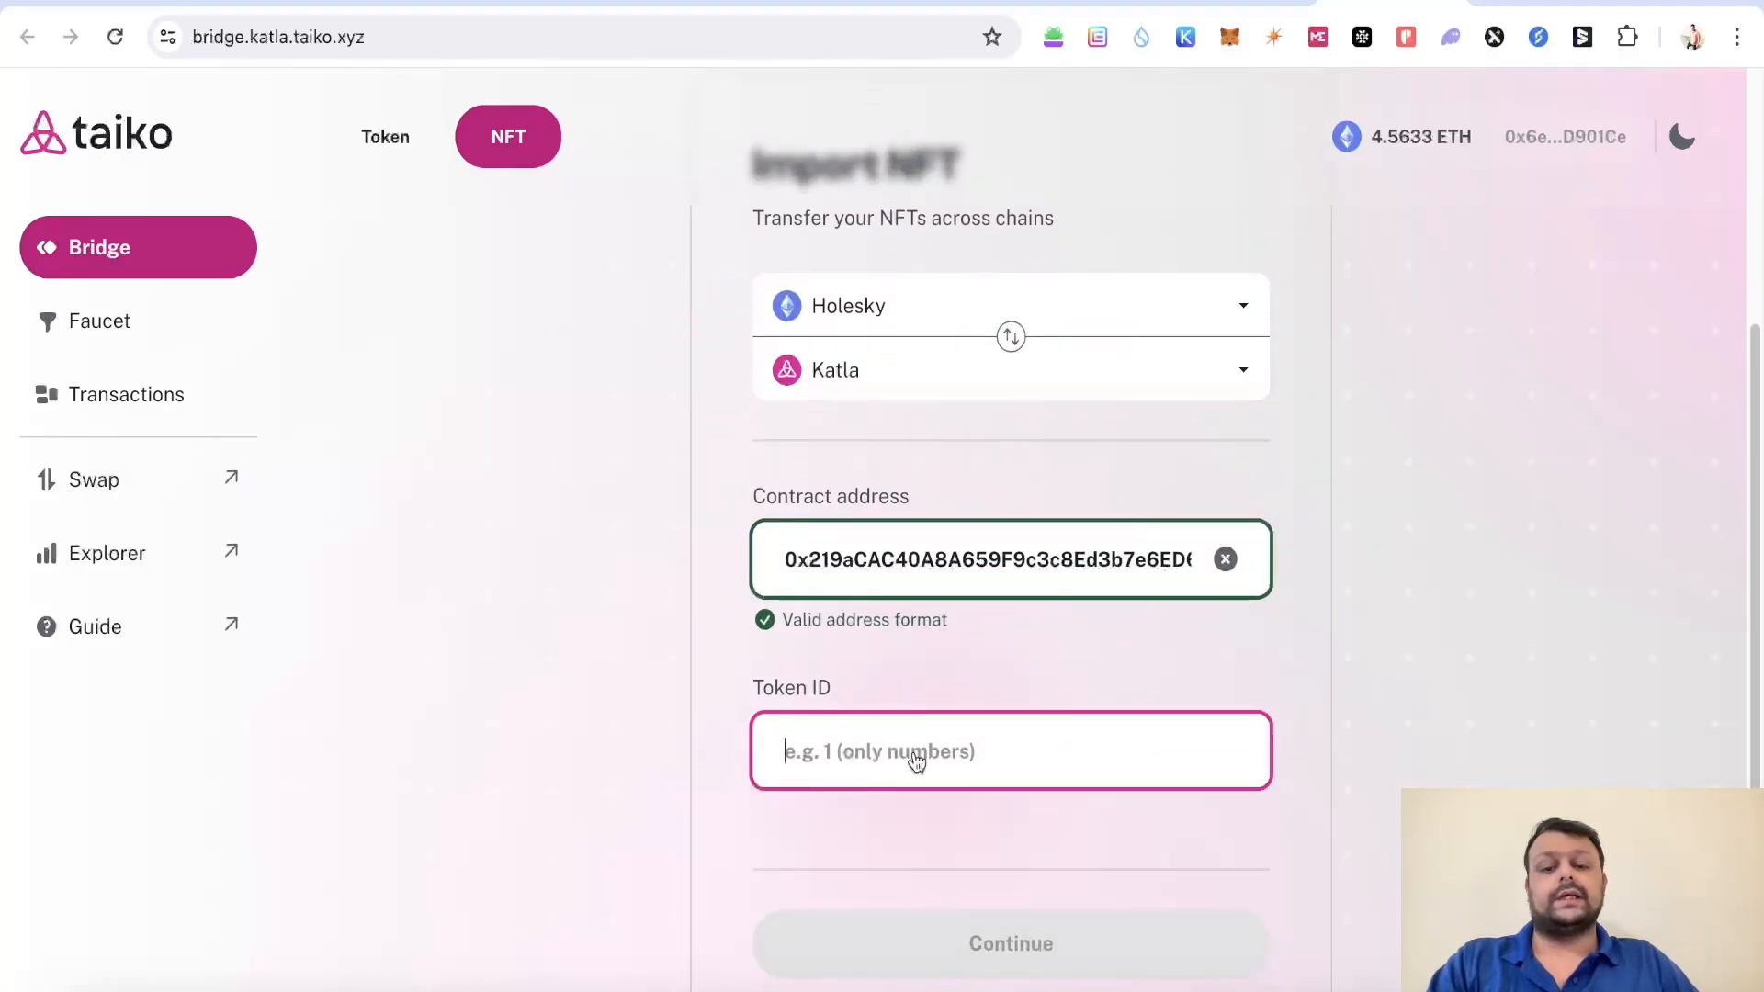
type("0")
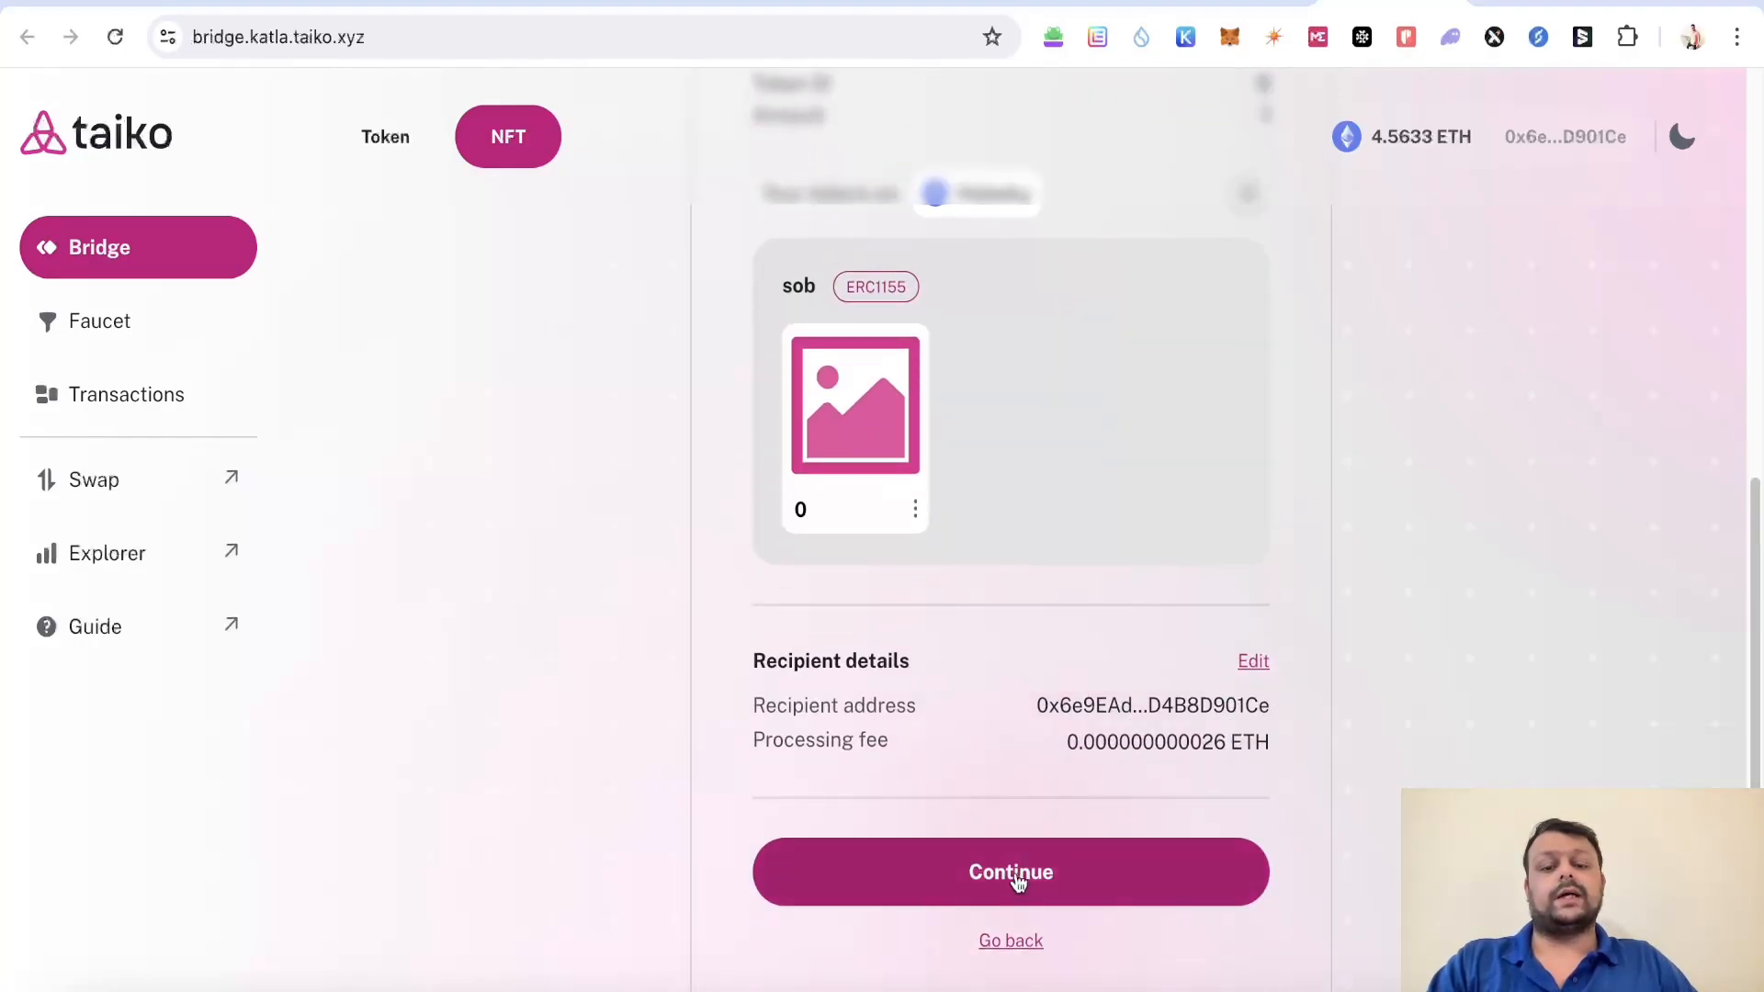
Step: Continue past the review and approve the sob NFT access in Taiko Bridge and MetaMask
left_click(1011, 872)
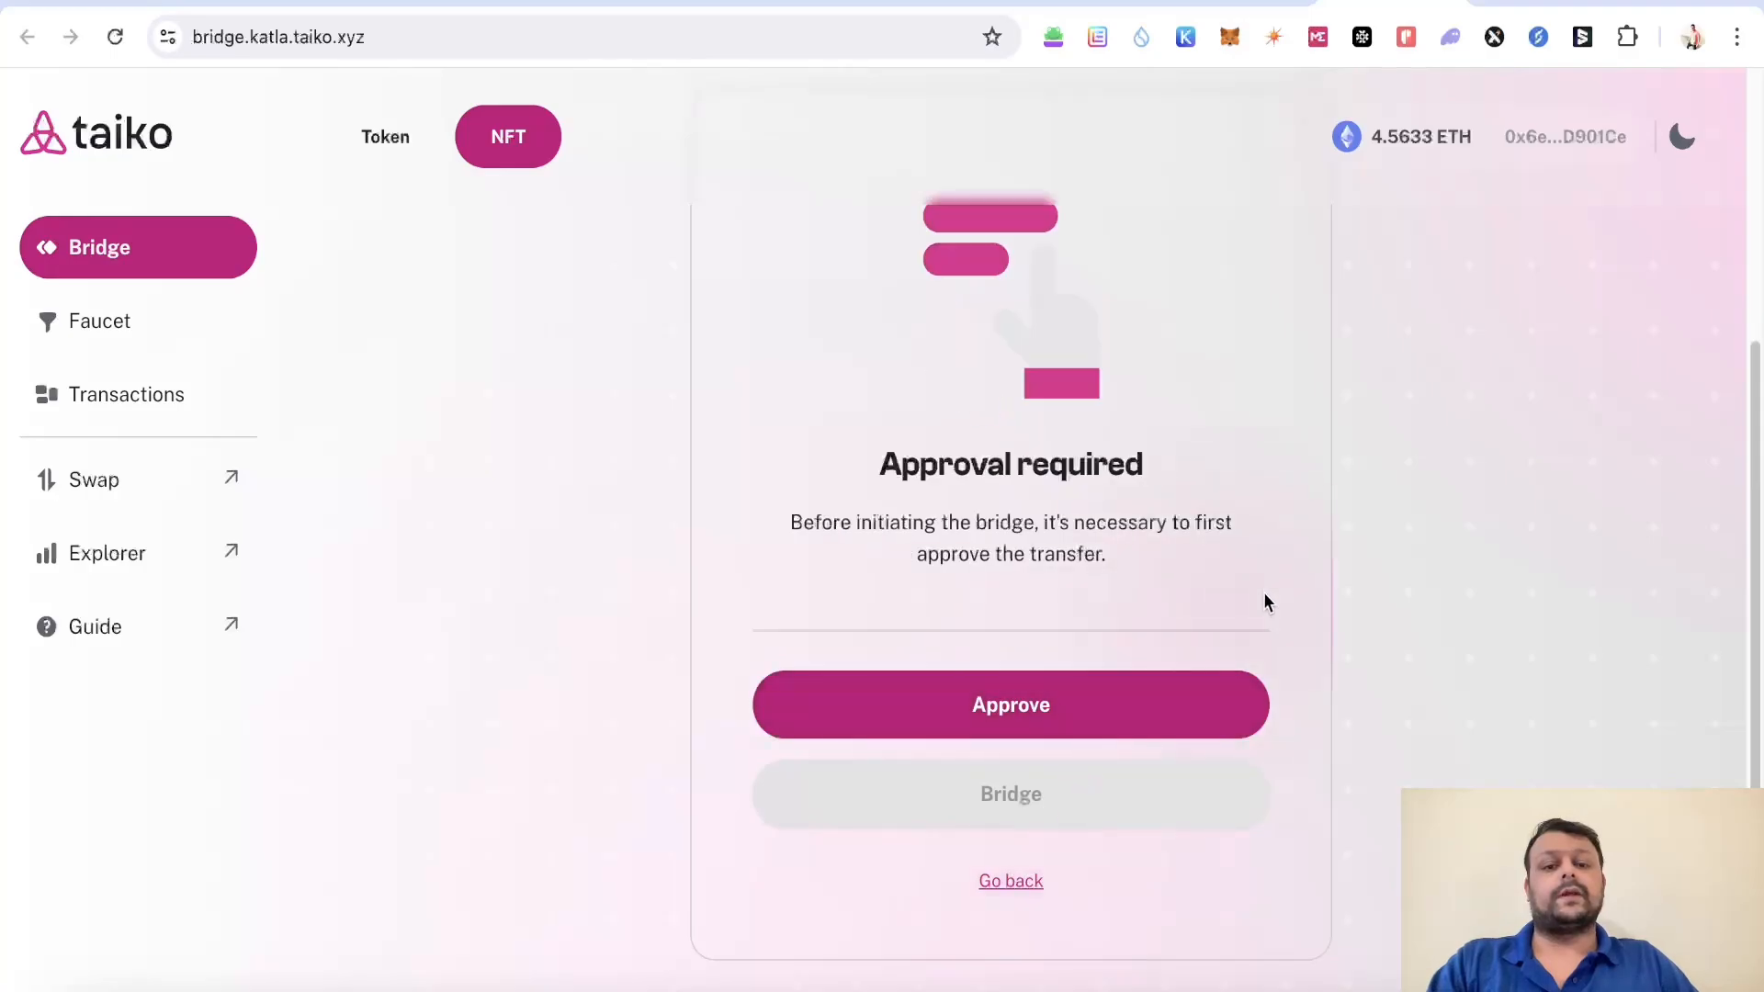
left_click(1010, 705)
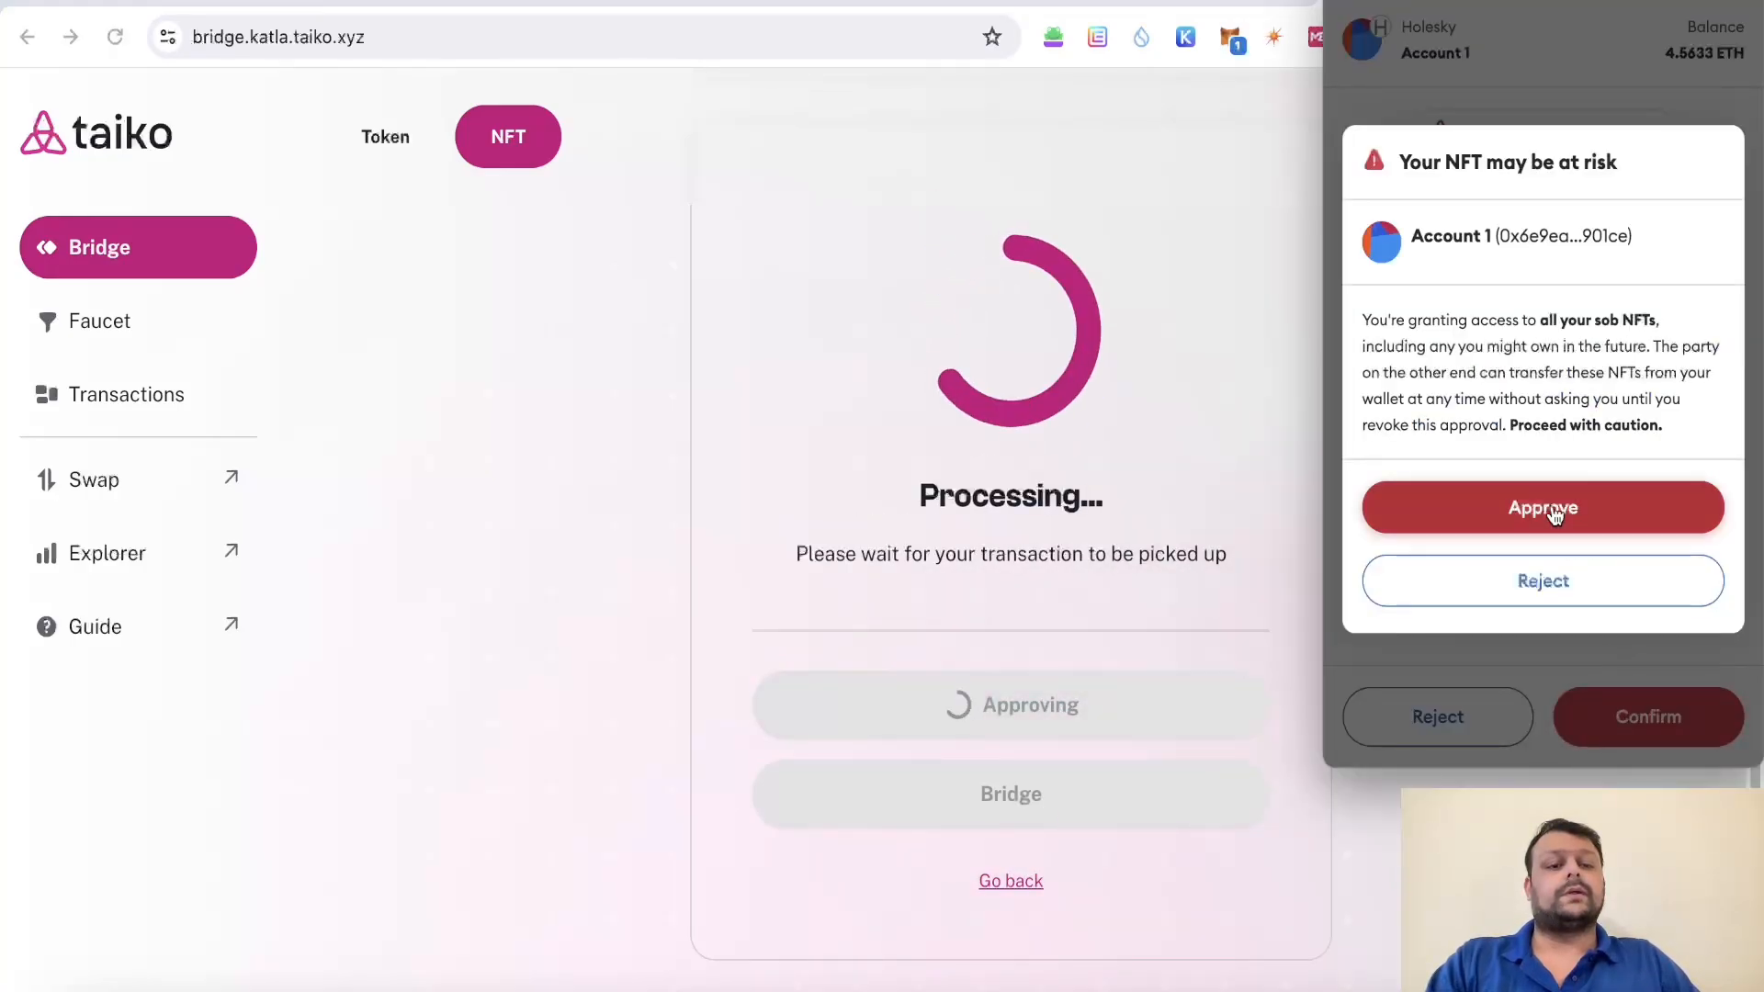
left_click(1543, 507)
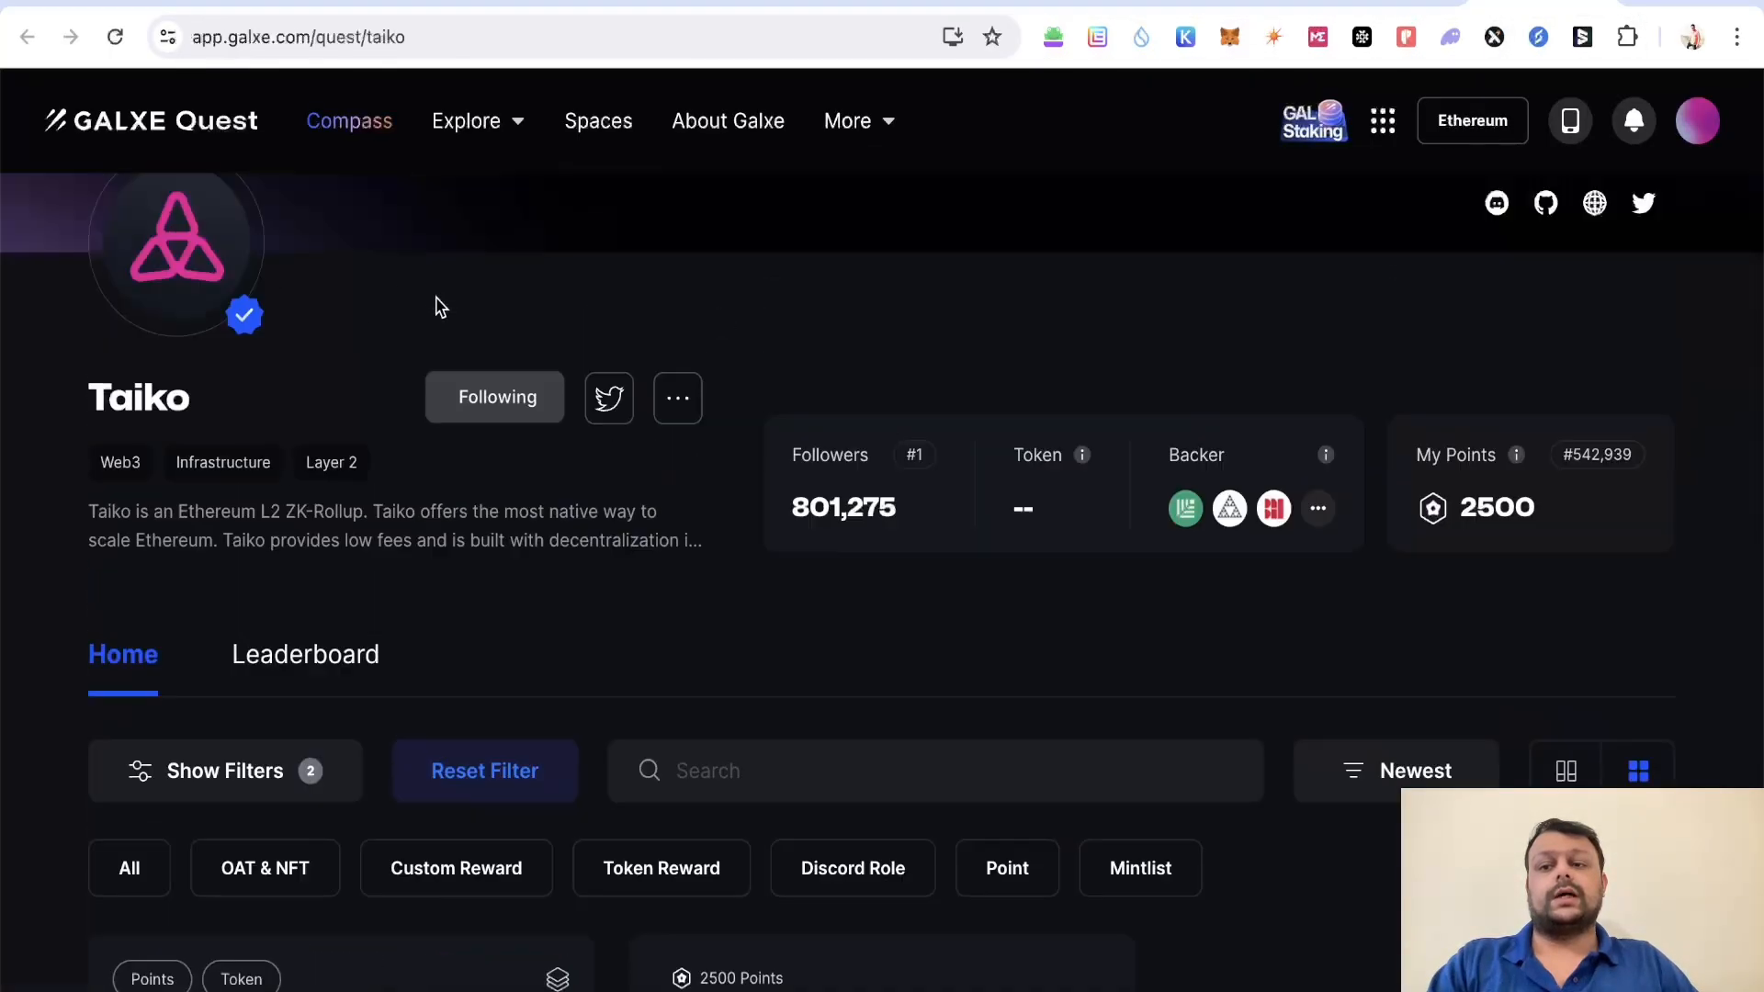
Step: Scroll through the Galxe Taiko space page showing the 2500-point quest and rank
scroll("down", 3)
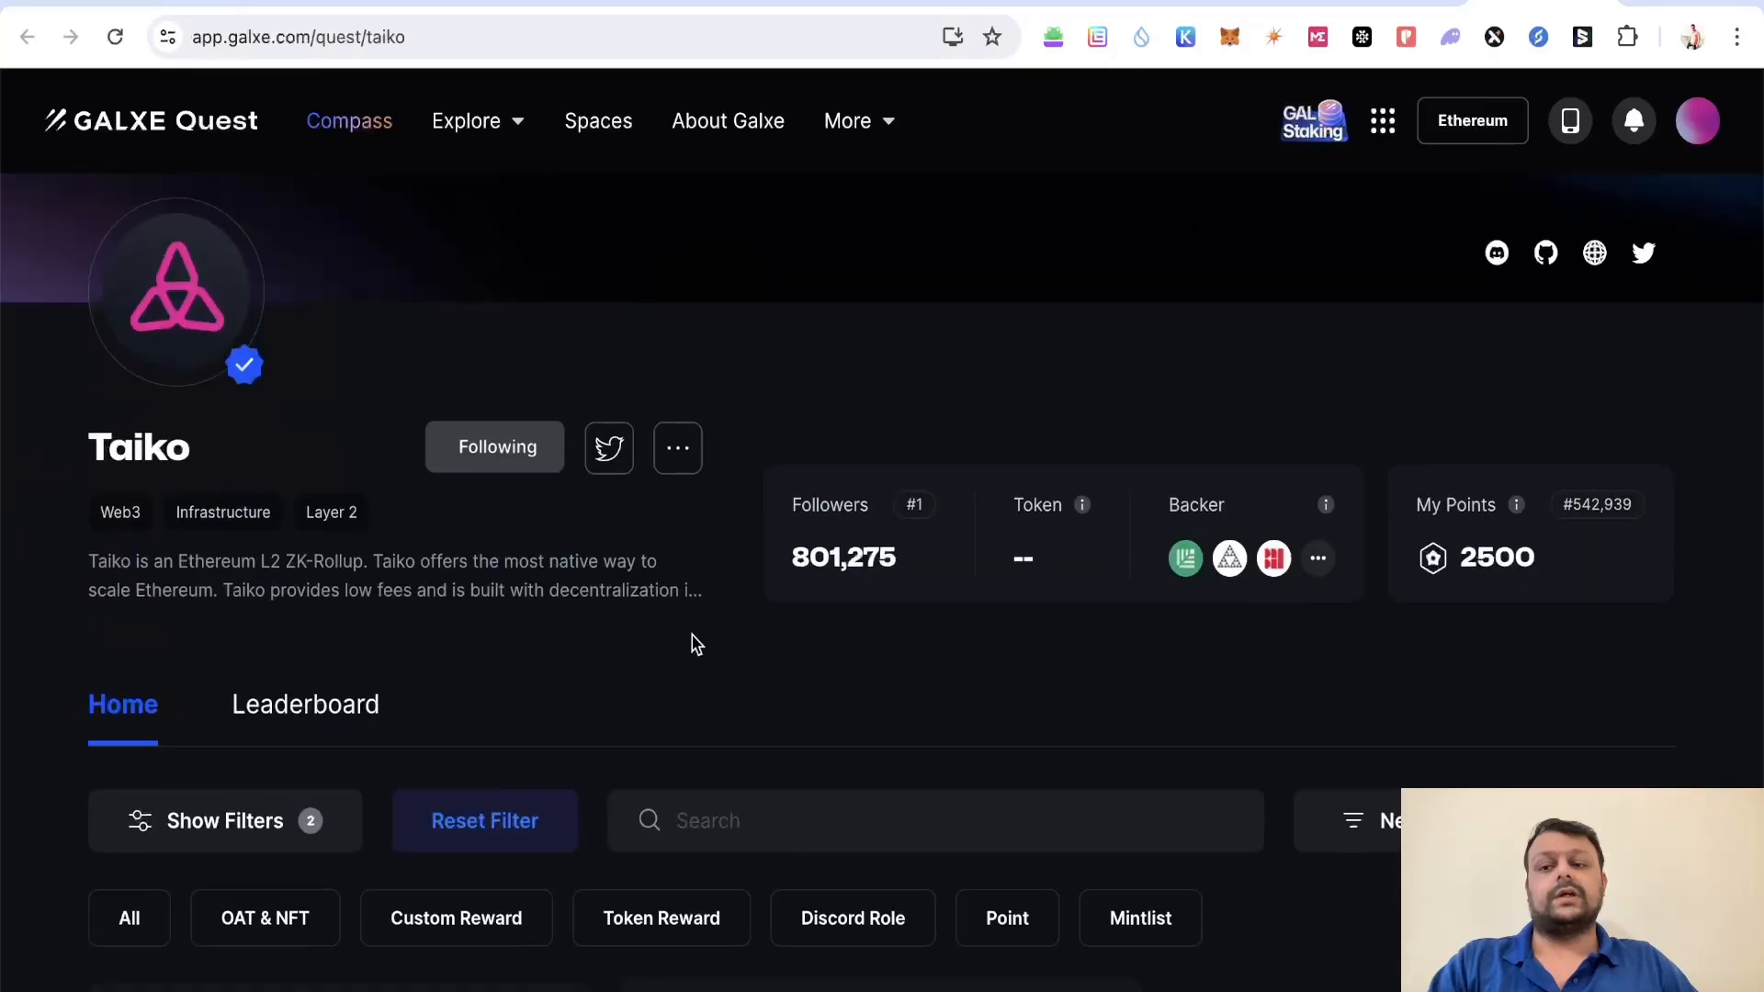
scroll("down", 3)
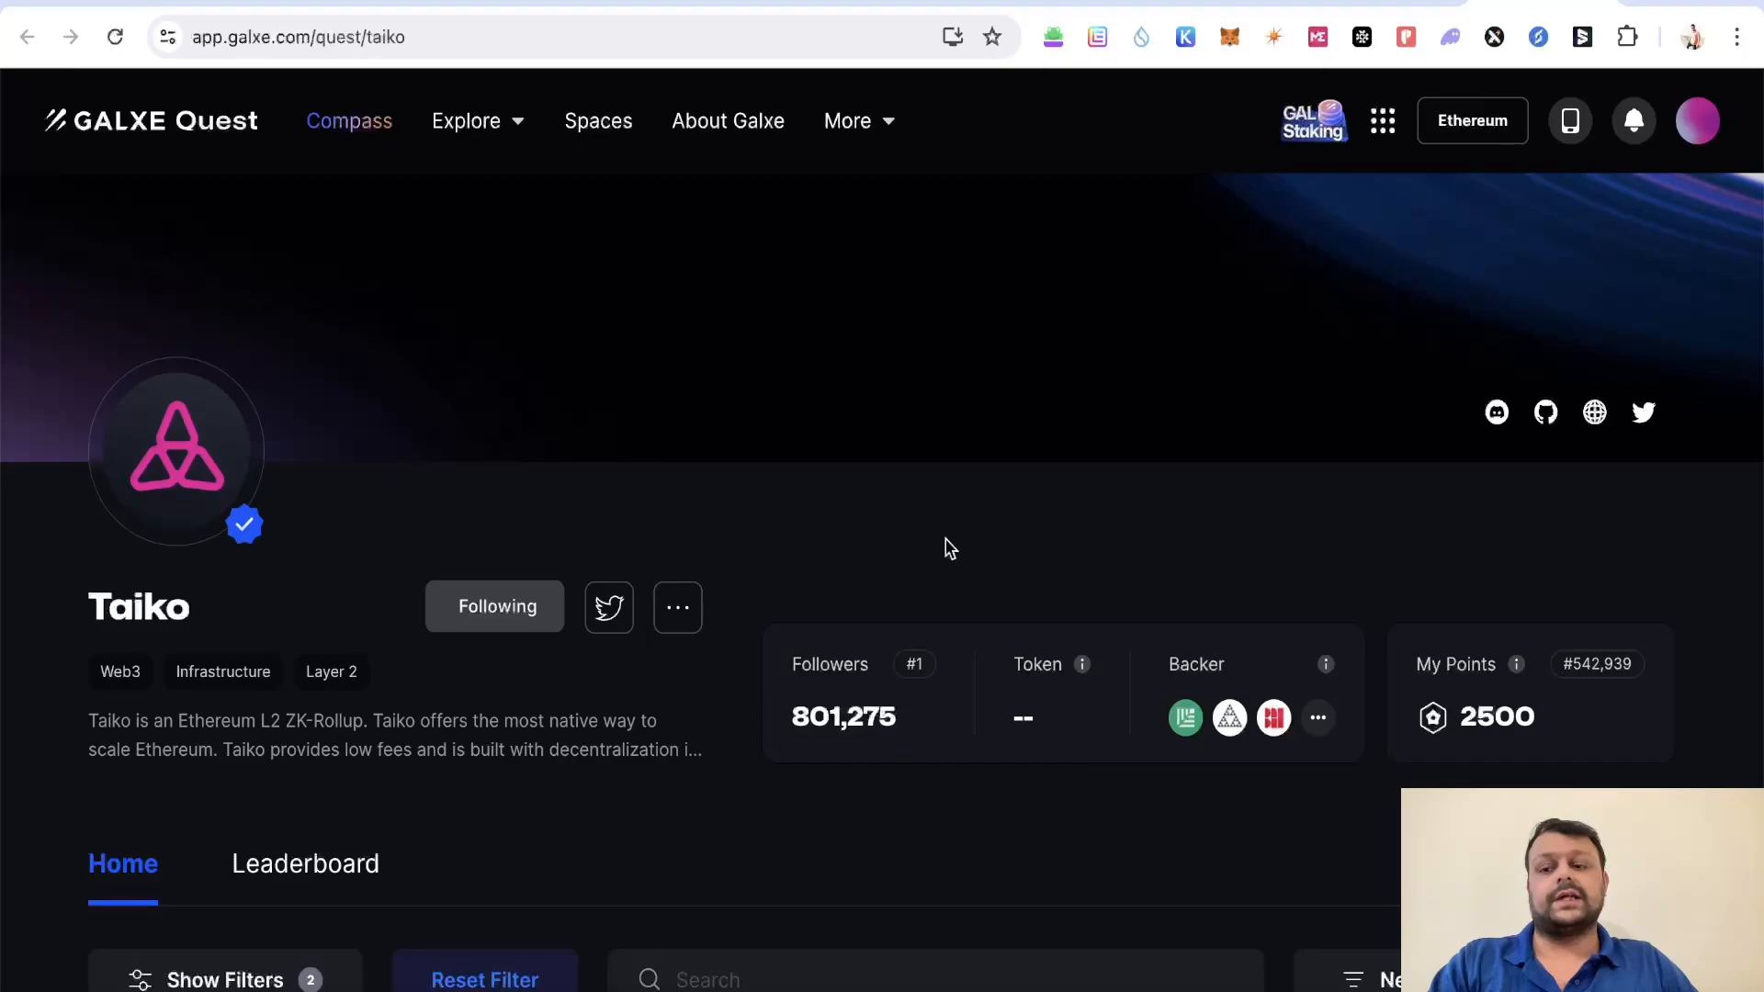
scroll("down", 3)
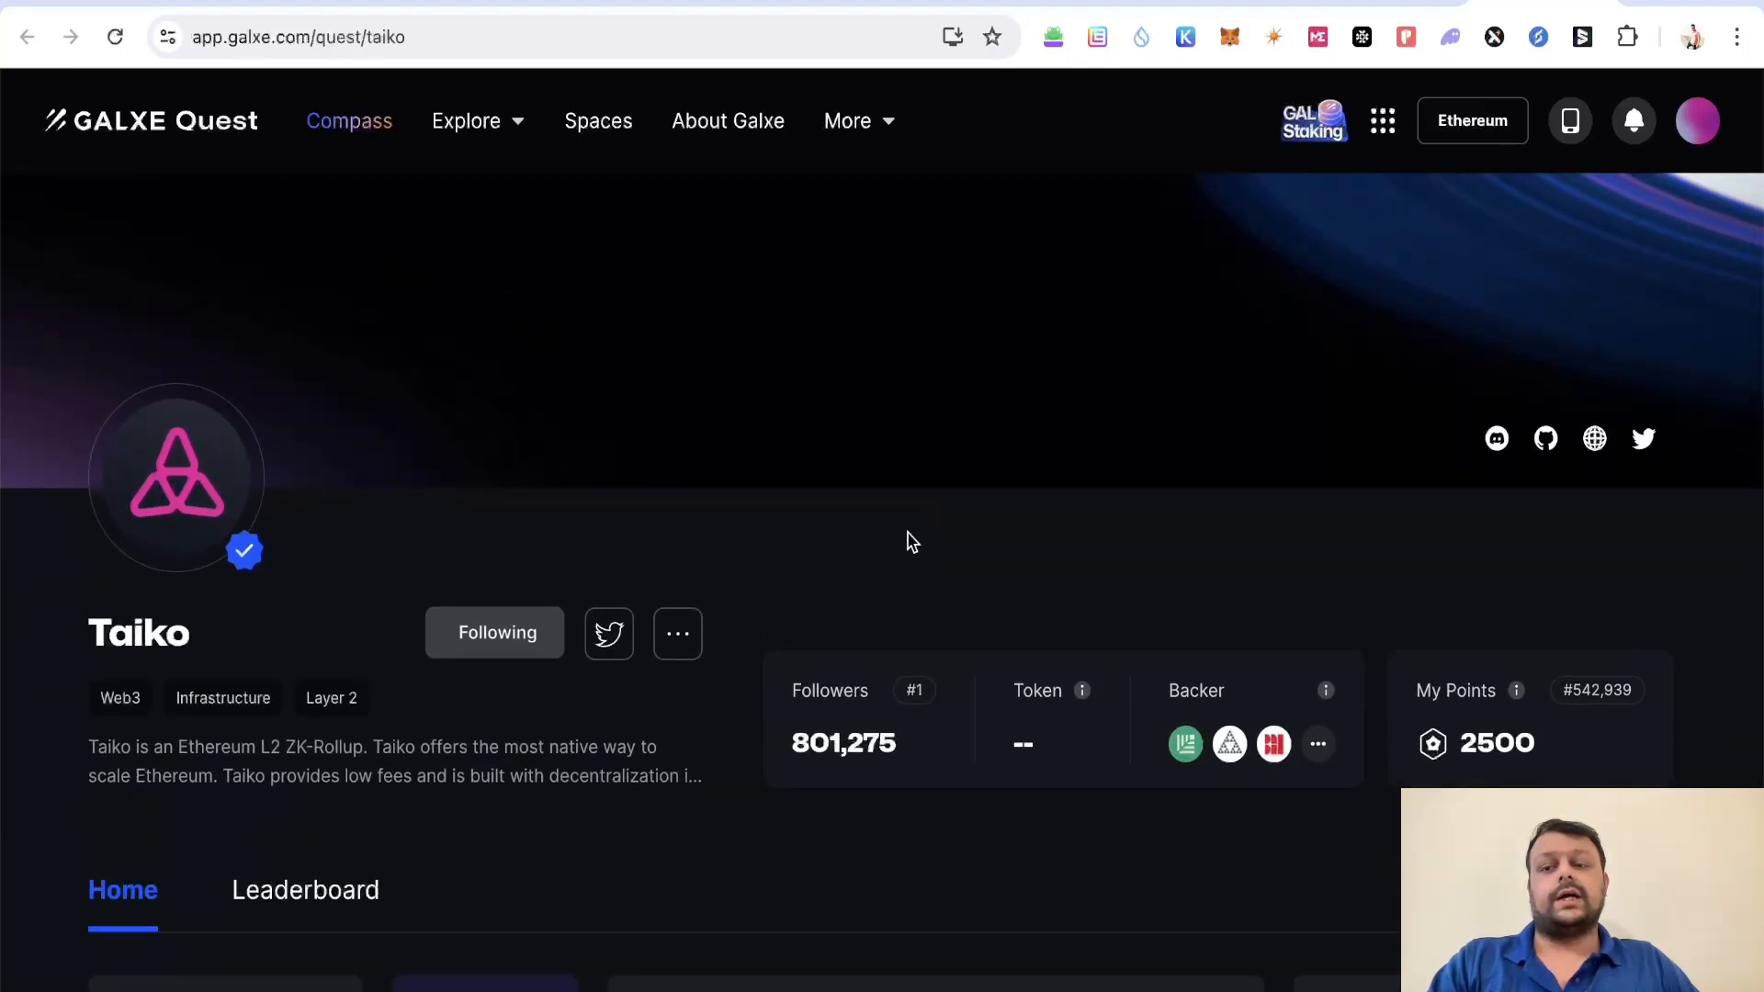
mouse_move(922, 559)
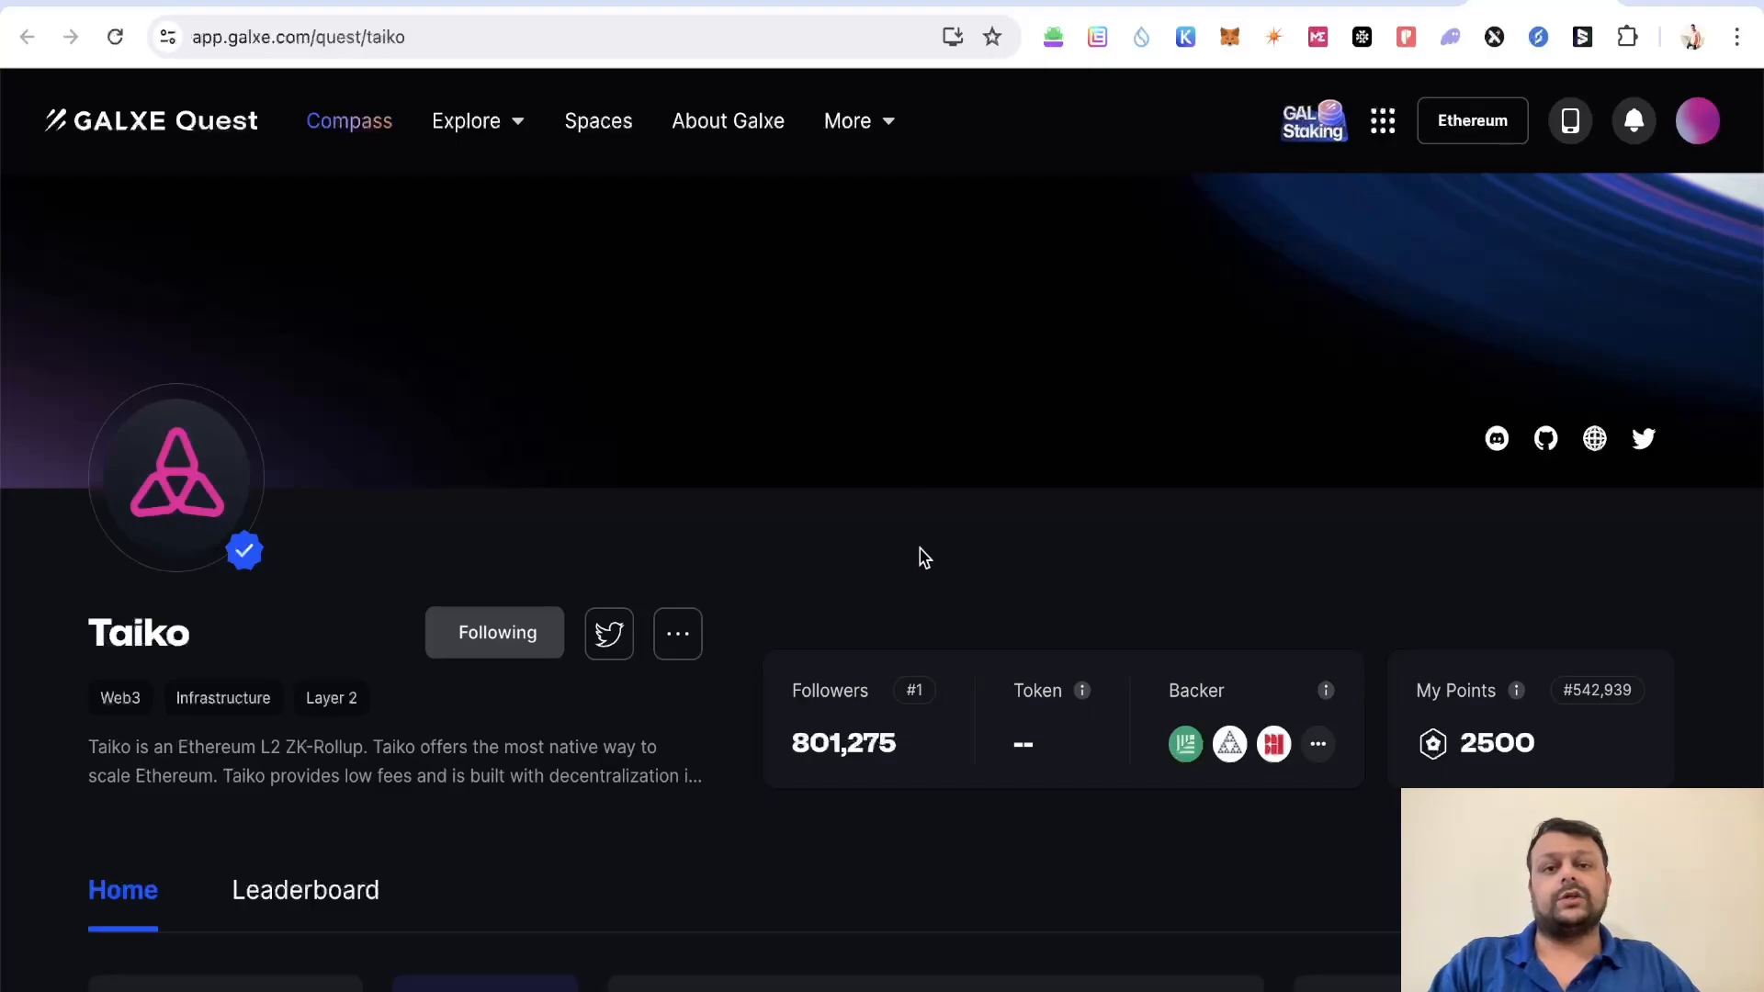
scroll("down", 3)
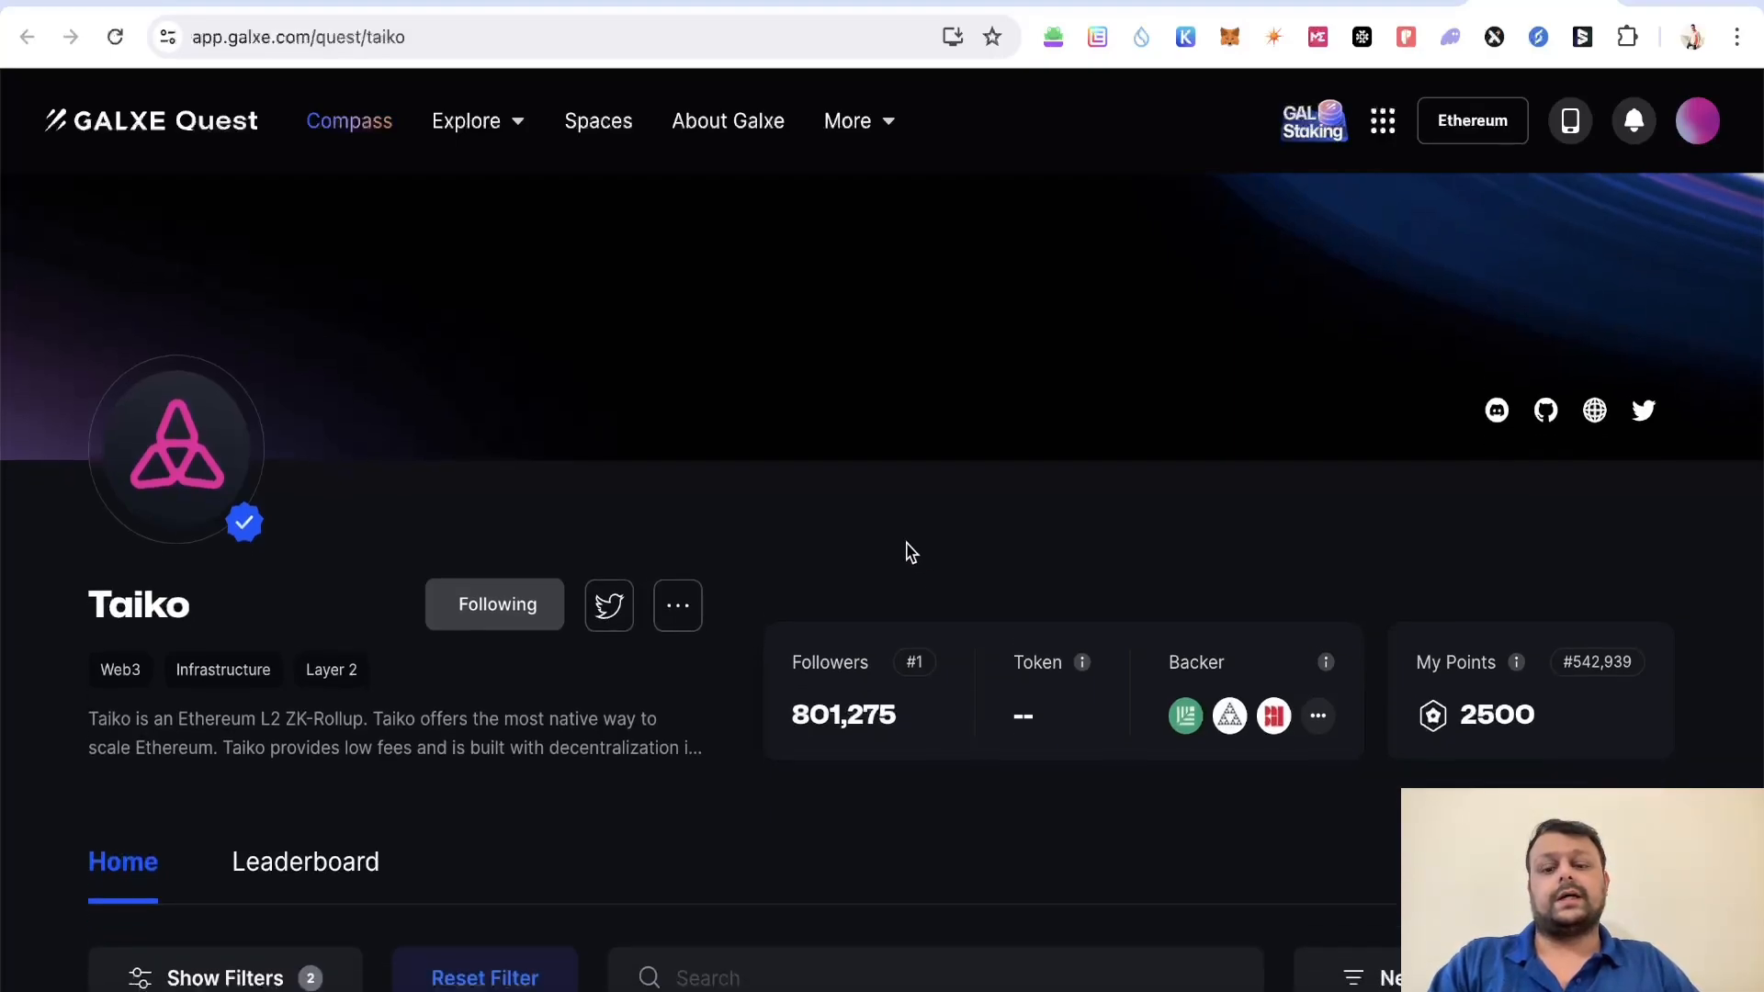
scroll("down", 3)
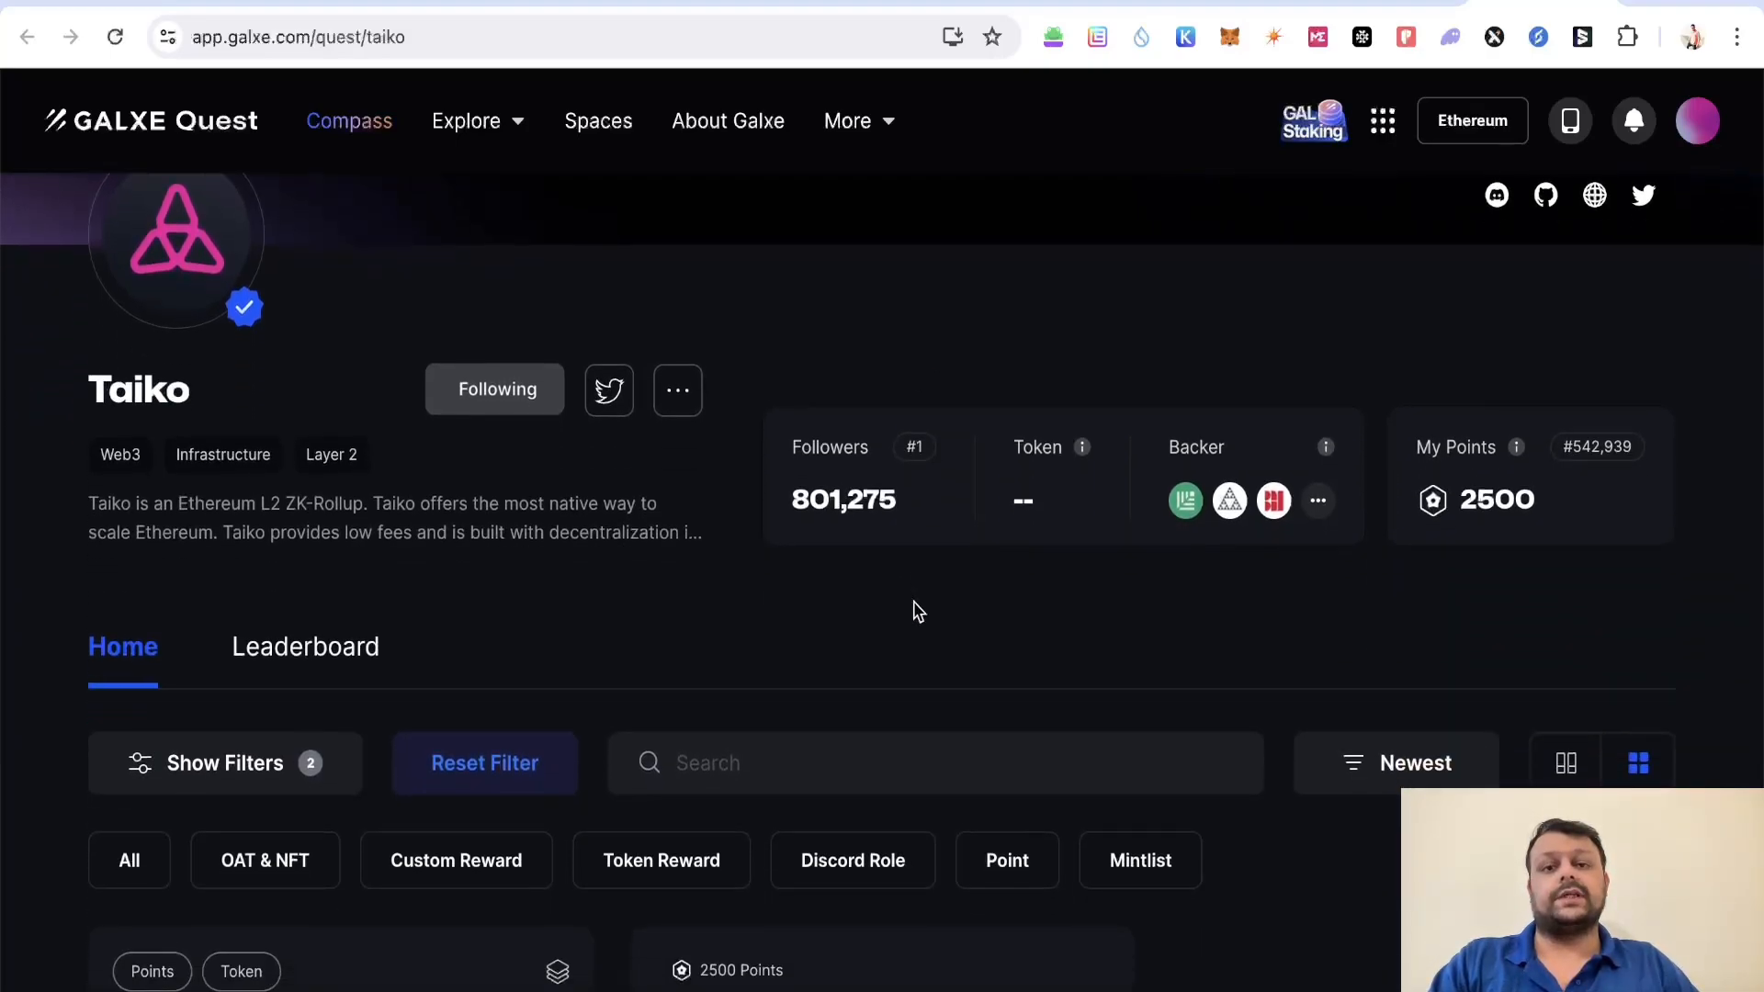